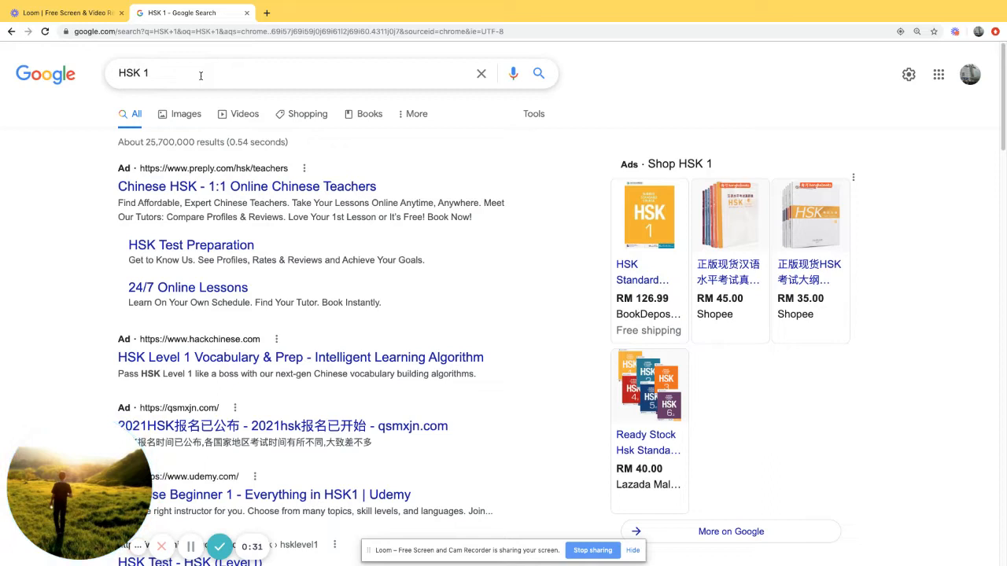
mouse_move(691, 409)
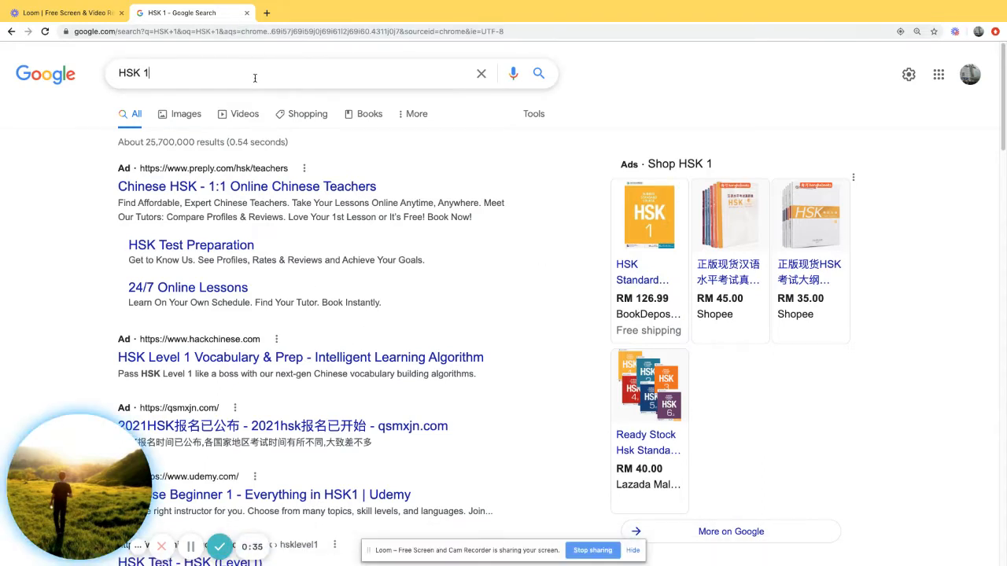
Change the Google query from 'HSK 1' to 'HSK1' and rerun the search.
left_click(255, 73)
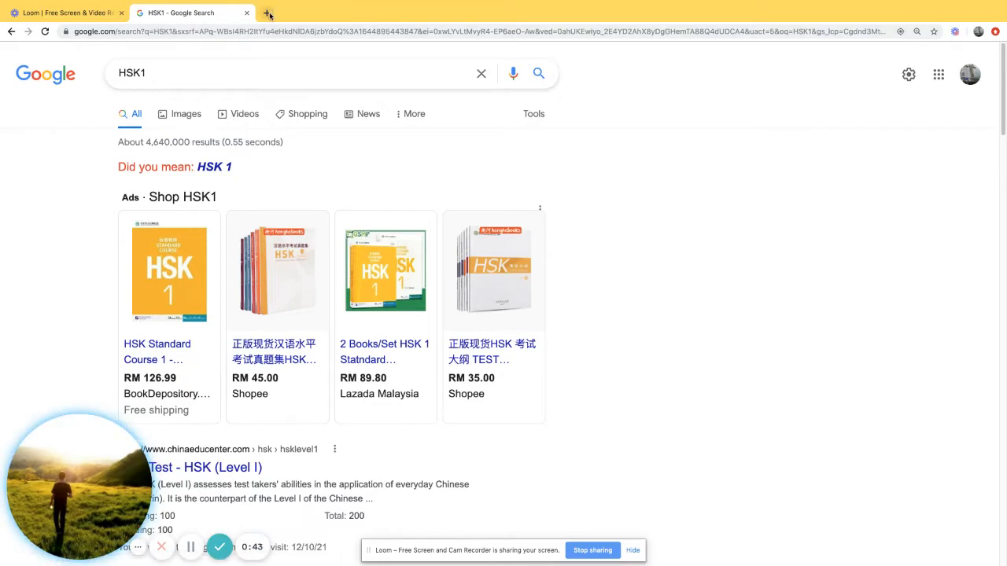
mouse_move(268, 12)
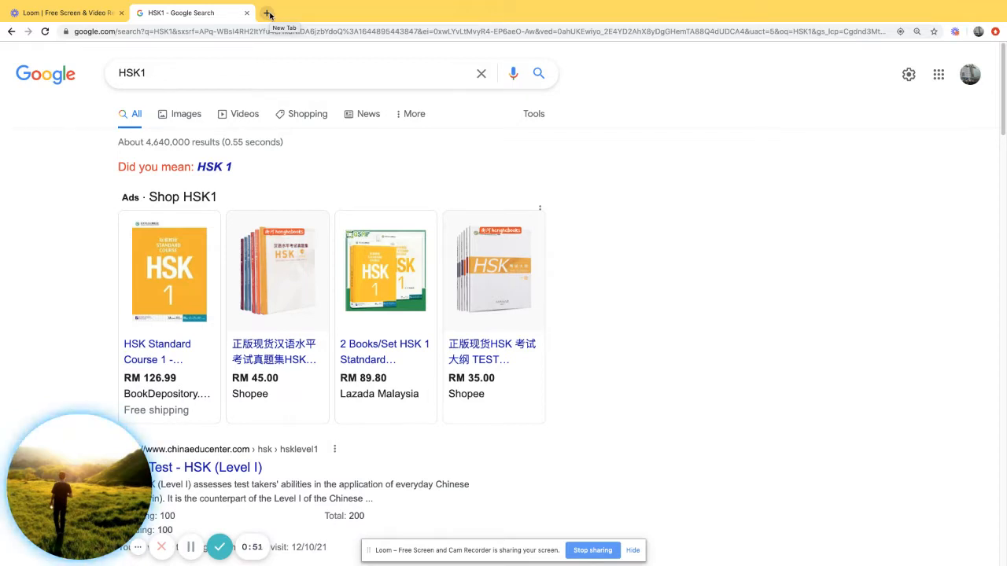
In a new tab, search Google for 'google translate' to get the translation widget.
left_click(268, 13)
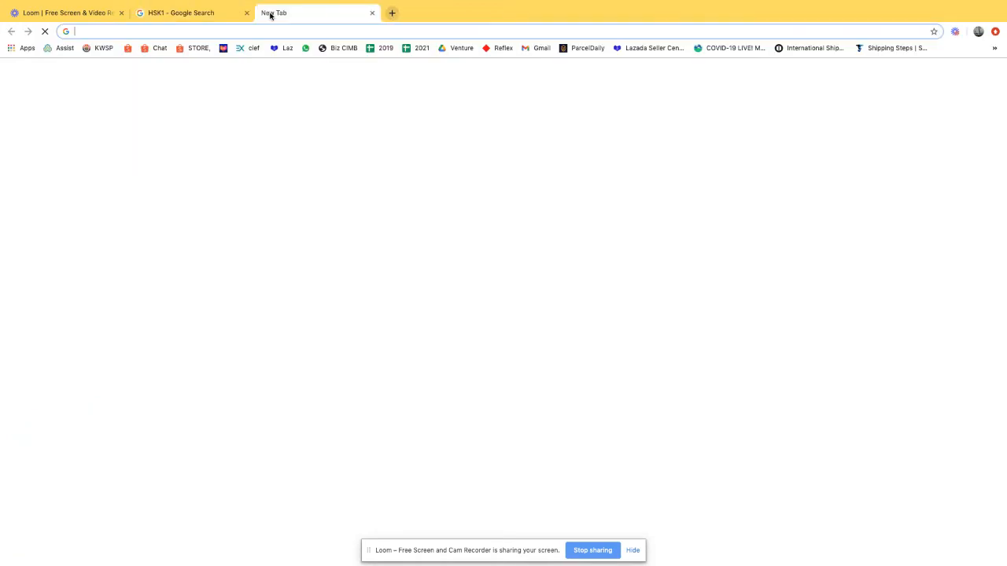
type("google")
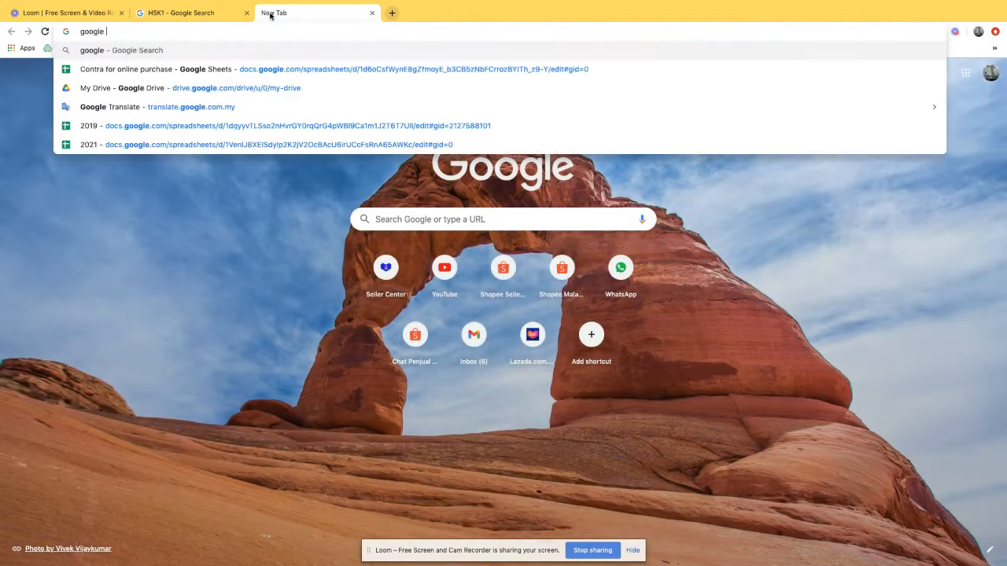
type("mao")
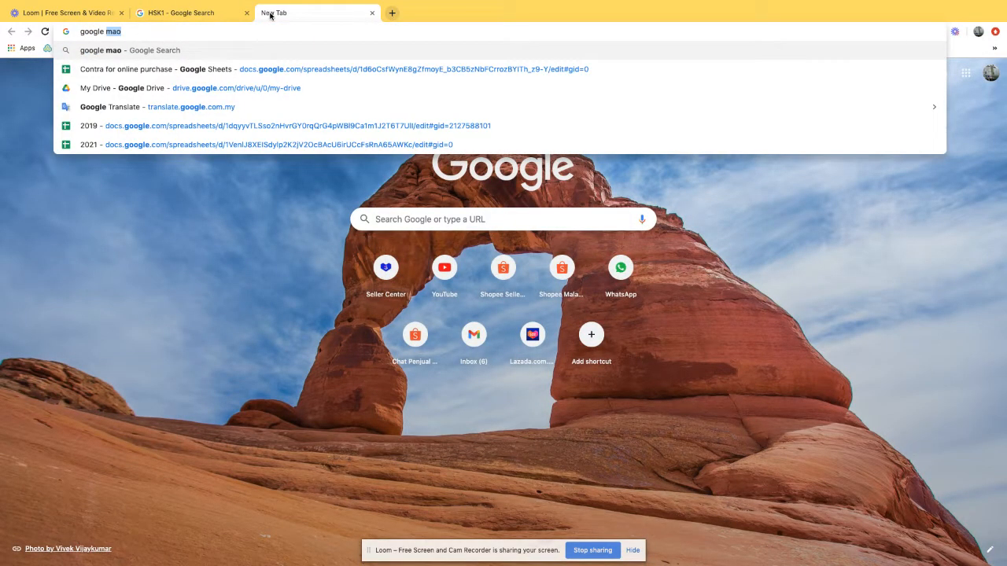
left_click(118, 107)
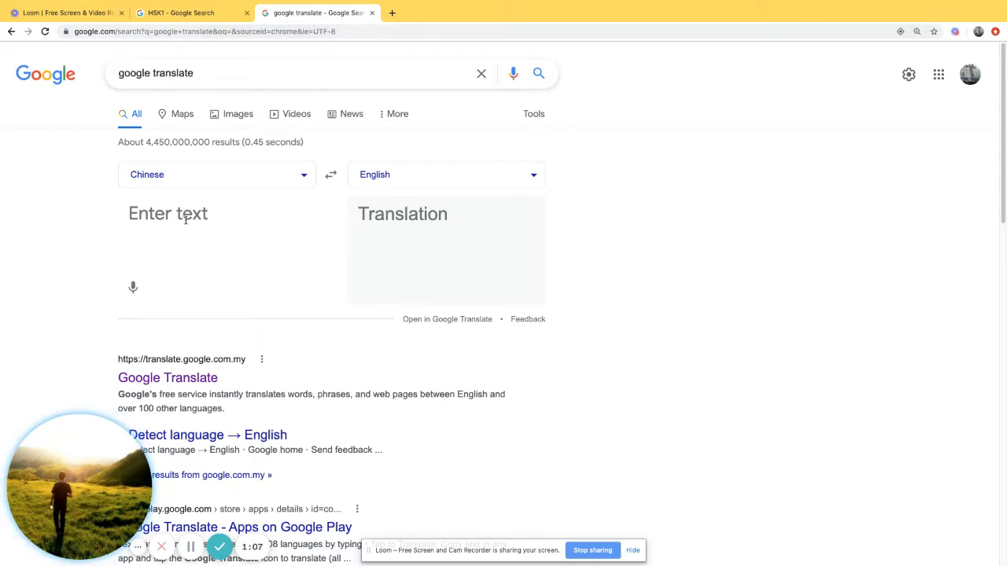
Set the translator to English → Chinese (Traditional) and start entering 'how are you'.
left_click(167, 214)
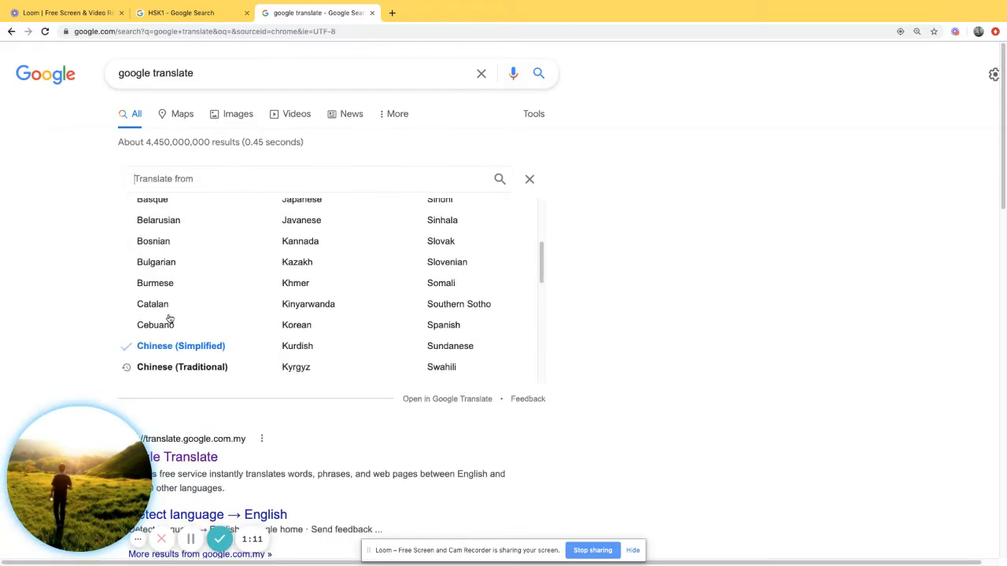
mouse_move(321, 154)
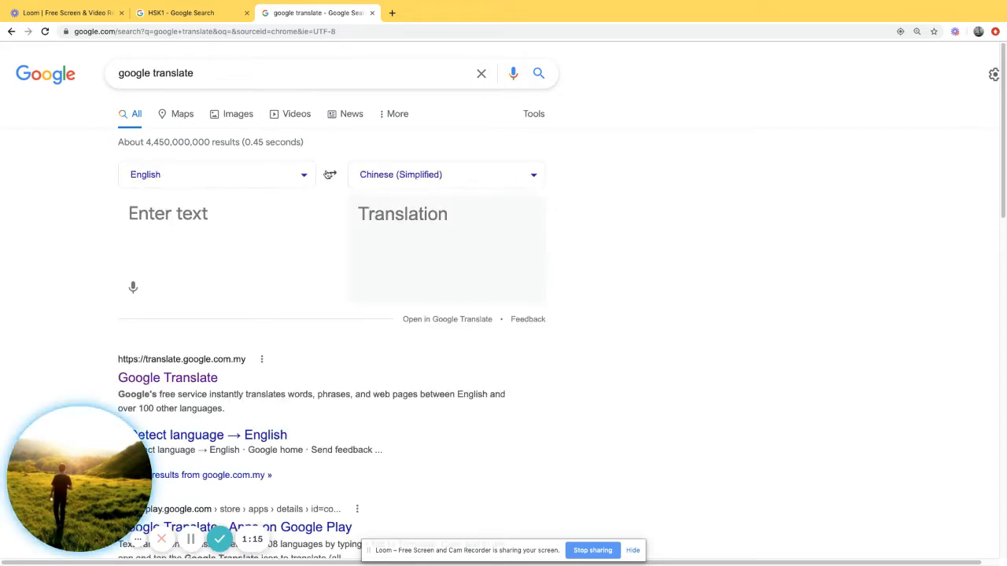
type("how are you")
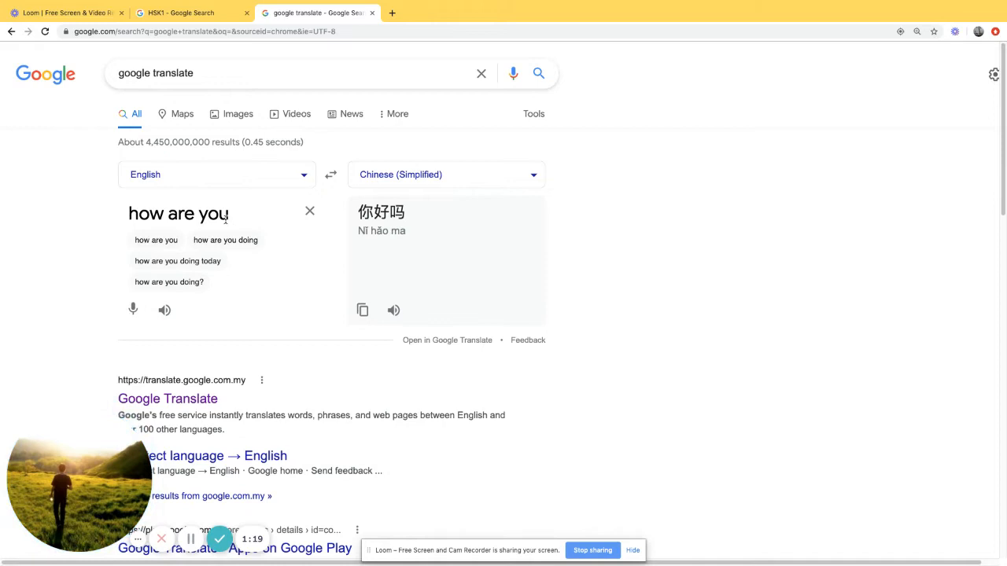
left_click(447, 173)
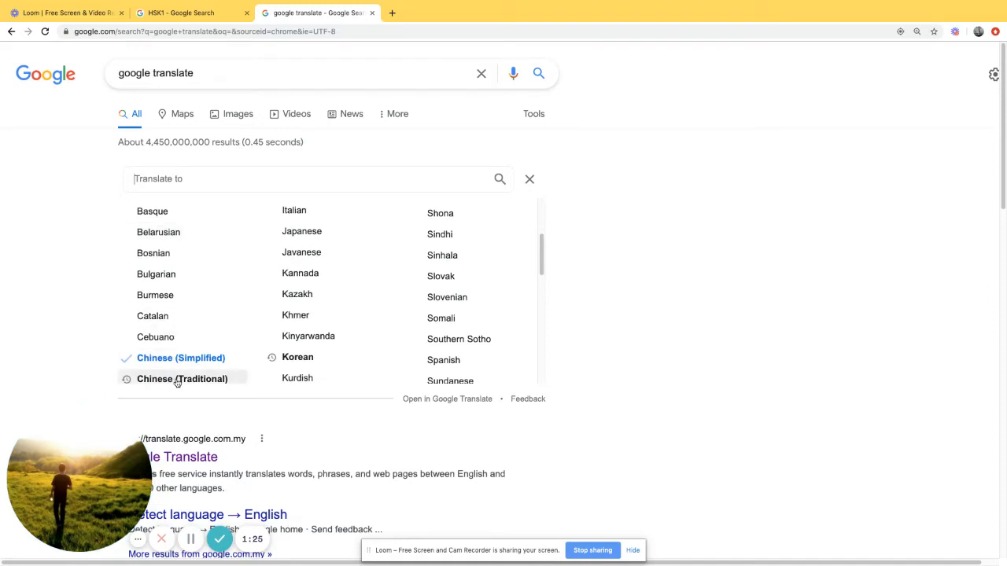
left_click(182, 378)
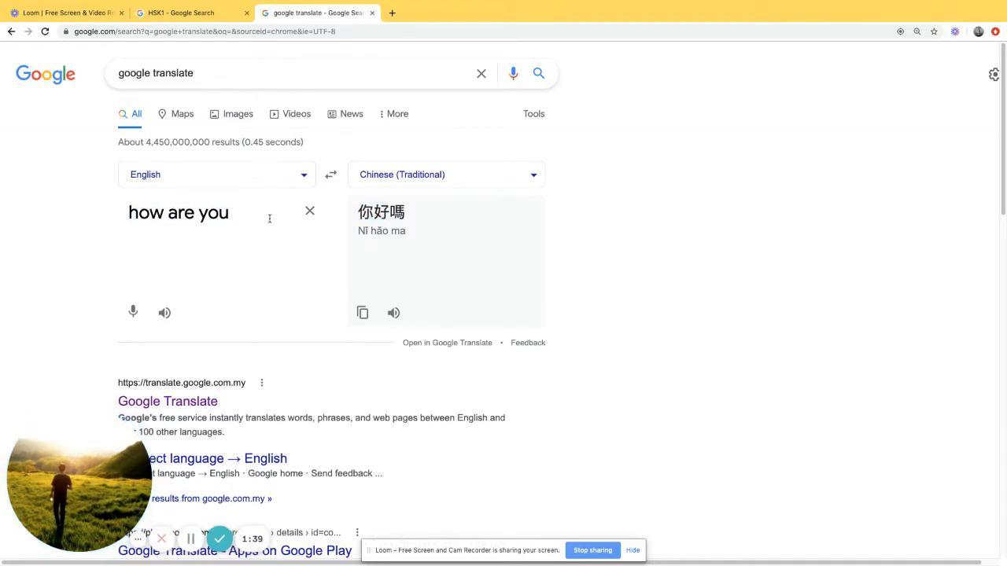
Finish typing 'im going to oversea soon' and select 出國了 in the translation.
type("im going to")
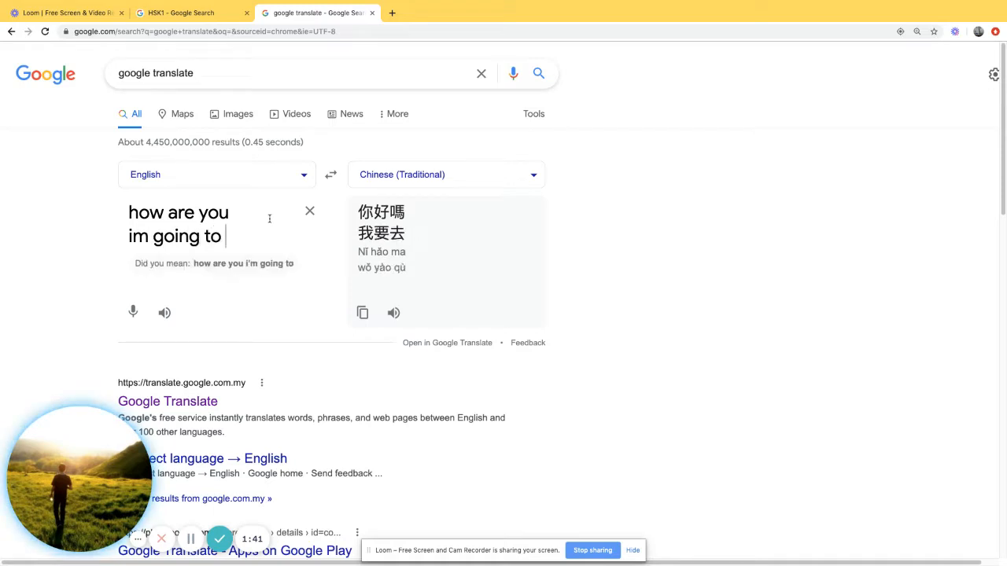
type("oversea s")
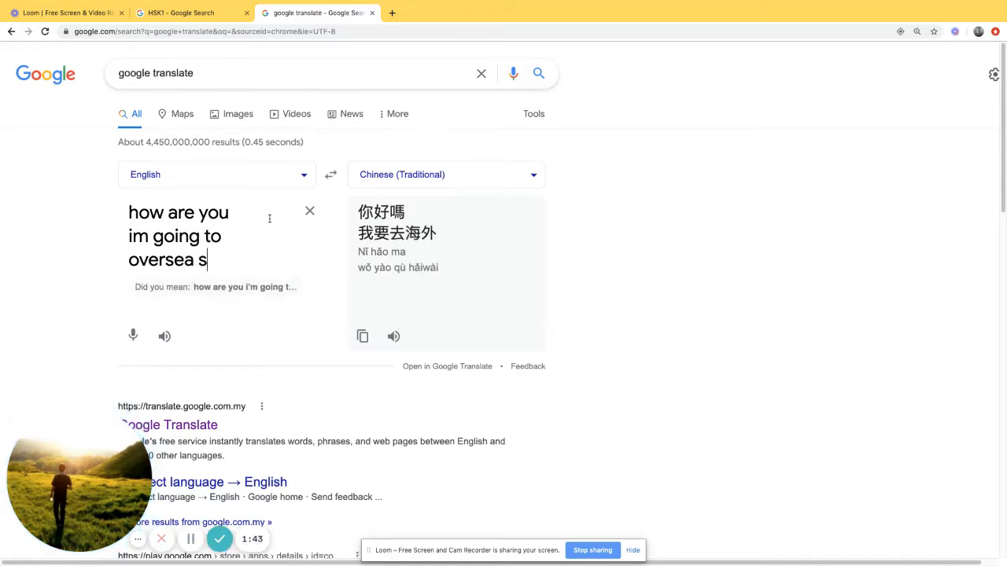
type("oon")
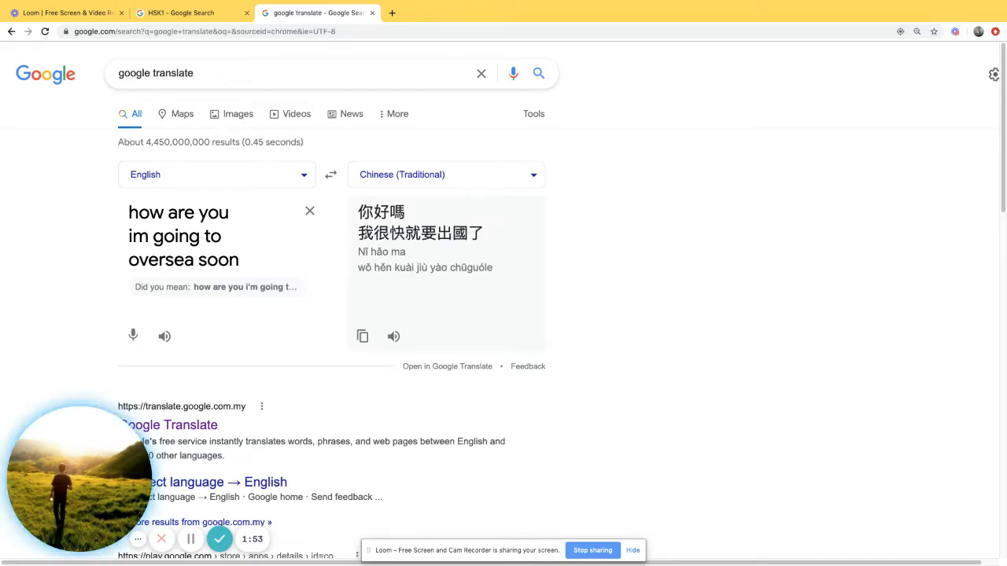
left_click_drag(357, 233, 485, 233)
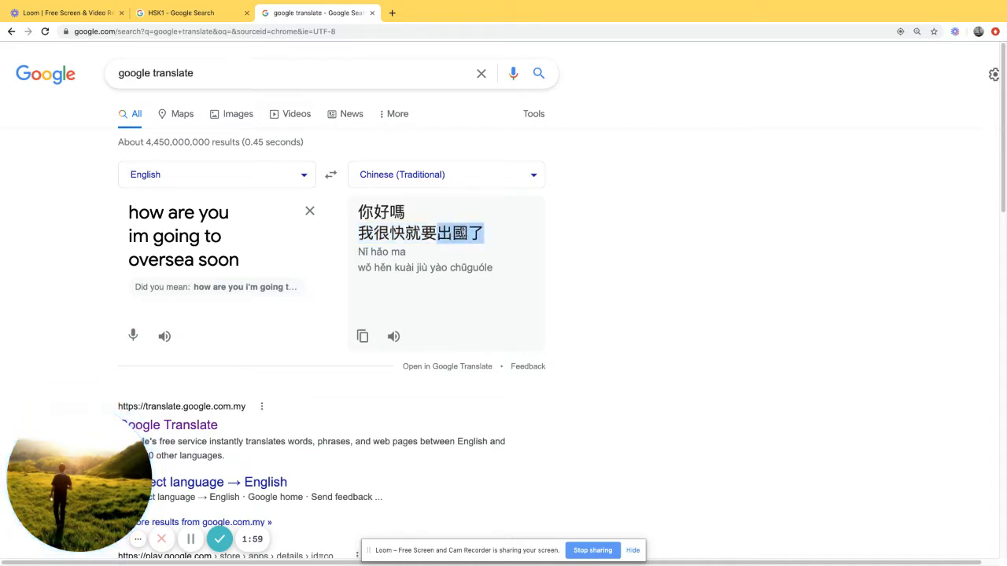
Switch the target language to Chinese (Simplified), giving 你好吗 我很快就要出国了.
left_click(443, 173)
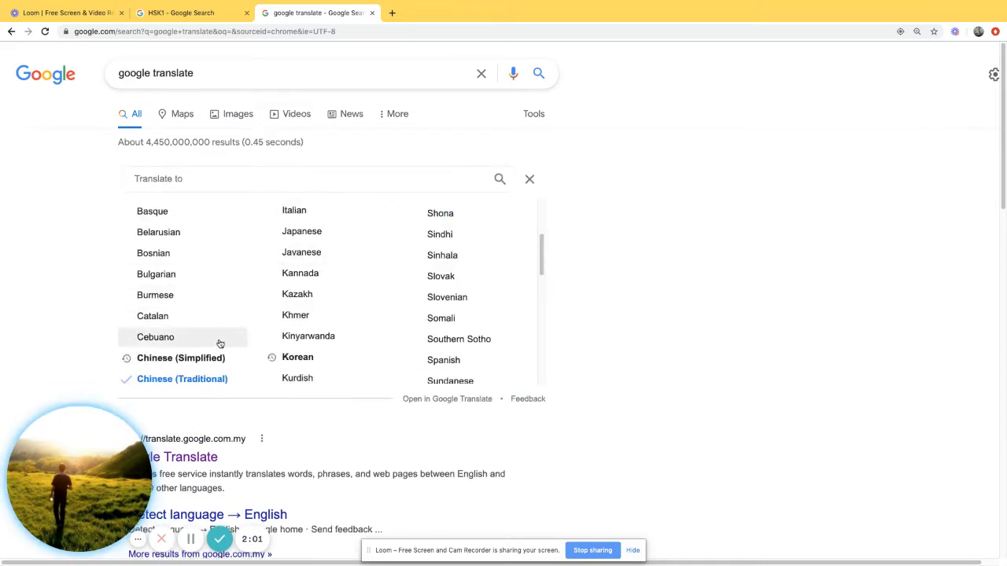
left_click(181, 358)
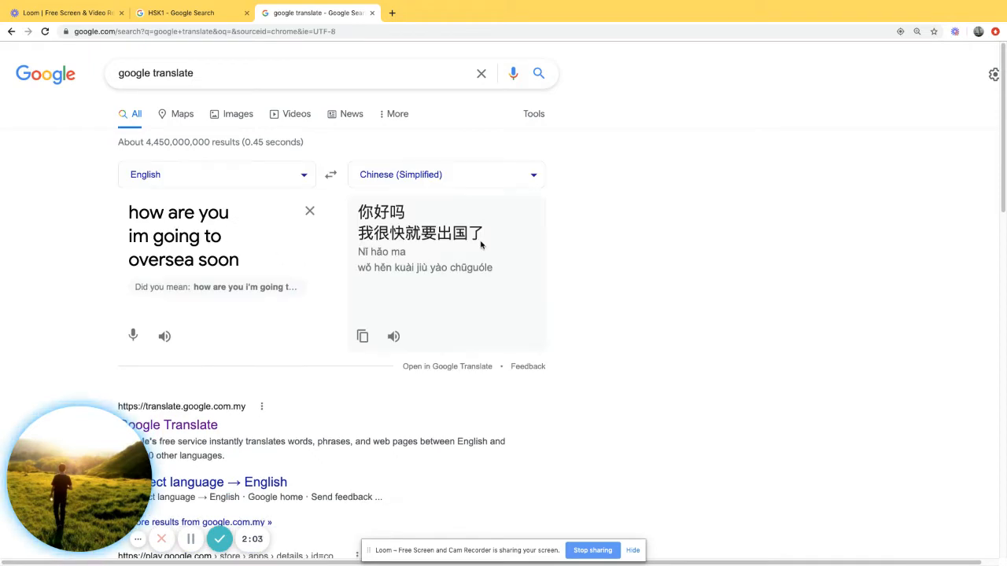
mouse_move(495, 252)
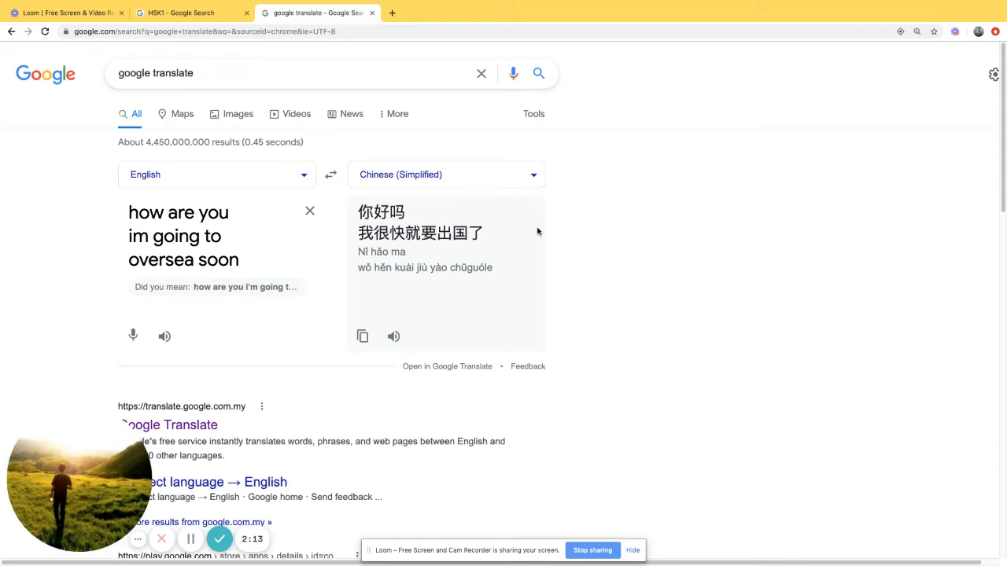
mouse_move(623, 289)
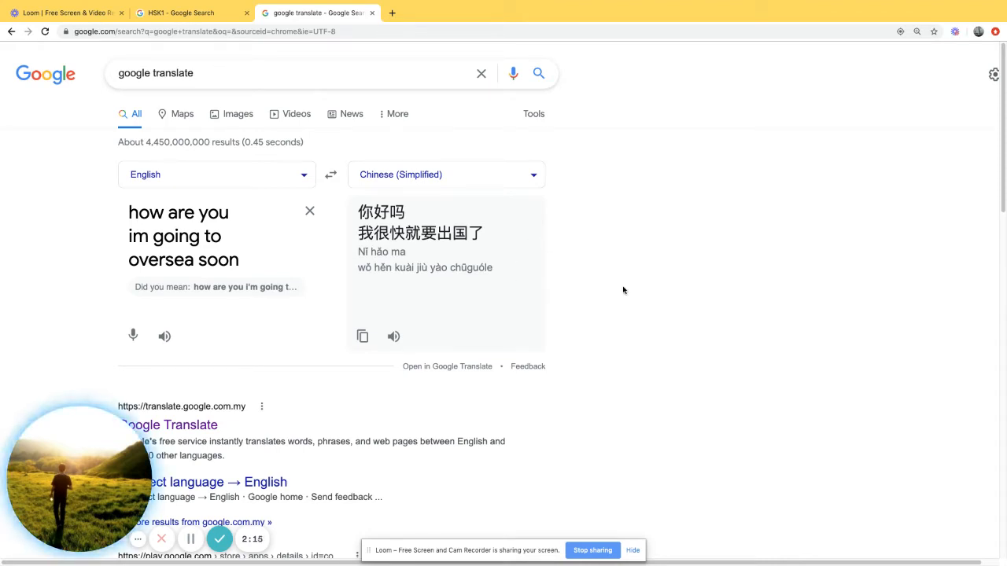
mouse_move(677, 283)
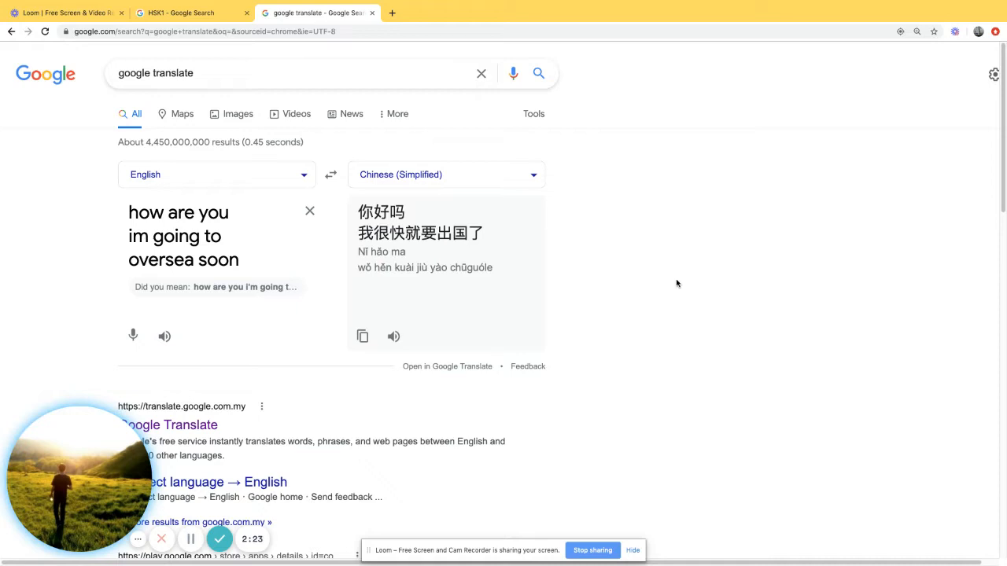
mouse_move(431, 188)
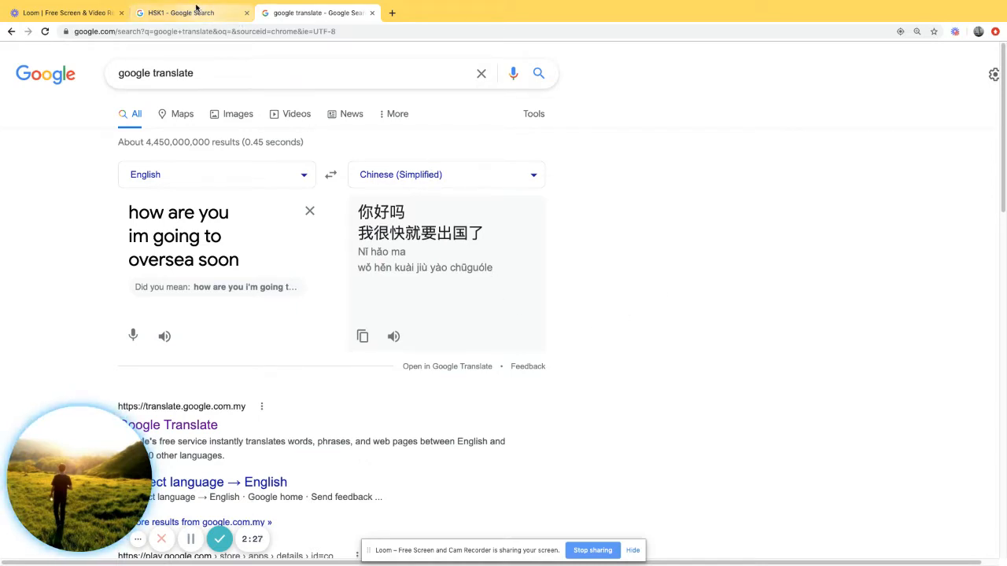
From the HSK1 results, visit China Education Center's HSK Level I page and scroll through it.
left_click(188, 13)
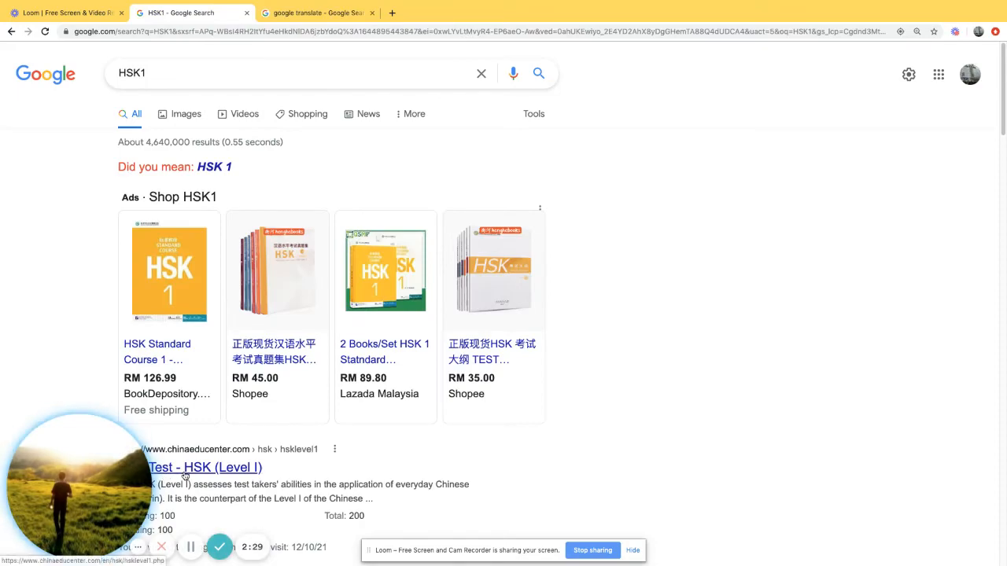
left_click(204, 467)
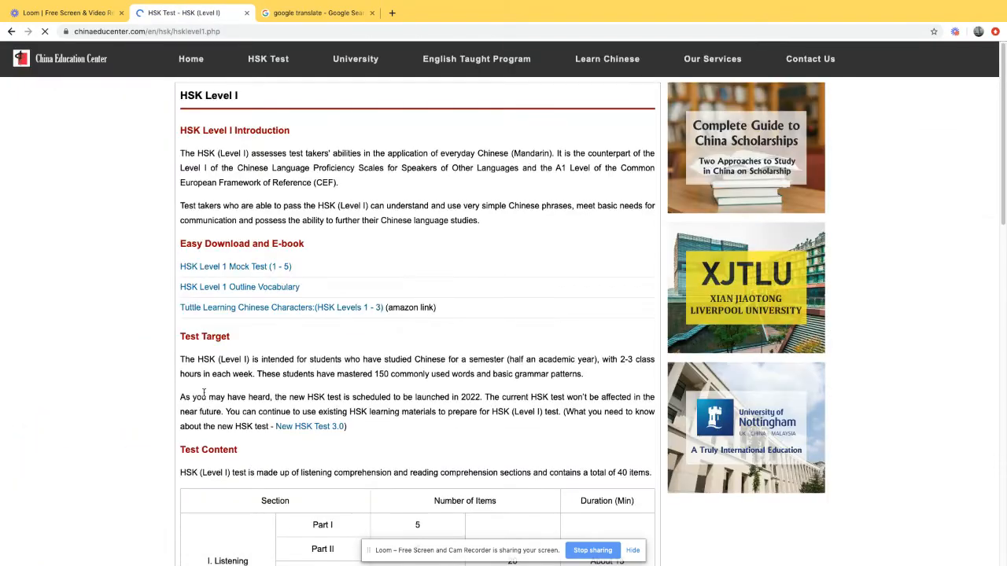
scroll("down", 3)
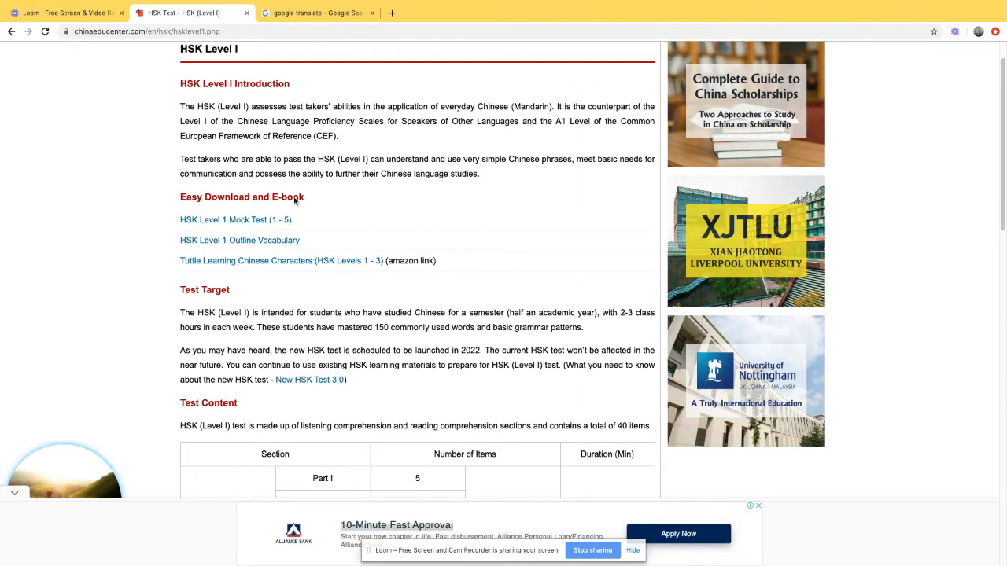
scroll("down", 3)
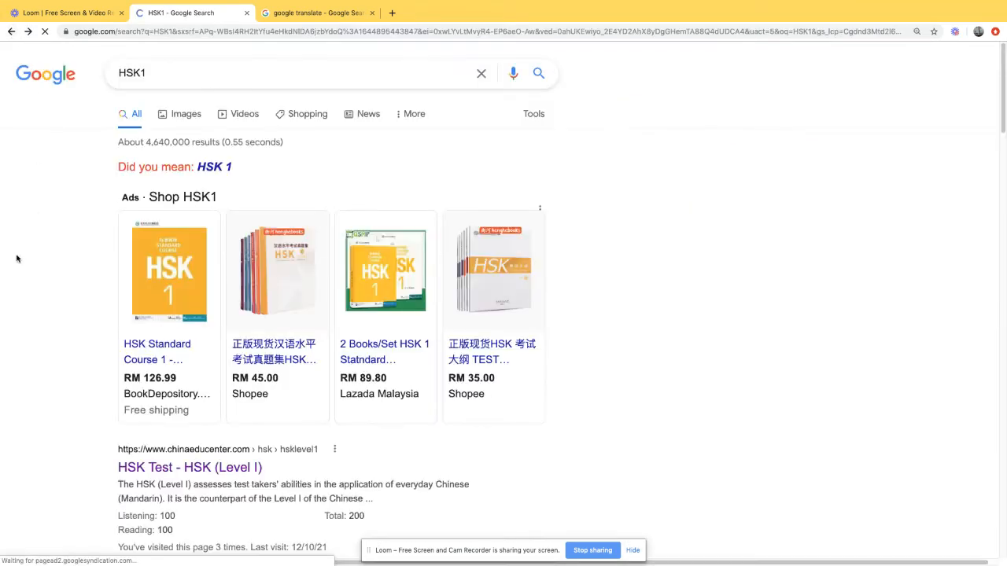
scroll("down", 3)
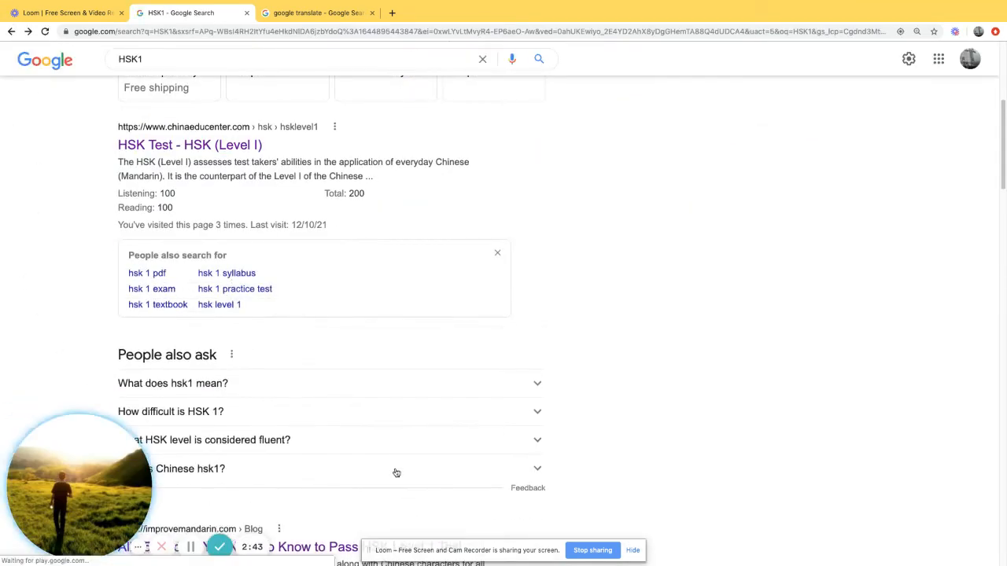
scroll("down", 3)
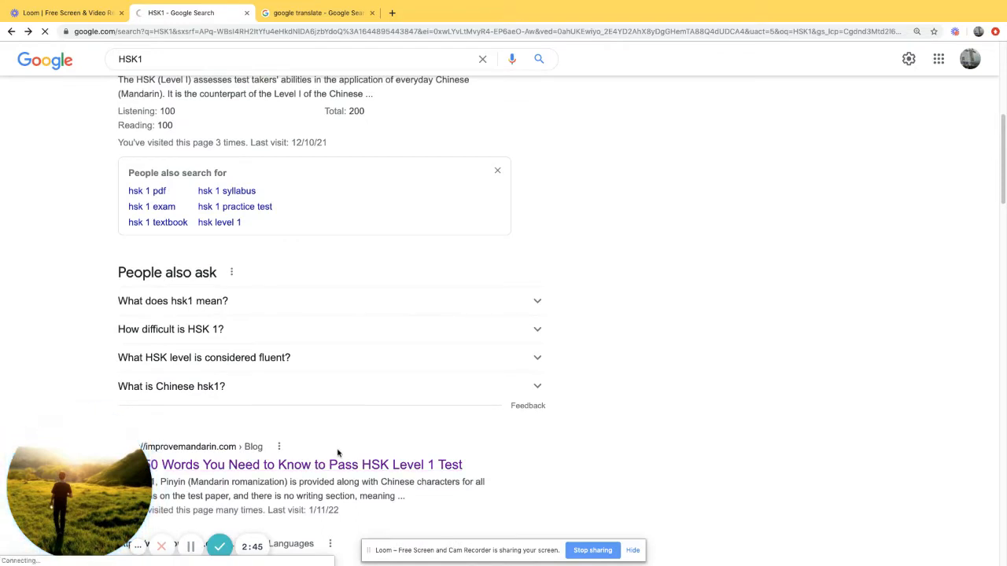
Open ImproveMandarin's HSK 1 Vocabulary List article down to the Required Vocabulary section.
left_click(302, 464)
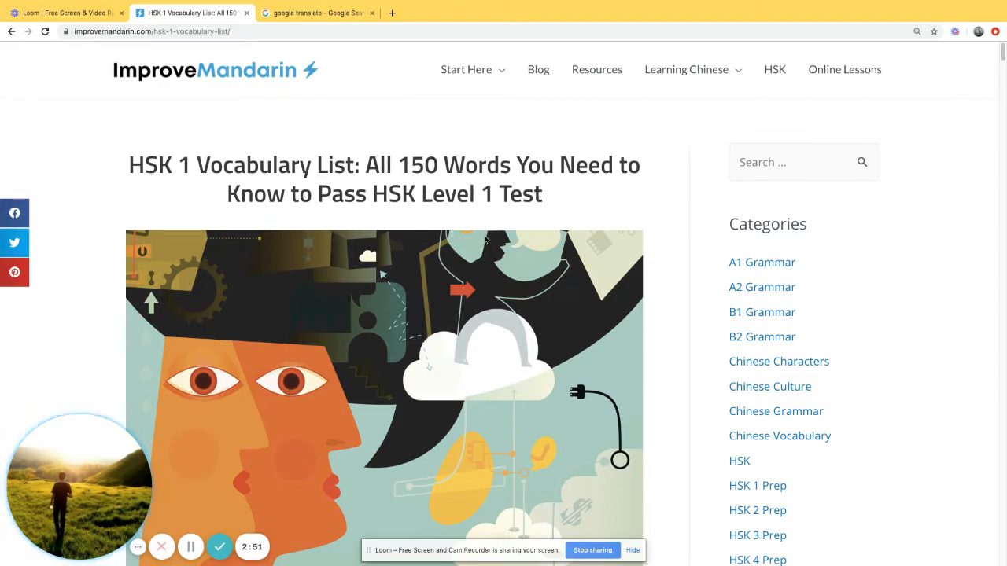
scroll("down", 3)
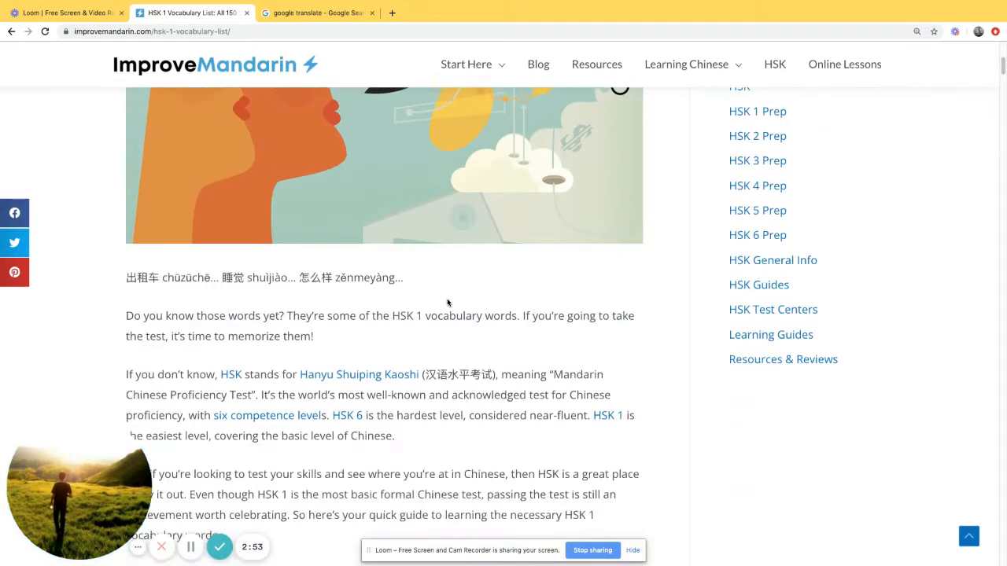
scroll("down", 3)
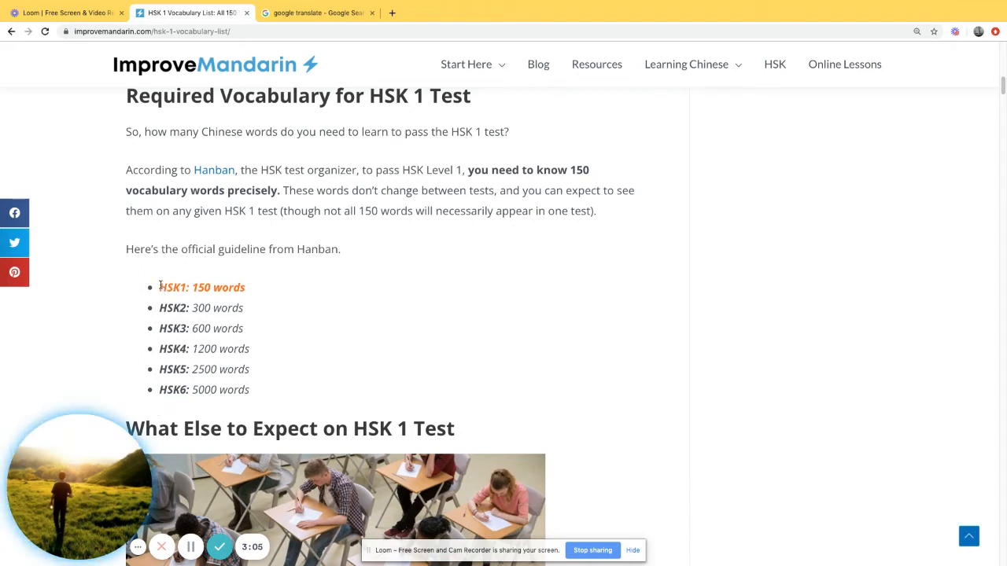
left_click_drag(159, 286, 248, 307)
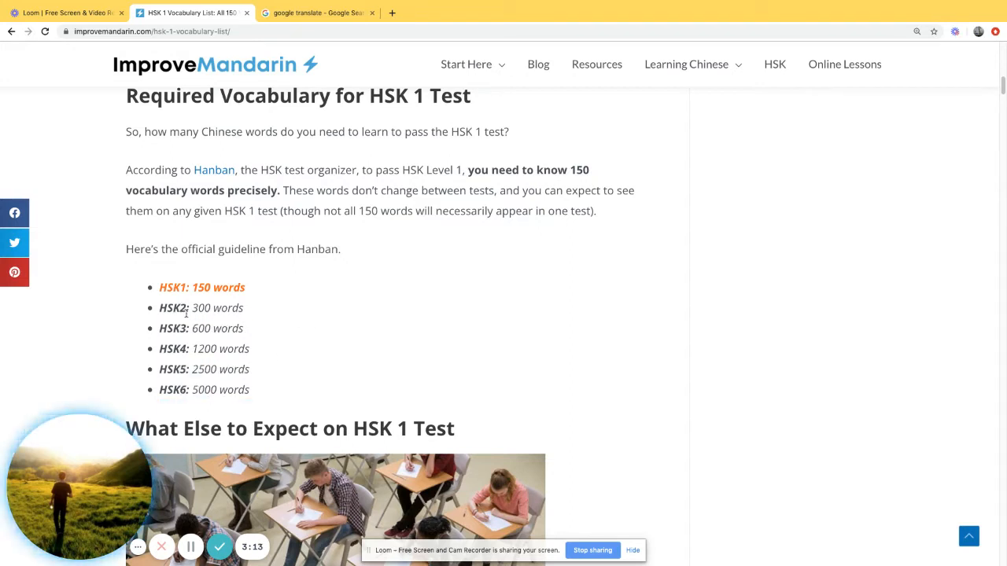
mouse_move(176, 233)
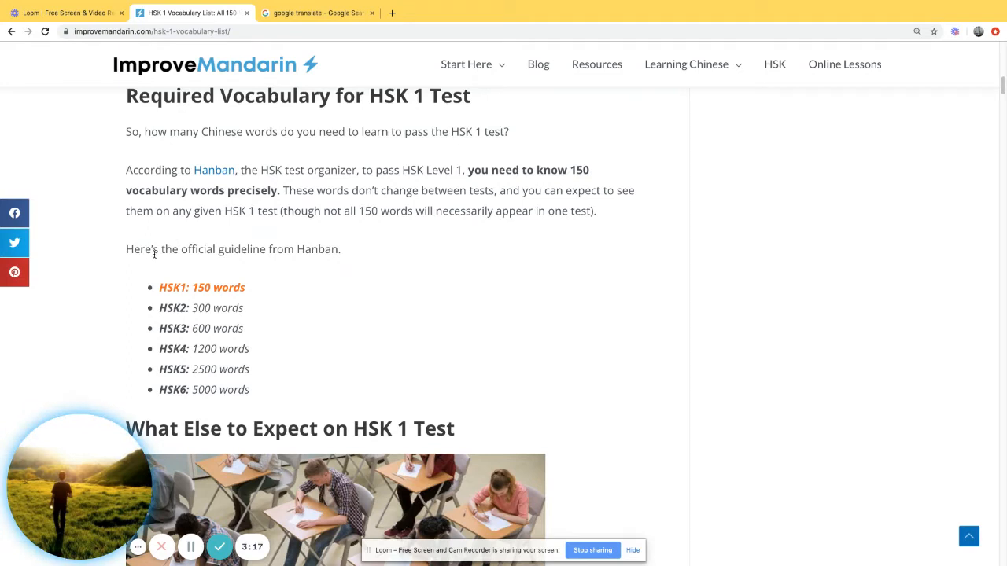
mouse_move(280, 315)
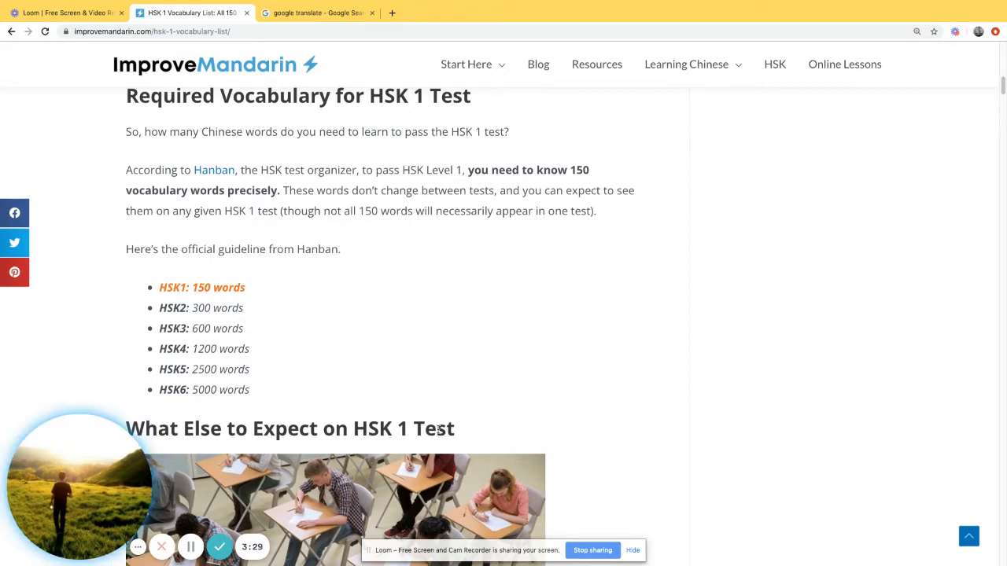
mouse_move(365, 394)
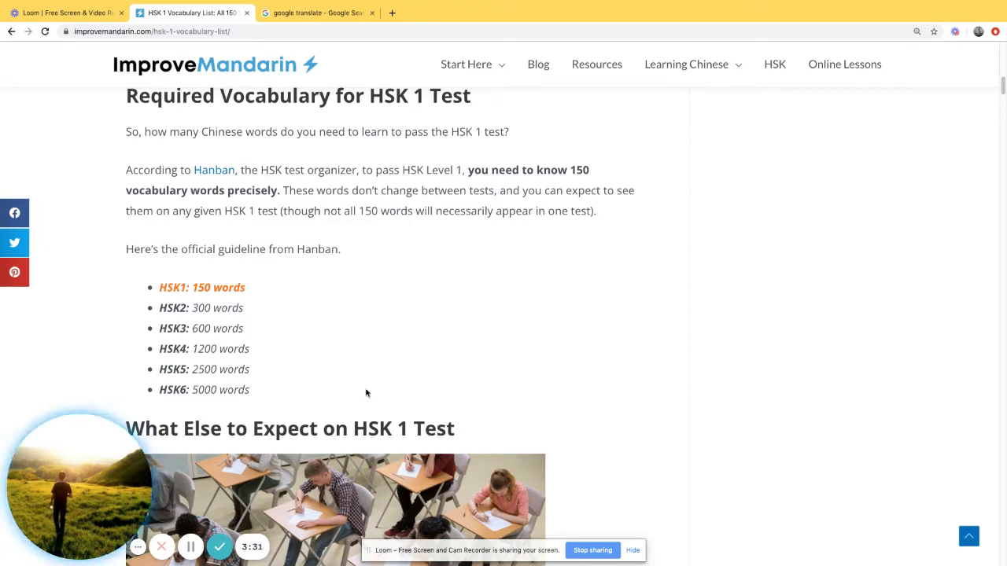
left_click_drag(159, 286, 181, 307)
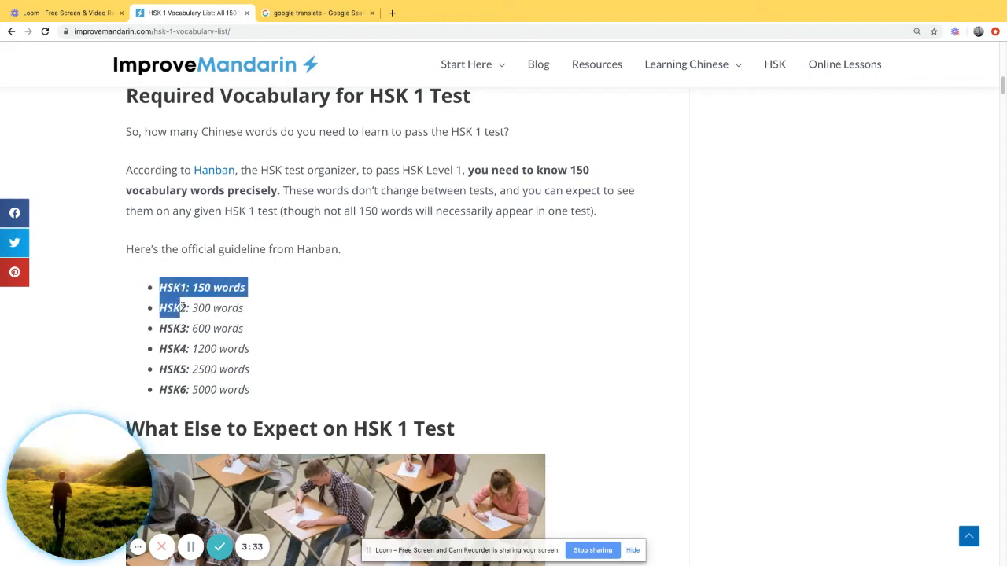
left_click_drag(159, 286, 251, 349)
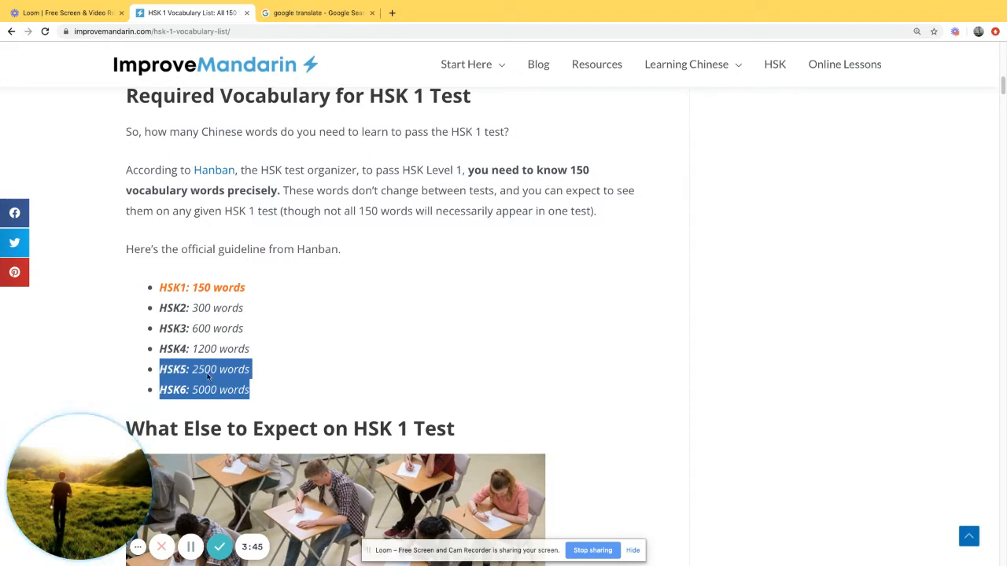
mouse_move(192, 338)
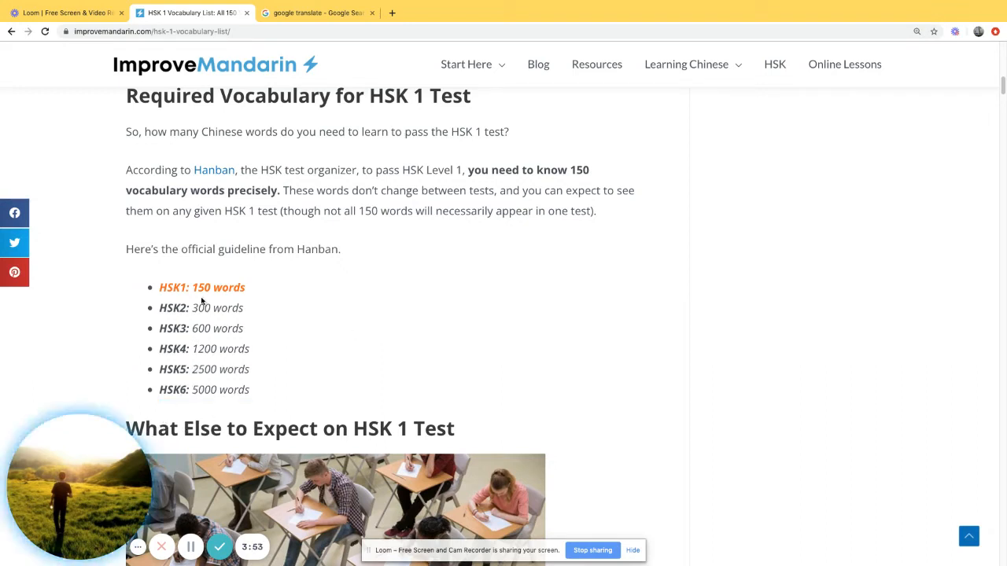
left_click_drag(160, 287, 248, 329)
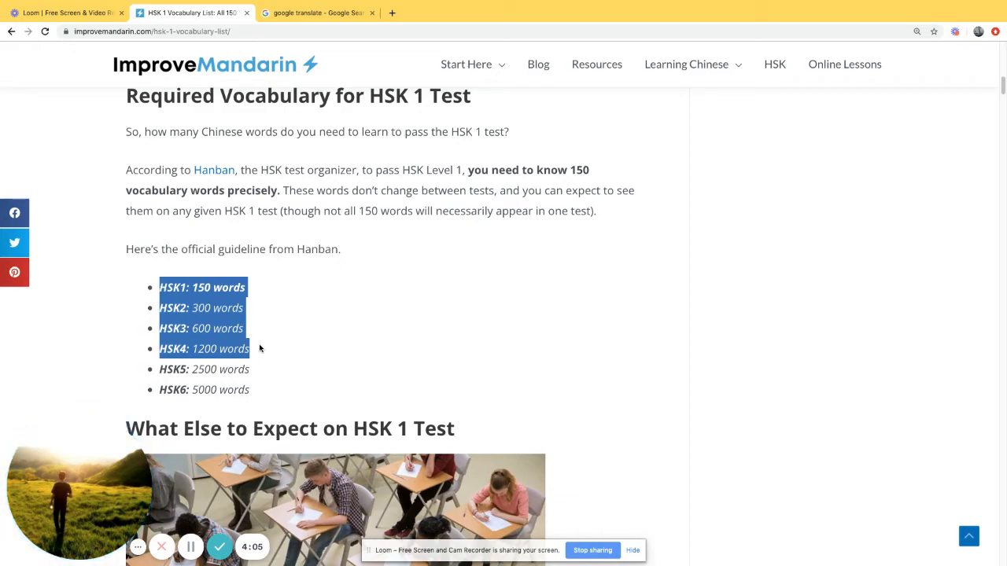
scroll("down", 3)
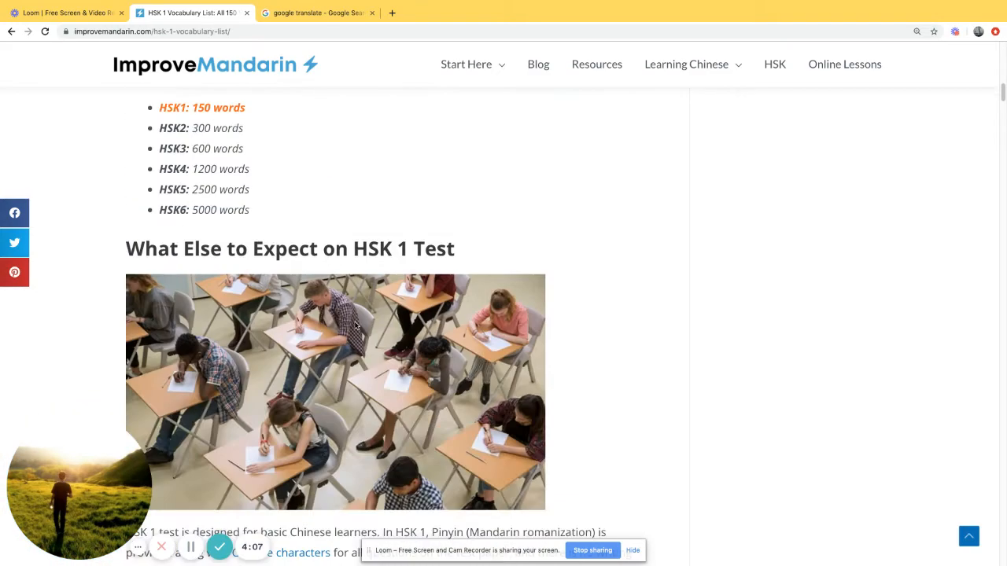
scroll("up", 3)
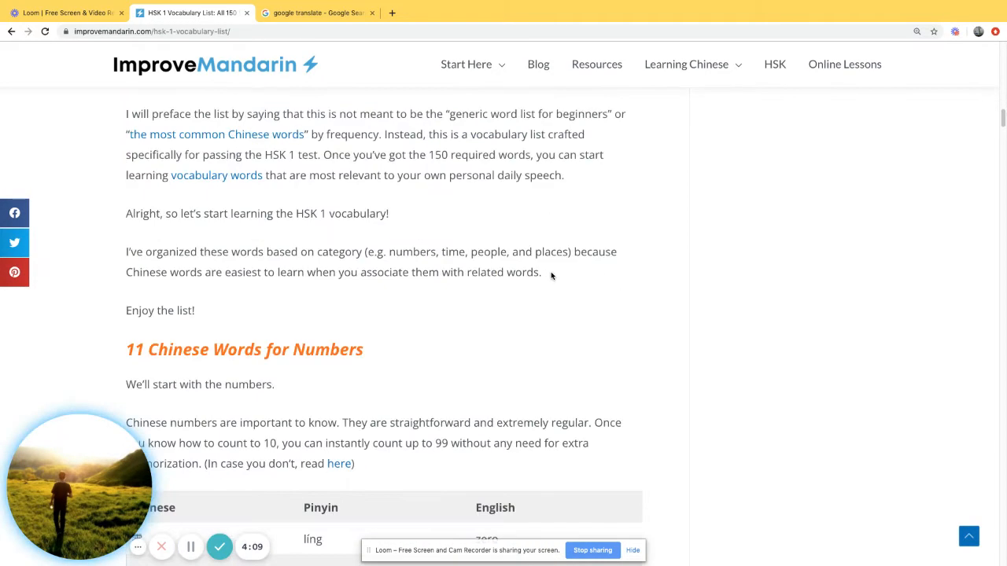
scroll("down", 3)
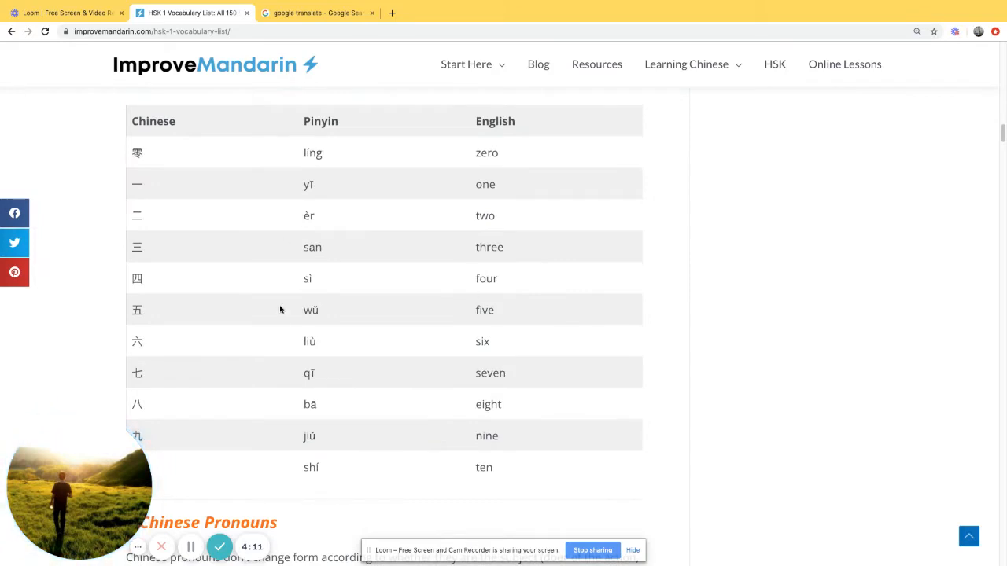
mouse_move(190, 158)
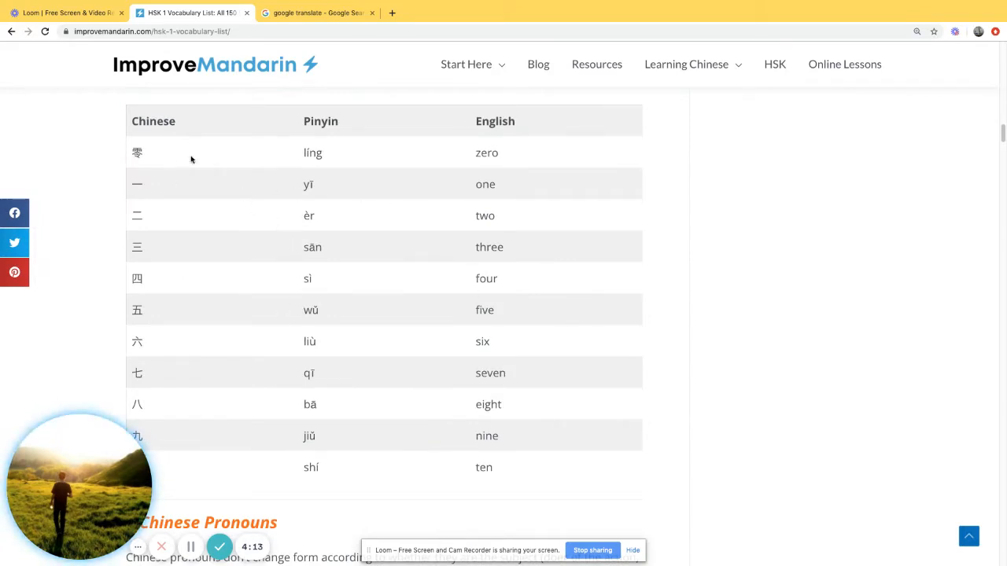
mouse_move(532, 141)
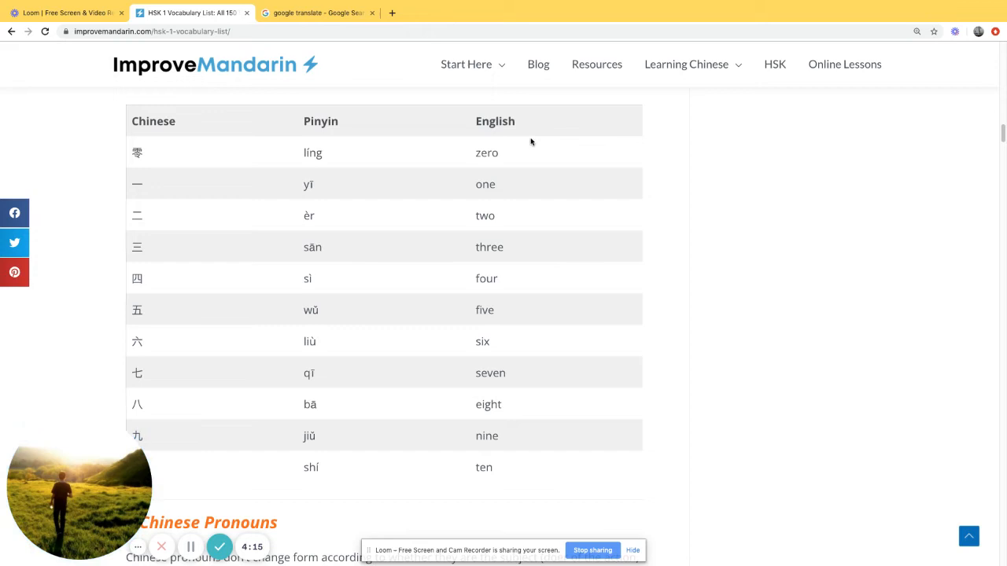
mouse_move(148, 132)
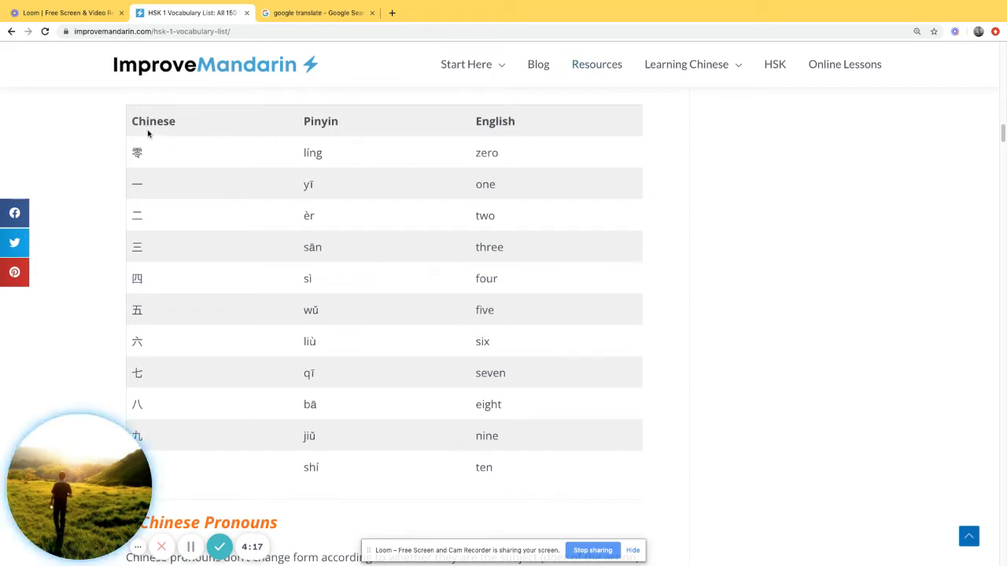
mouse_move(162, 156)
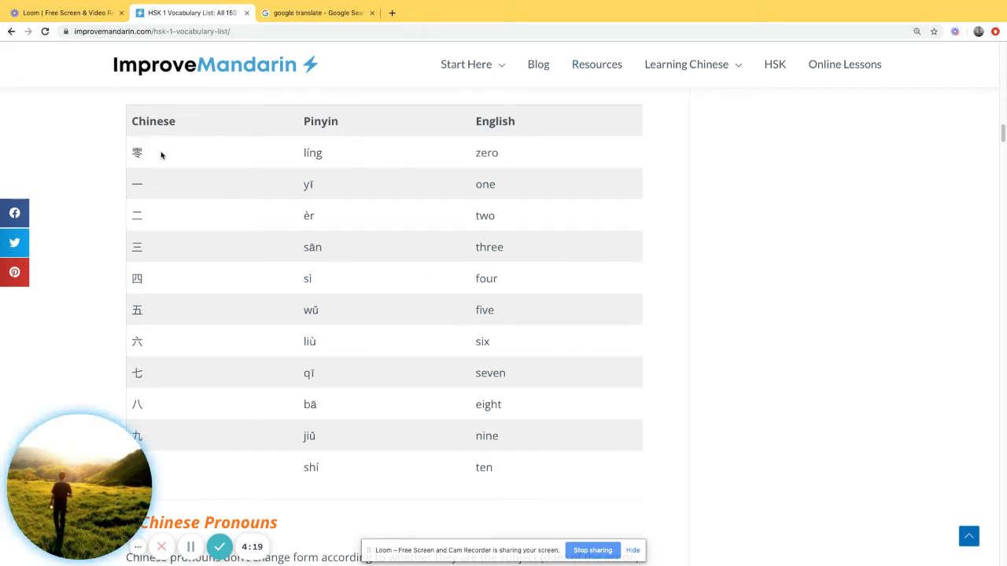
mouse_move(271, 358)
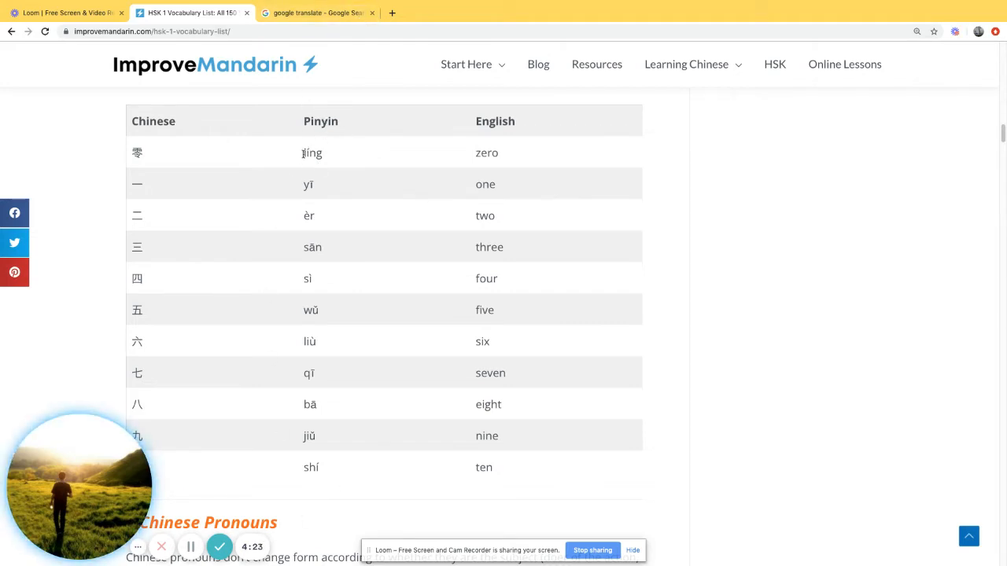
mouse_move(288, 167)
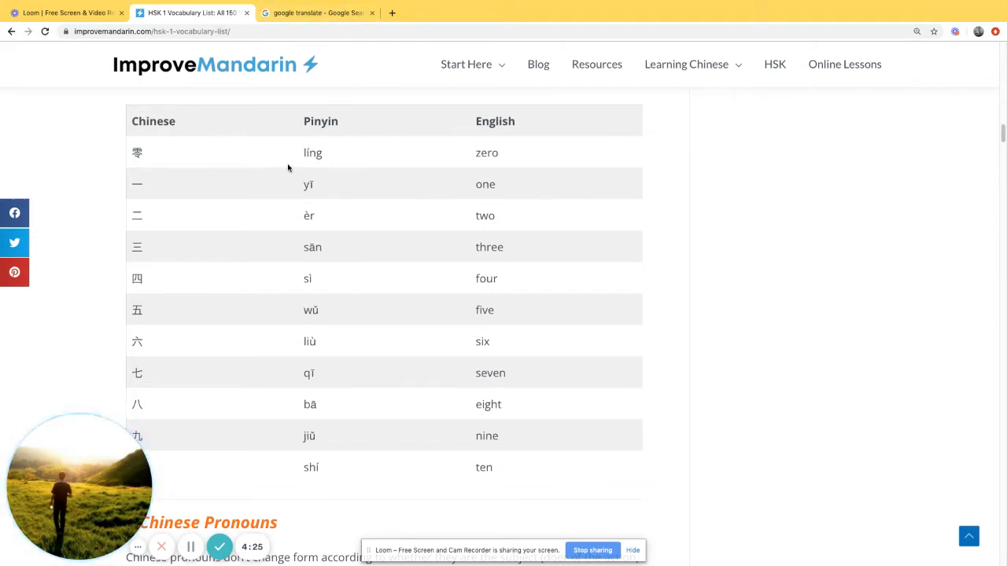
mouse_move(352, 156)
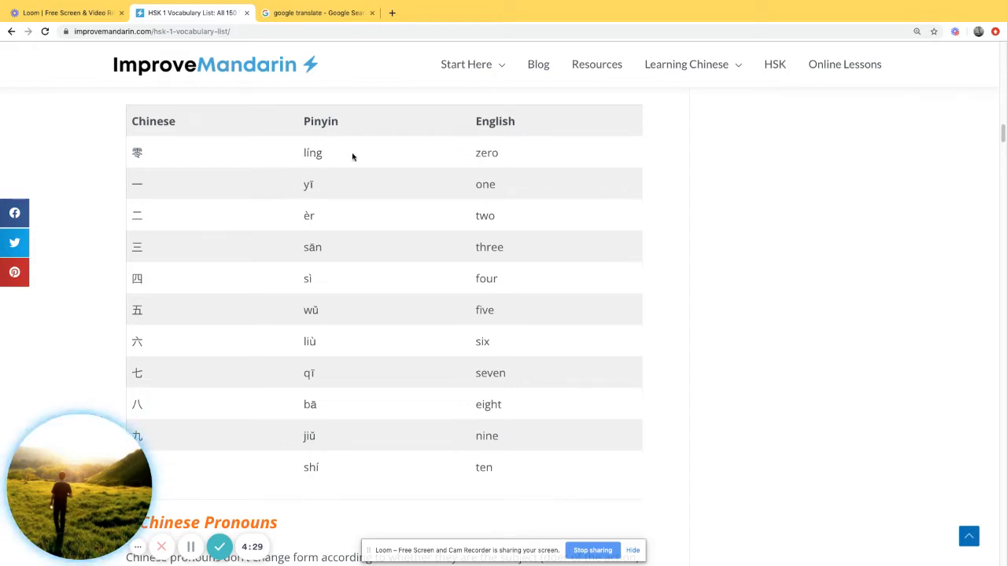
mouse_move(342, 167)
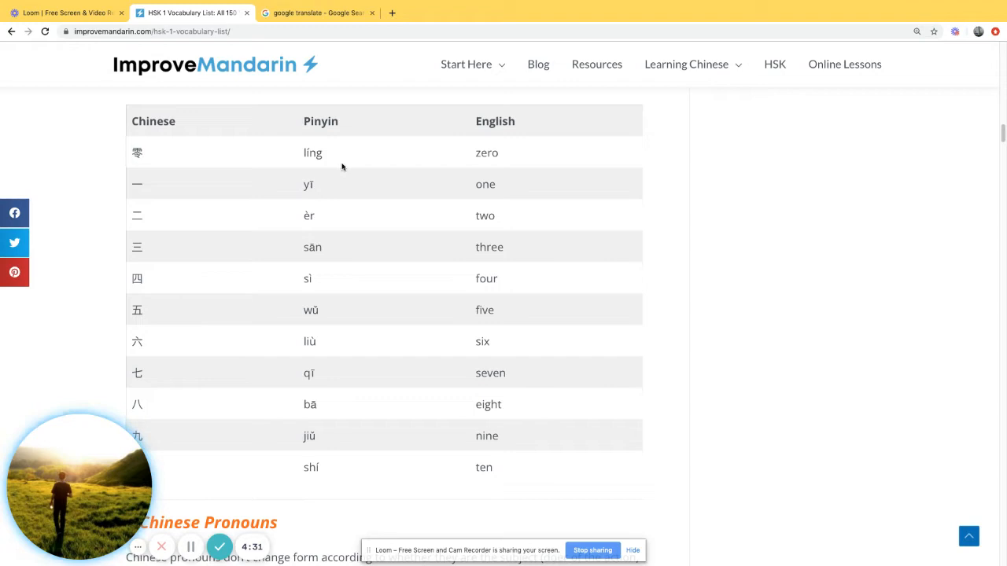
left_click(315, 13)
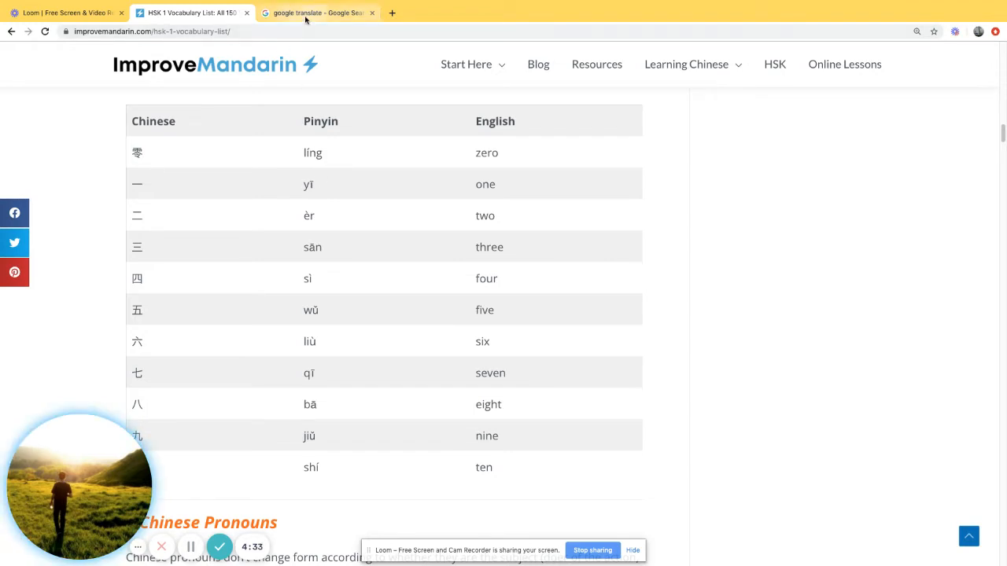
Return to the Google Translate tab and play the Simplified Chinese translation aloud.
left_click(315, 12)
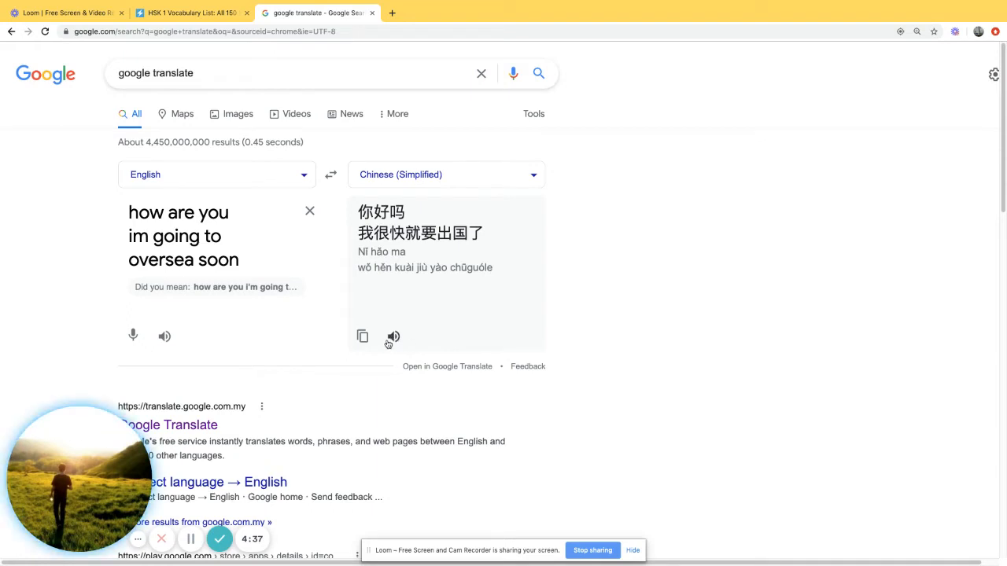
left_click(394, 337)
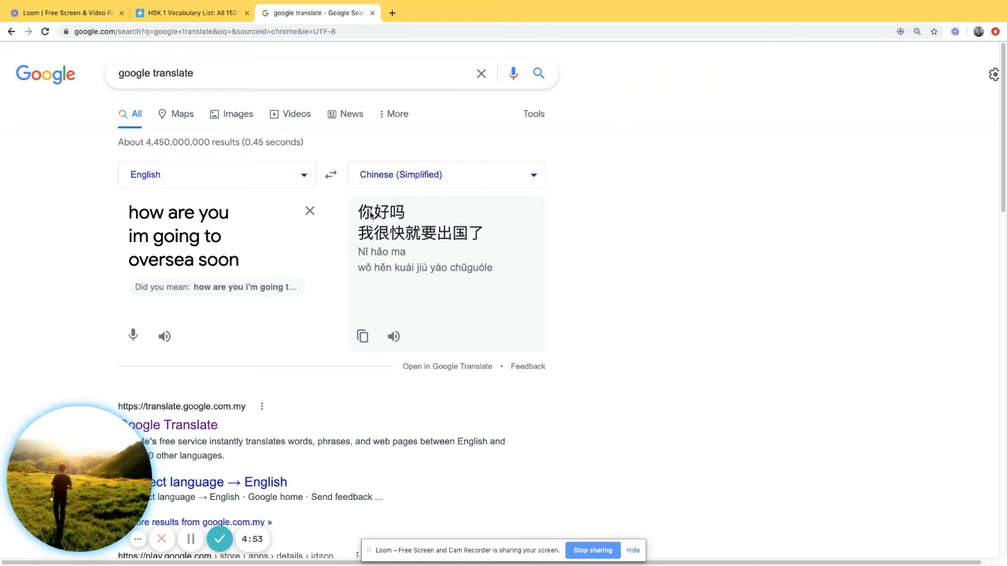
mouse_move(358, 251)
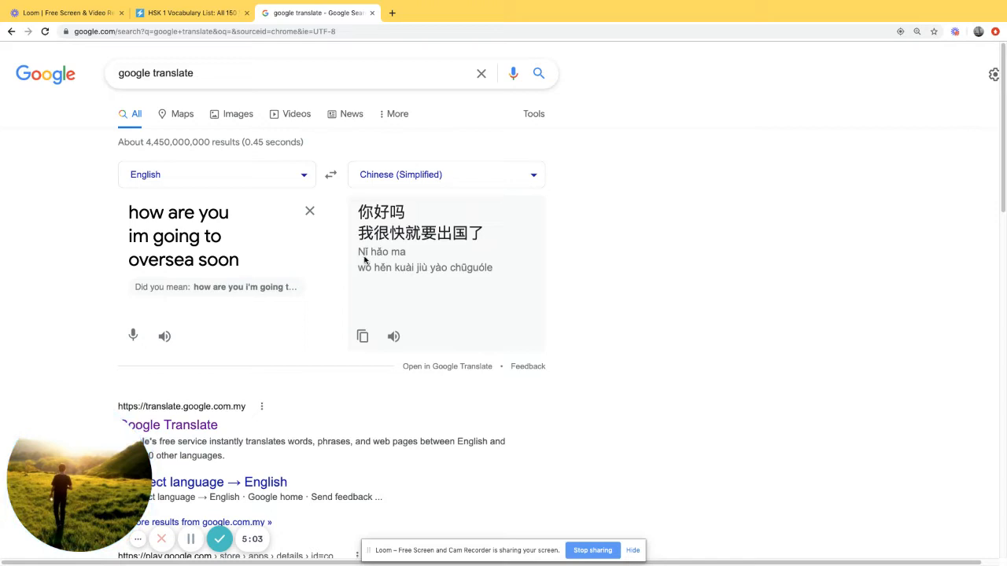
mouse_move(397, 258)
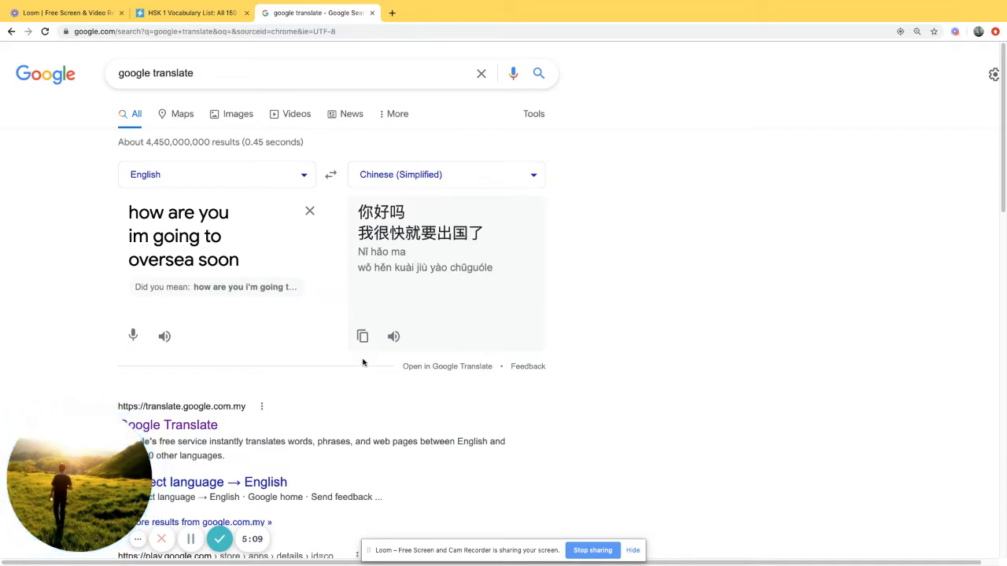
mouse_move(553, 264)
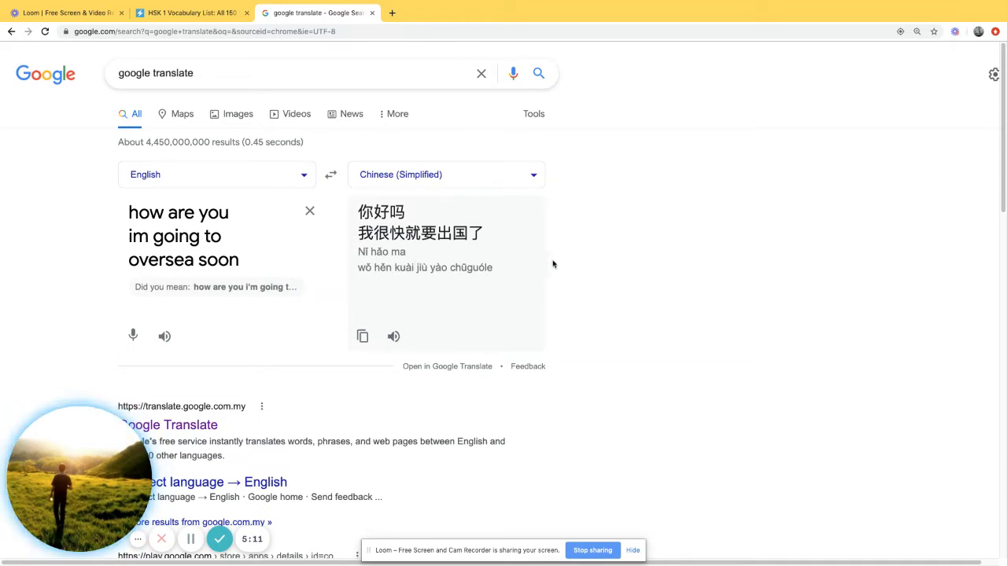
mouse_move(393, 286)
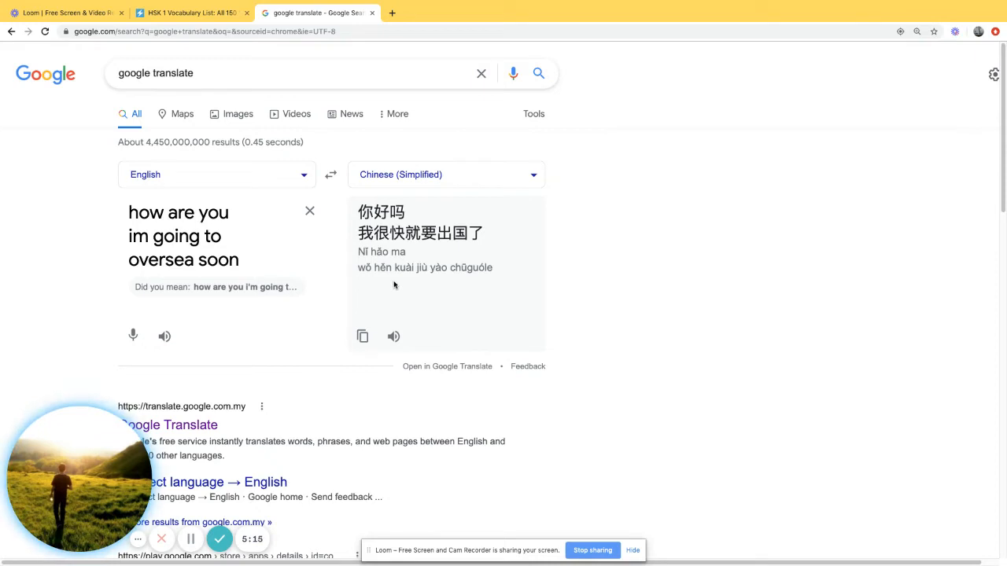
mouse_move(354, 255)
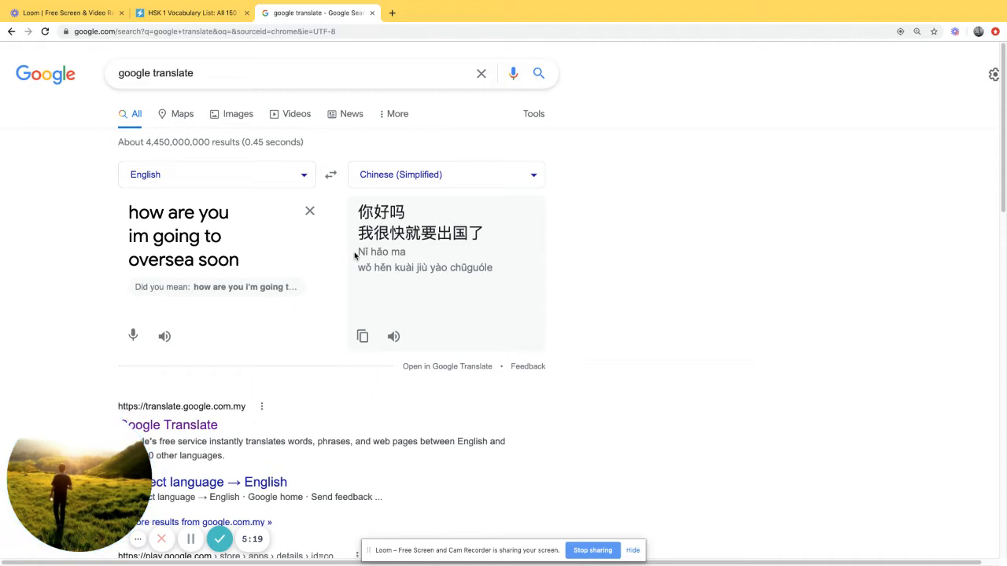
mouse_move(363, 261)
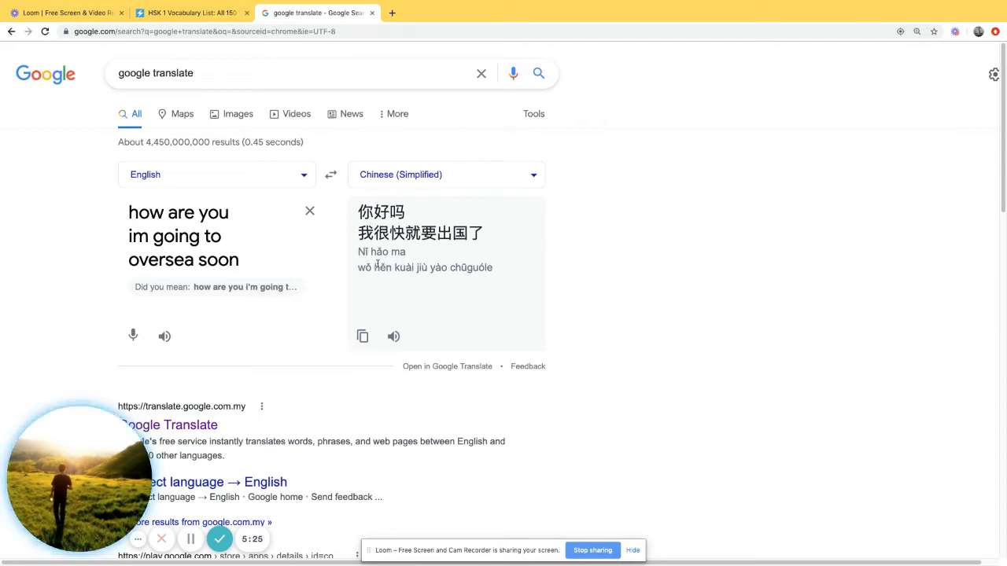
mouse_move(423, 267)
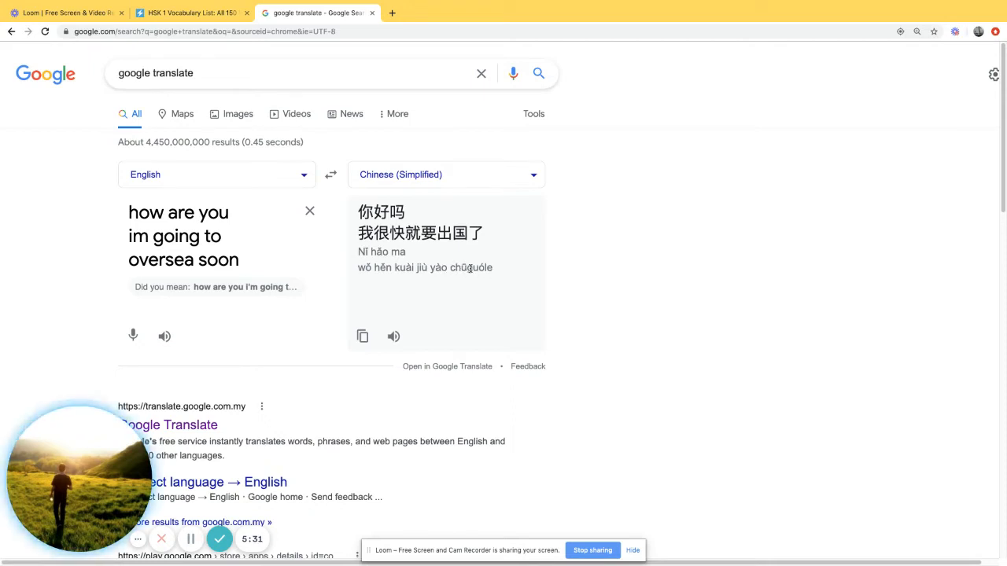
mouse_move(375, 286)
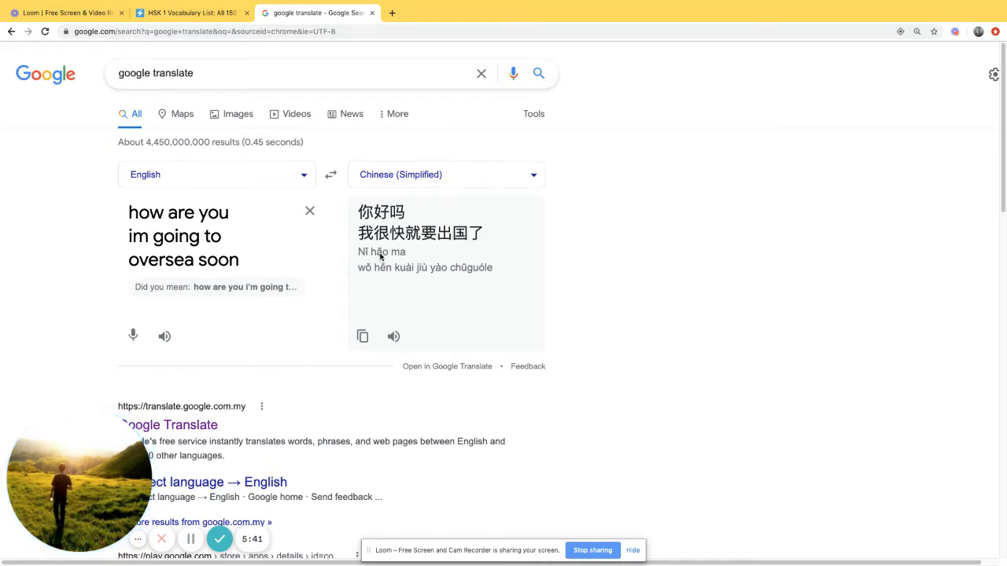
mouse_move(412, 296)
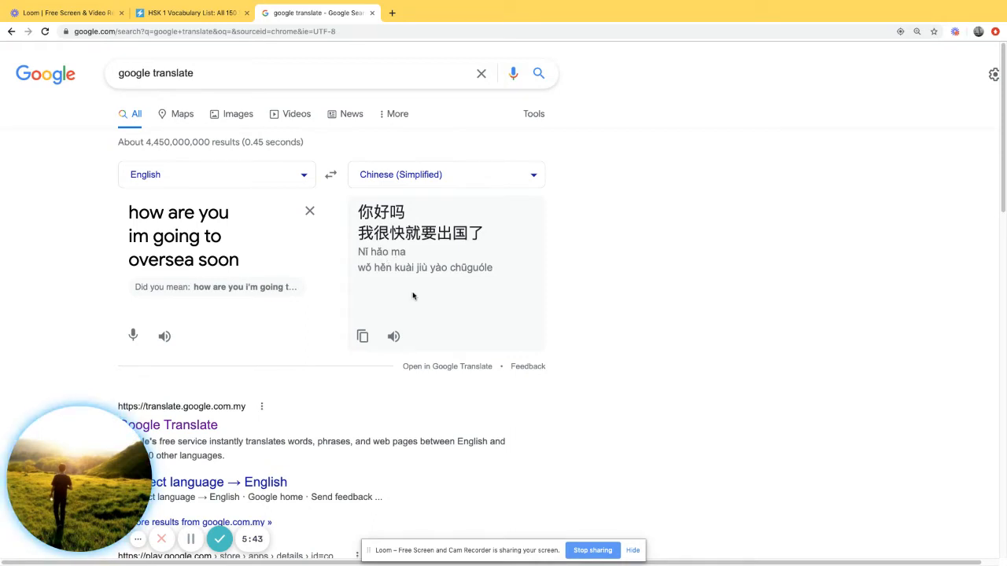
mouse_move(360, 258)
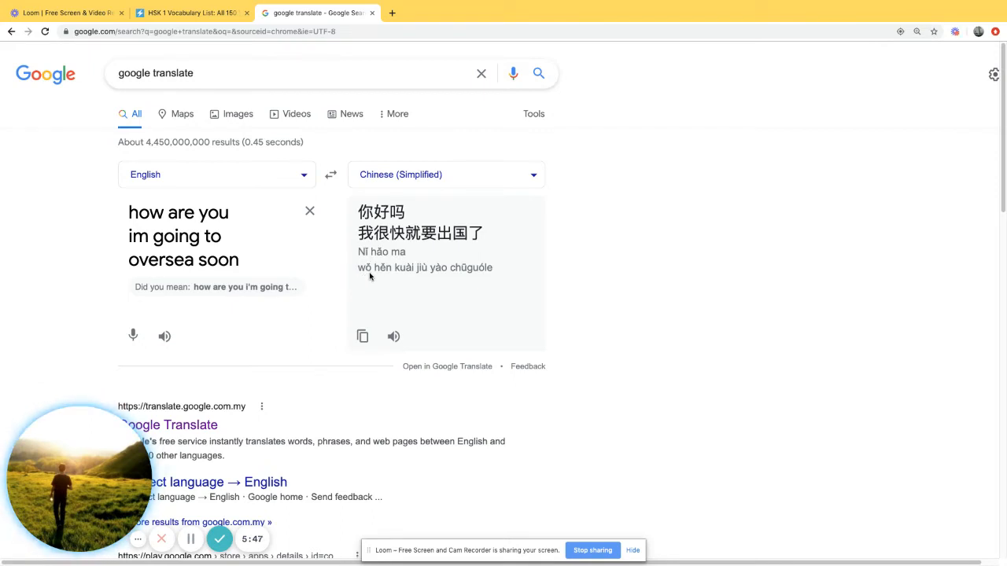
mouse_move(381, 326)
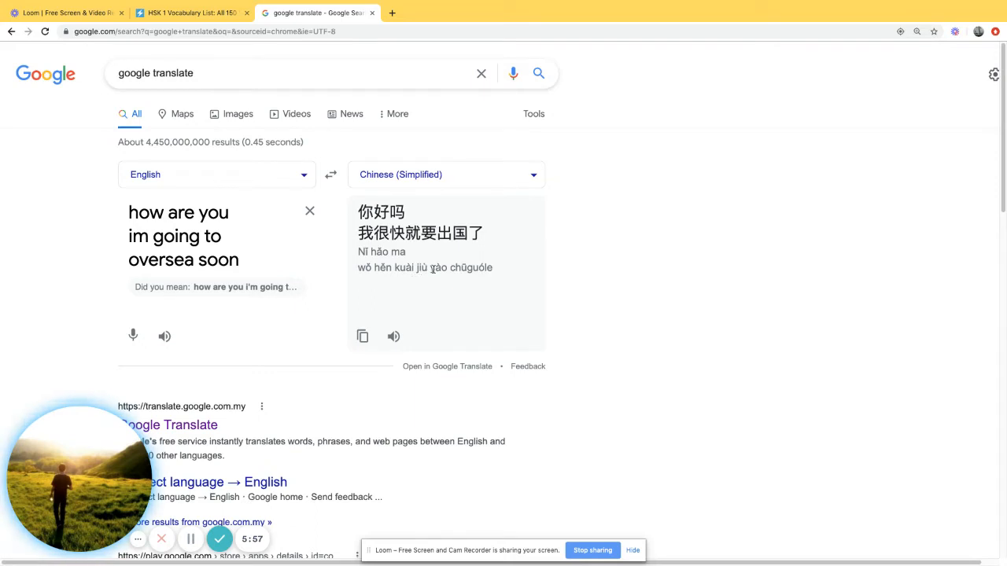
mouse_move(494, 264)
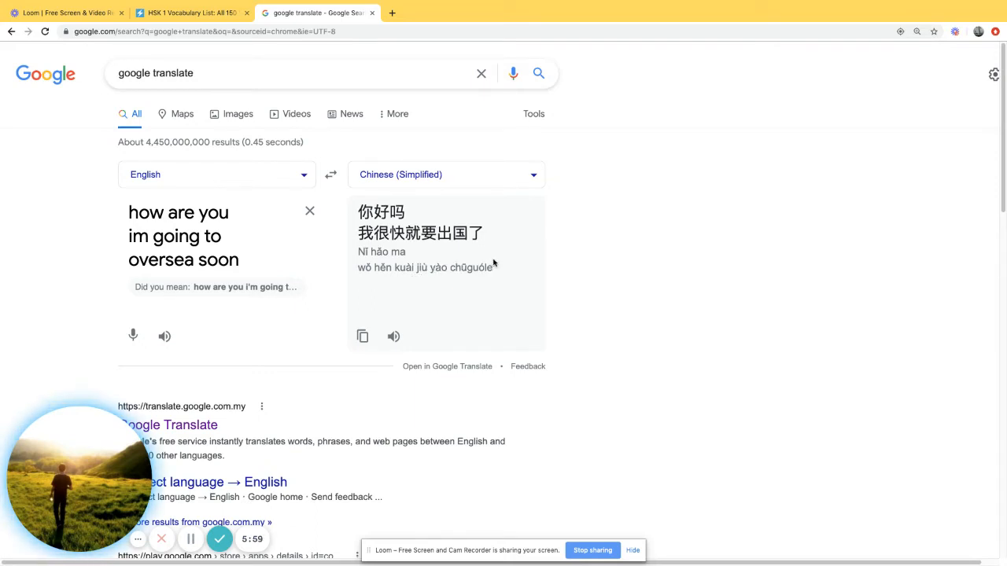
mouse_move(393, 280)
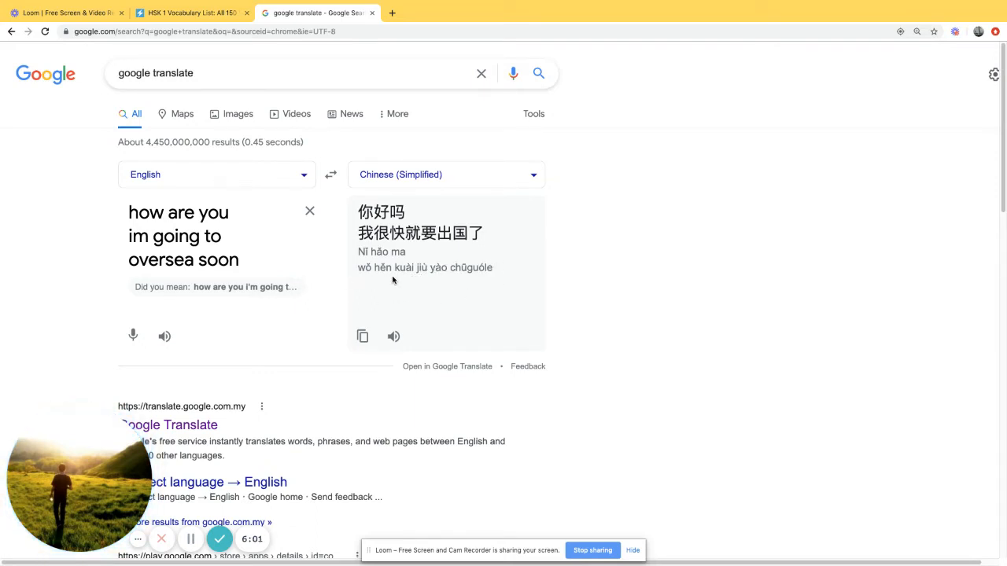
mouse_move(233, 154)
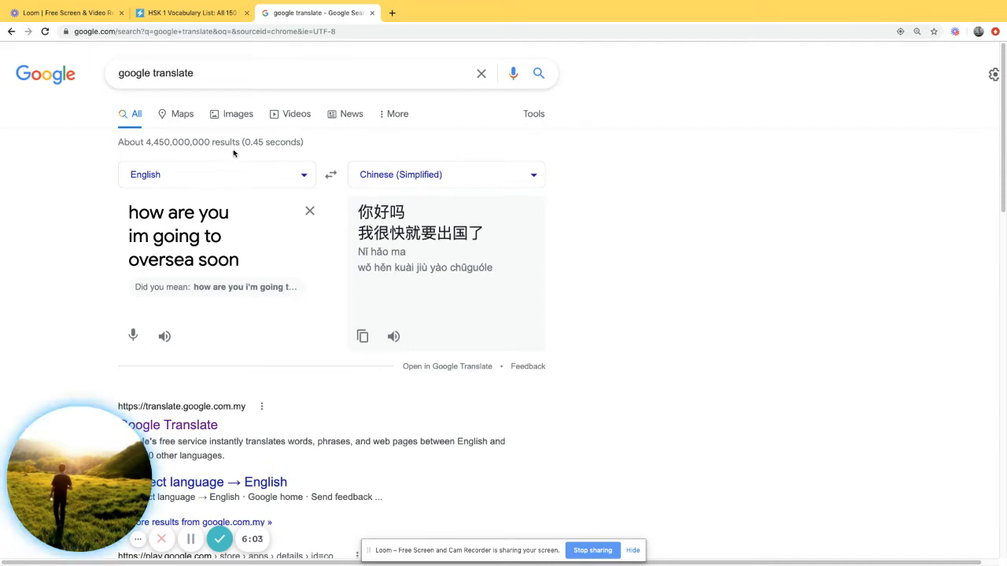
mouse_move(393, 264)
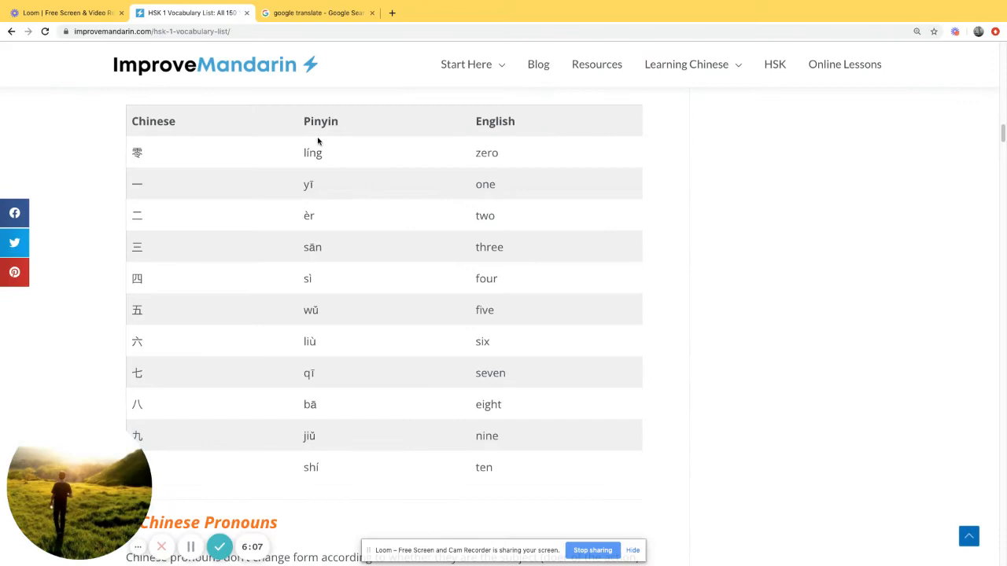
mouse_move(321, 227)
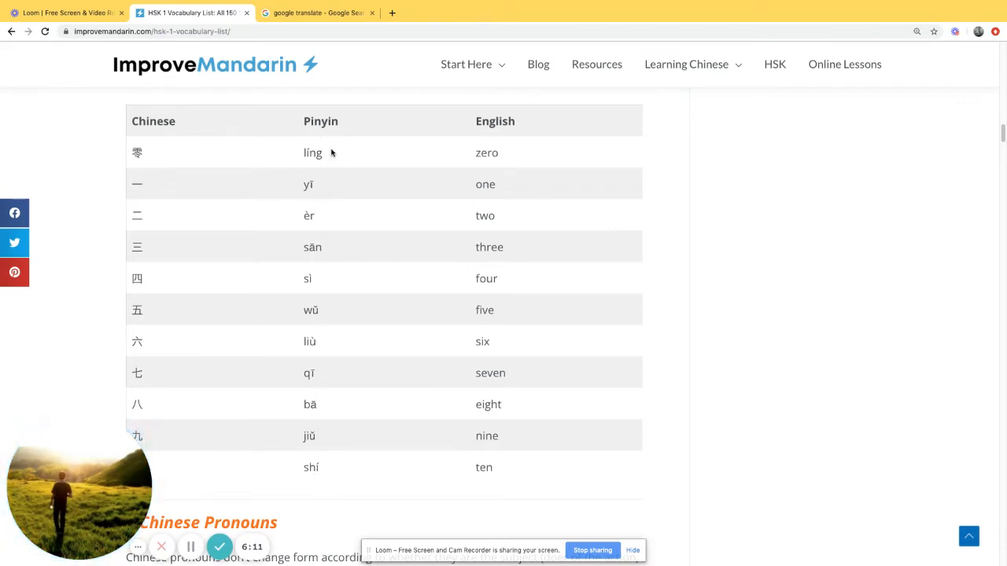
mouse_move(271, 194)
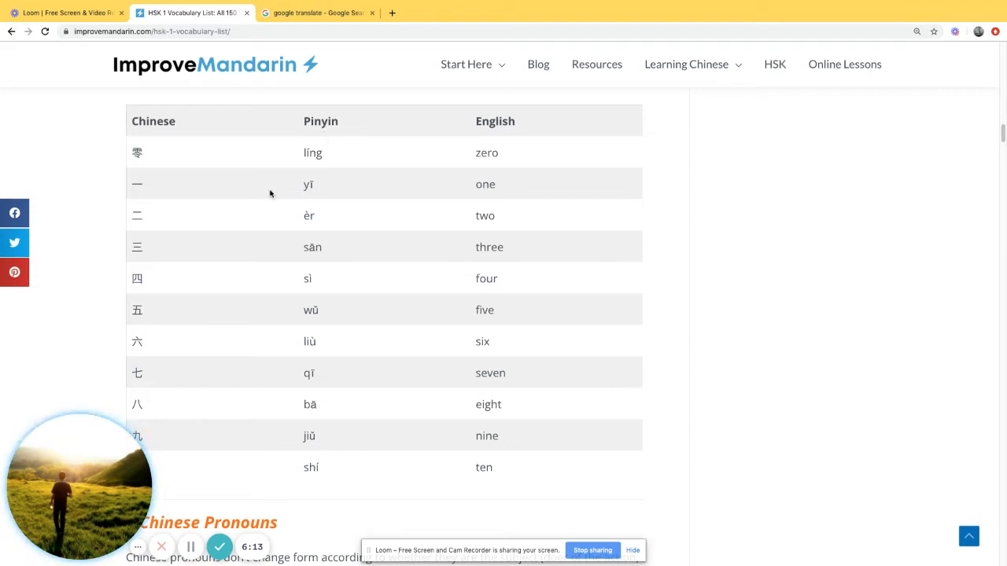
mouse_move(272, 462)
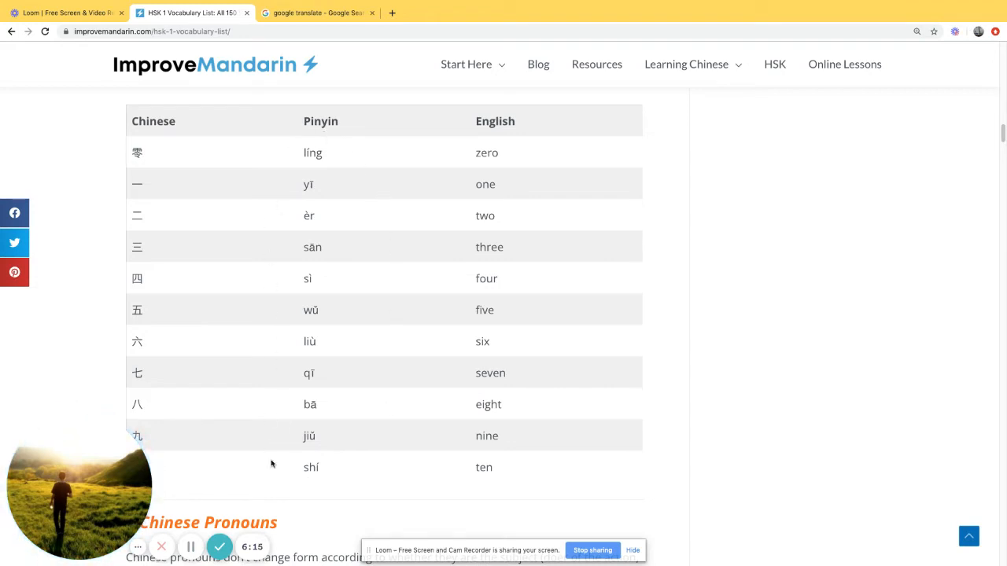
mouse_move(183, 97)
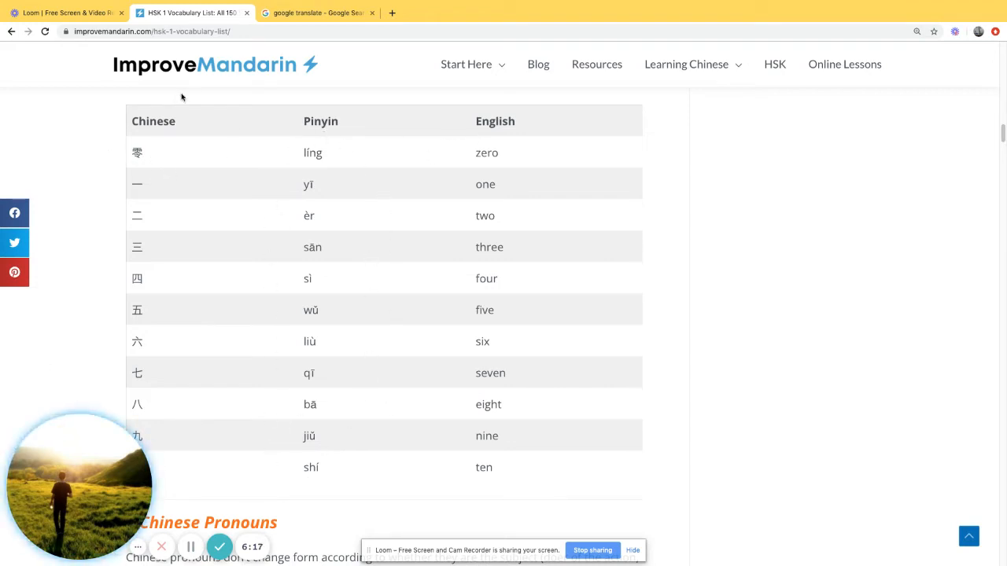
mouse_move(167, 162)
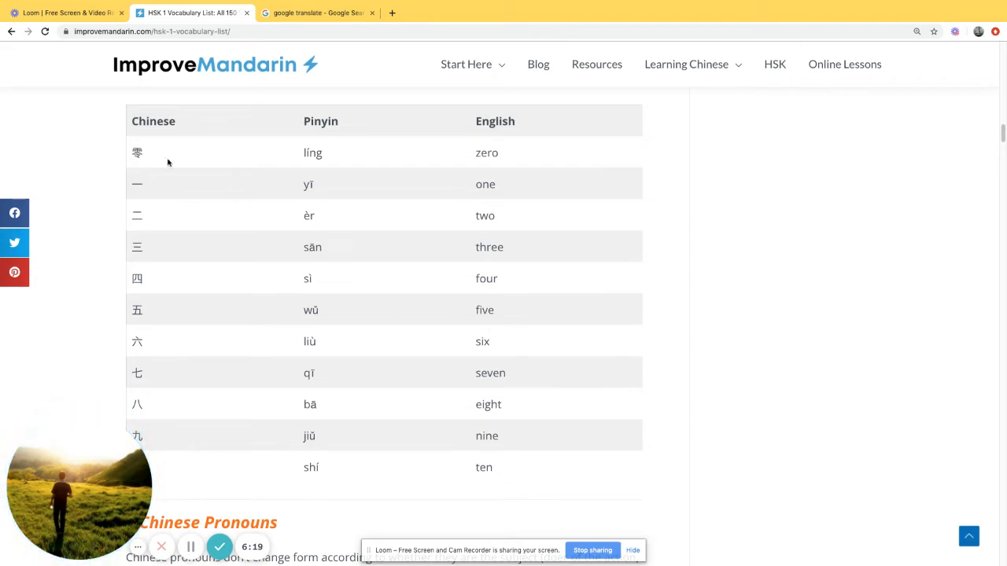
mouse_move(226, 368)
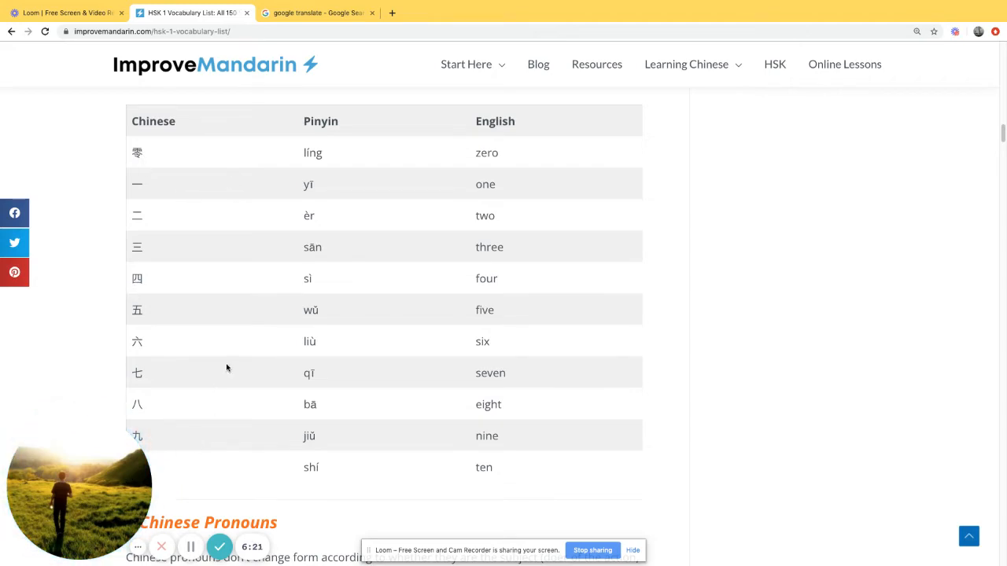
Scroll the HSK 1 article past the numbers table to the People & Things words.
scroll("down", 3)
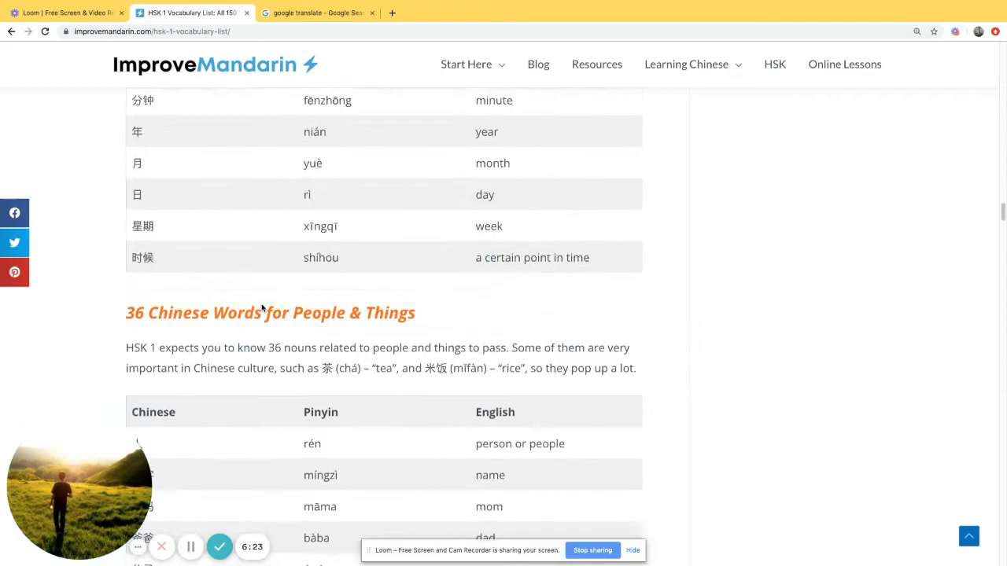
scroll("down", 3)
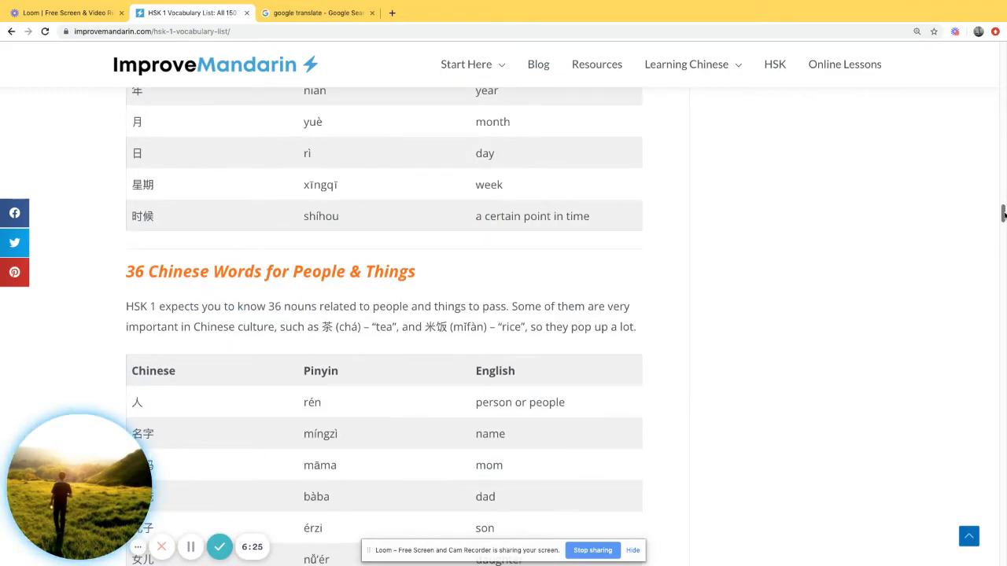
scroll("down", 3)
type("you")
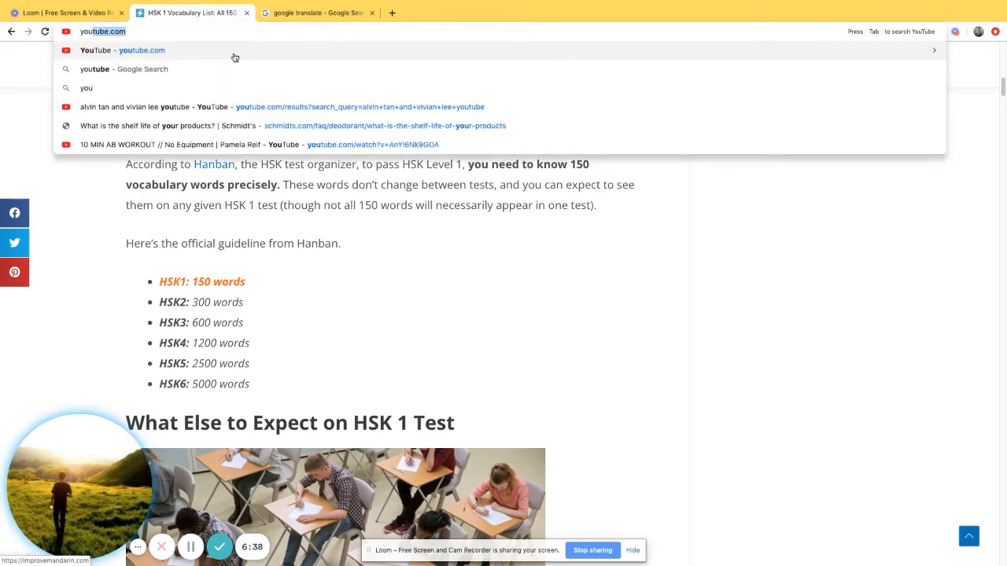
On YouTube, search for 'HSK1' and start browsing the results.
left_click(142, 51)
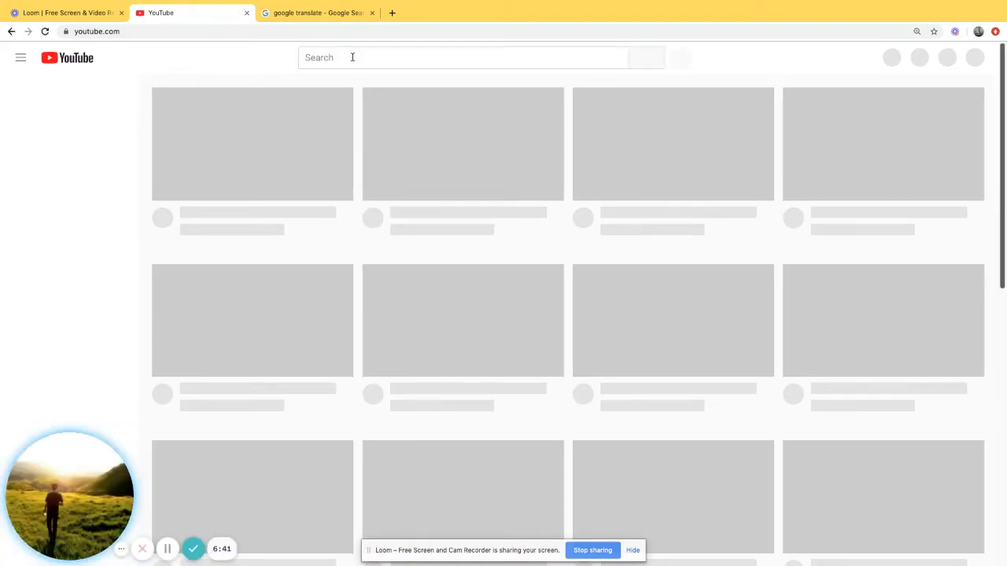
type("H")
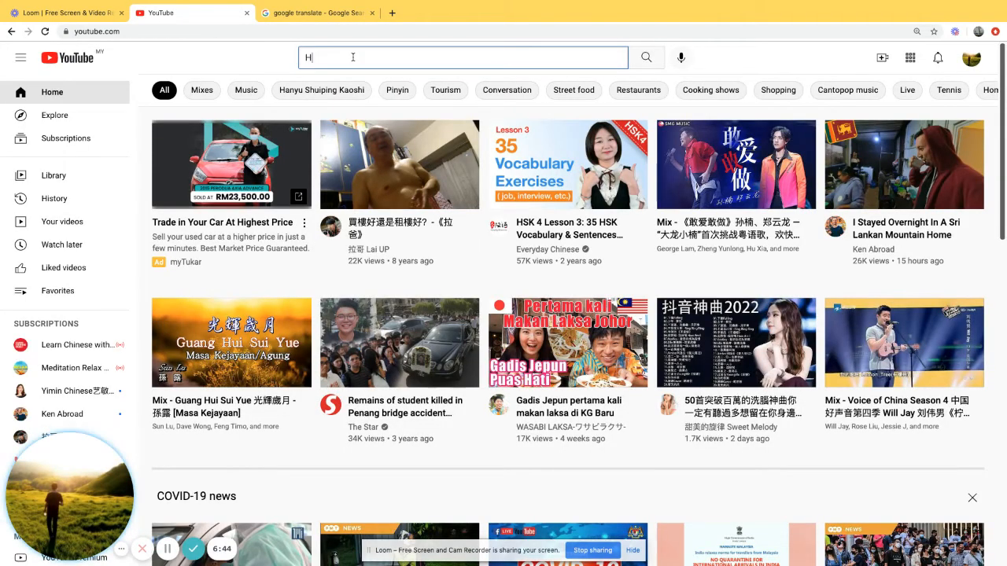
type("SK1")
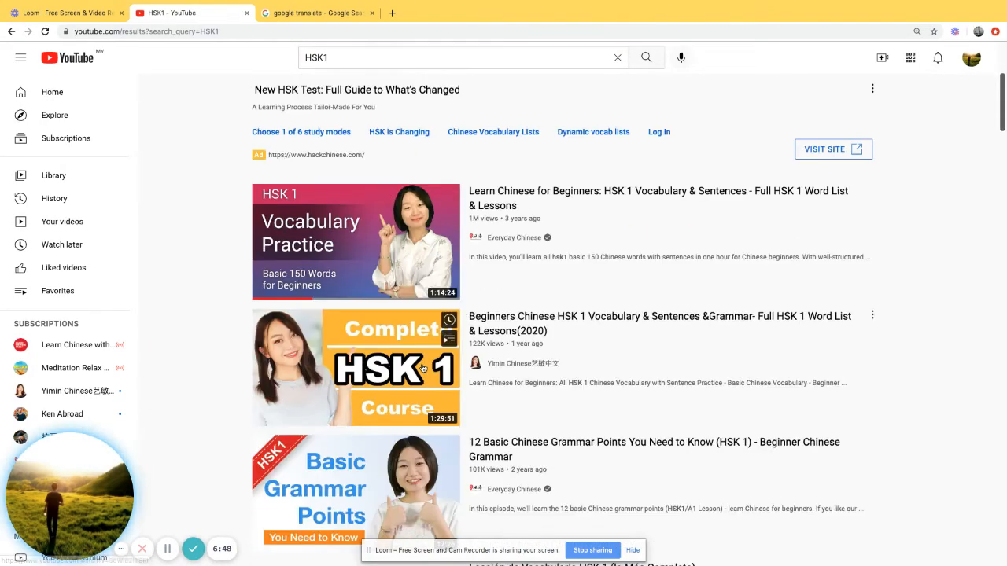
scroll("down", 3)
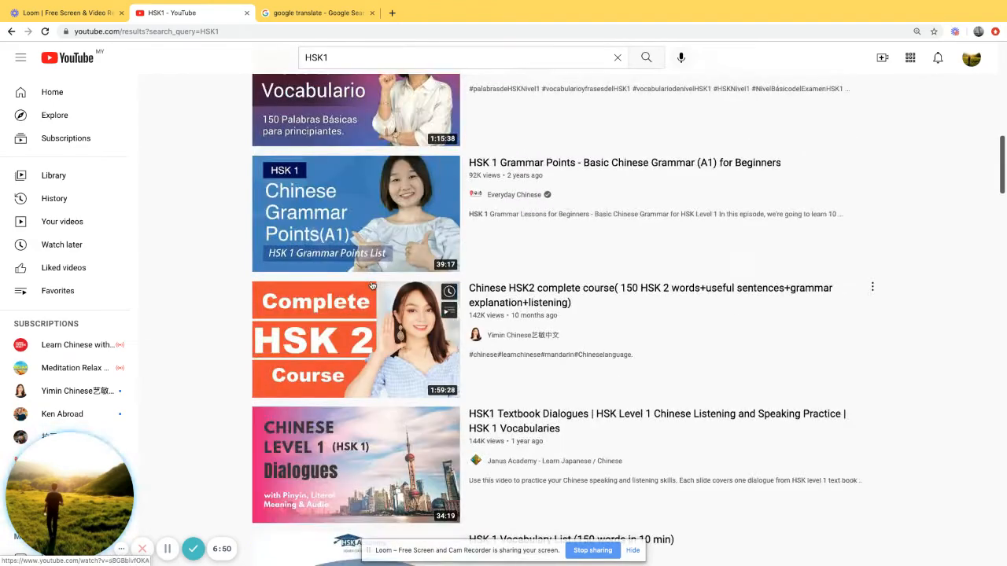
scroll("down", 3)
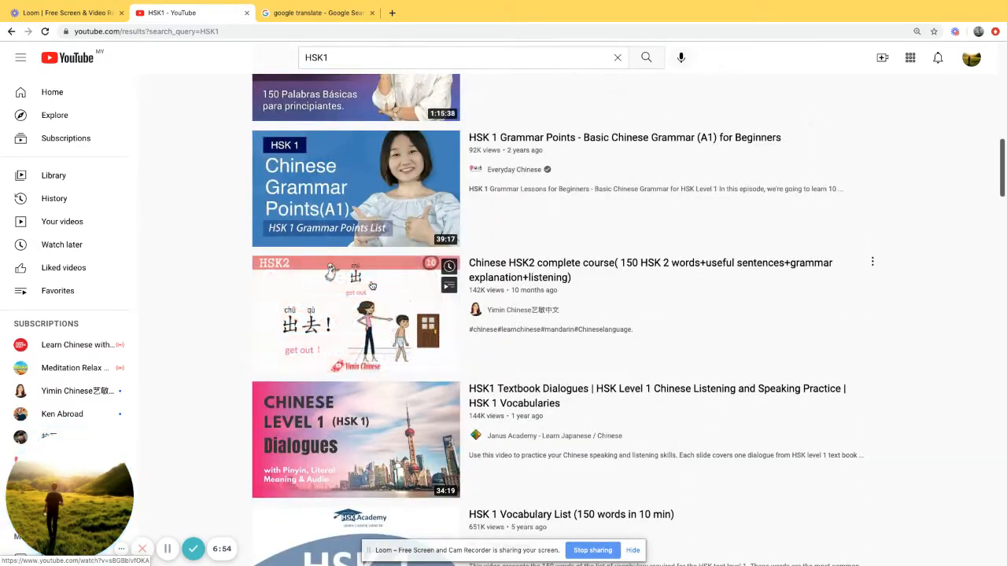
scroll("down", 3)
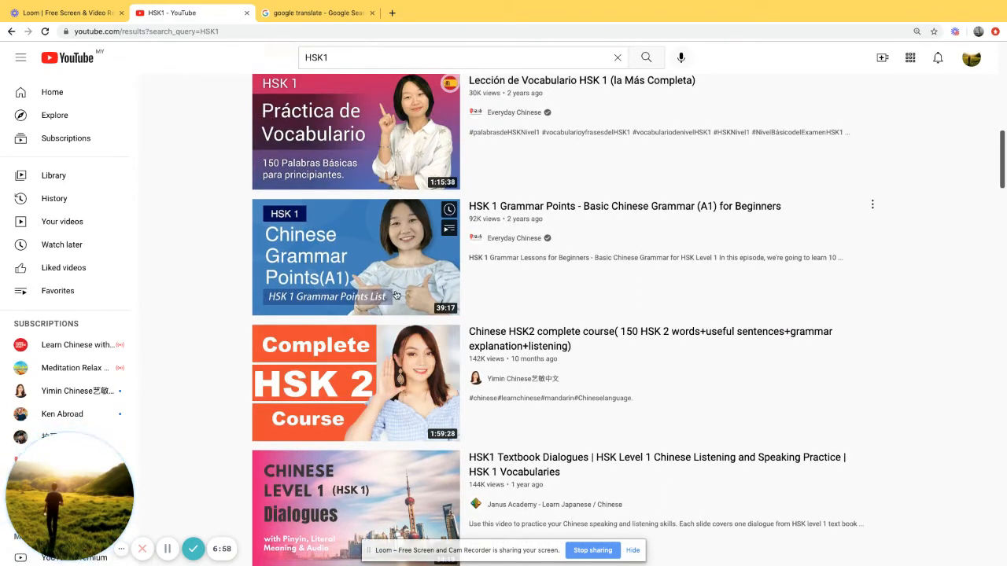
mouse_move(373, 310)
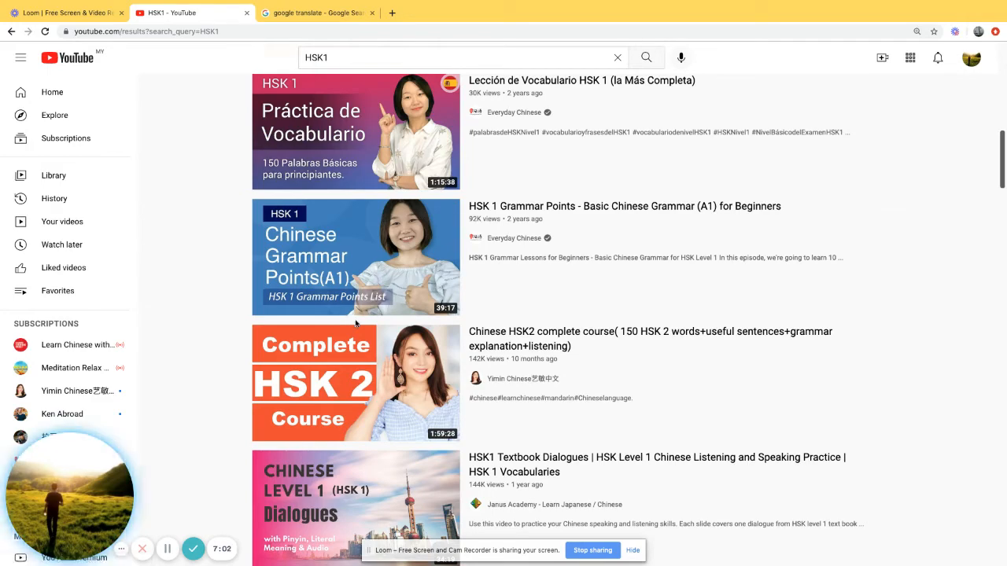
mouse_move(343, 155)
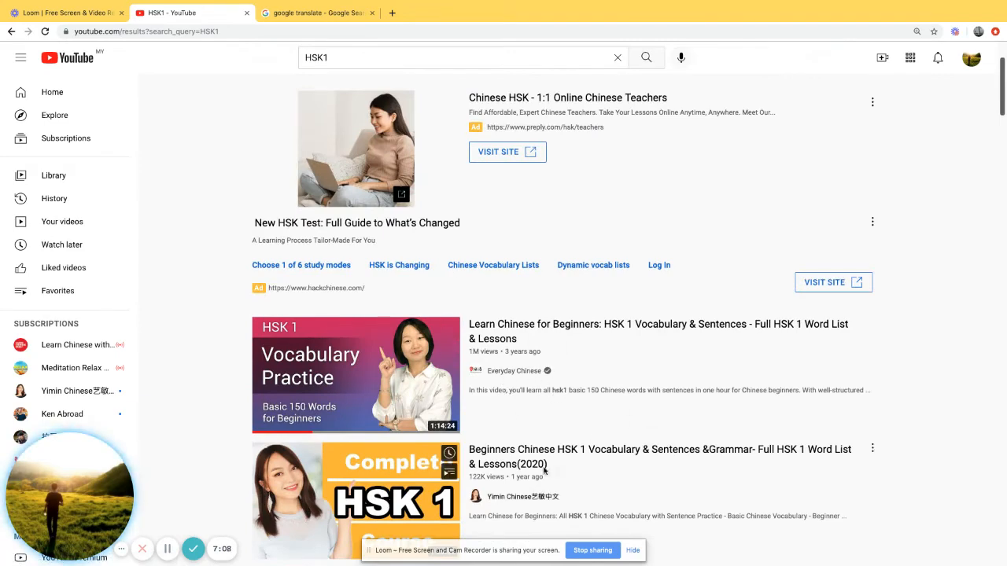
Scroll further through the HSK1 vocabulary, grammar and dialogue video results.
scroll("down", 3)
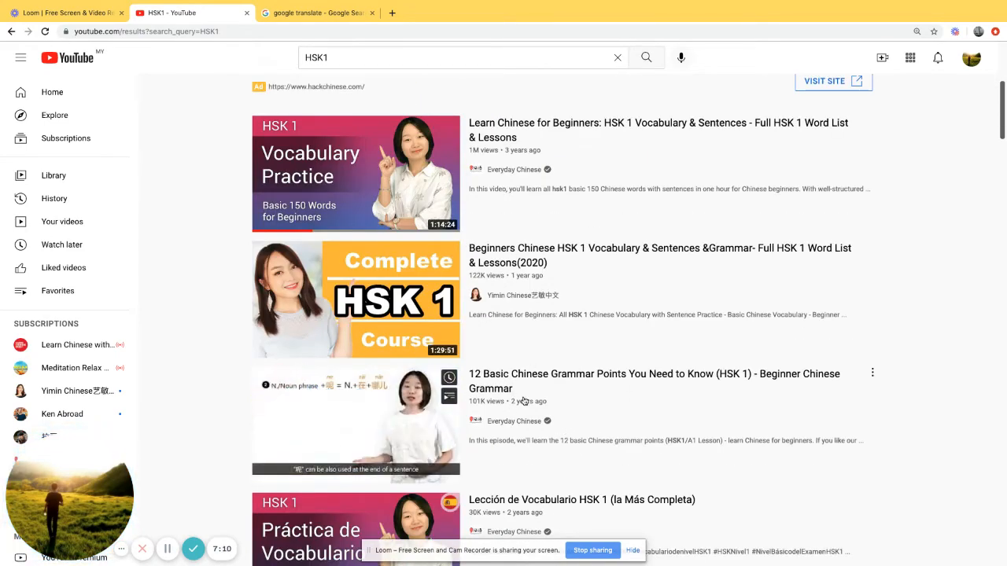
scroll("down", 3)
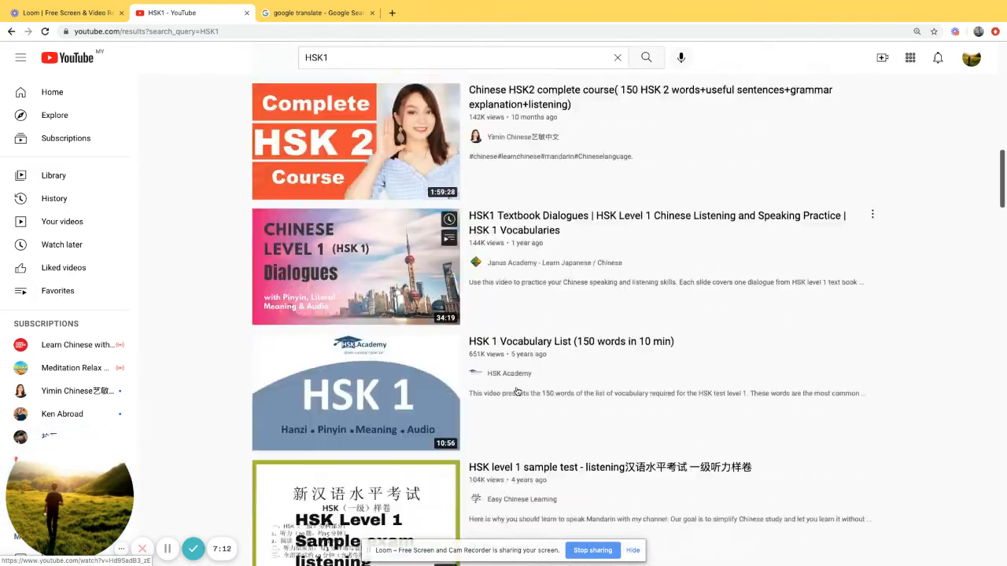
scroll("down", 3)
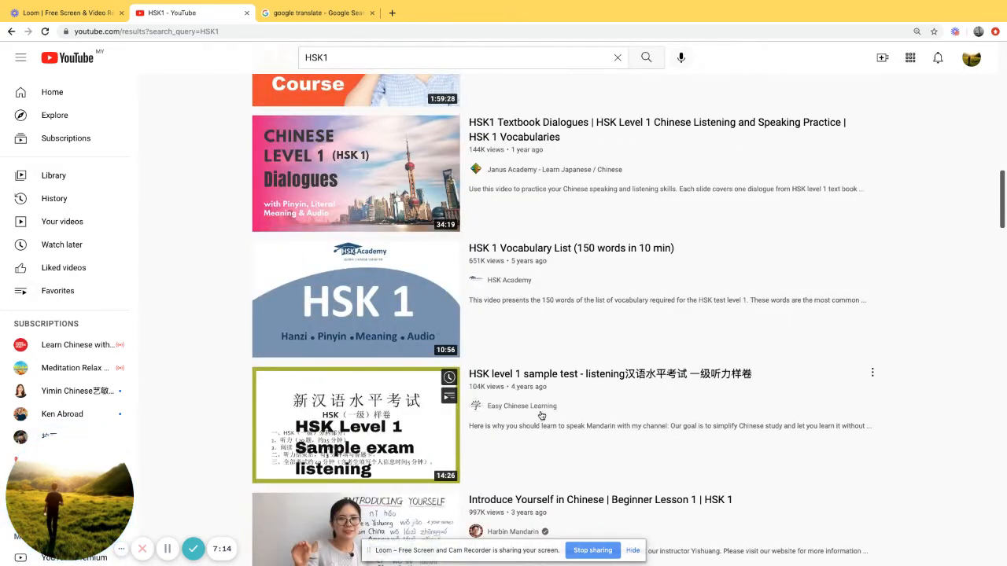
scroll("down", 3)
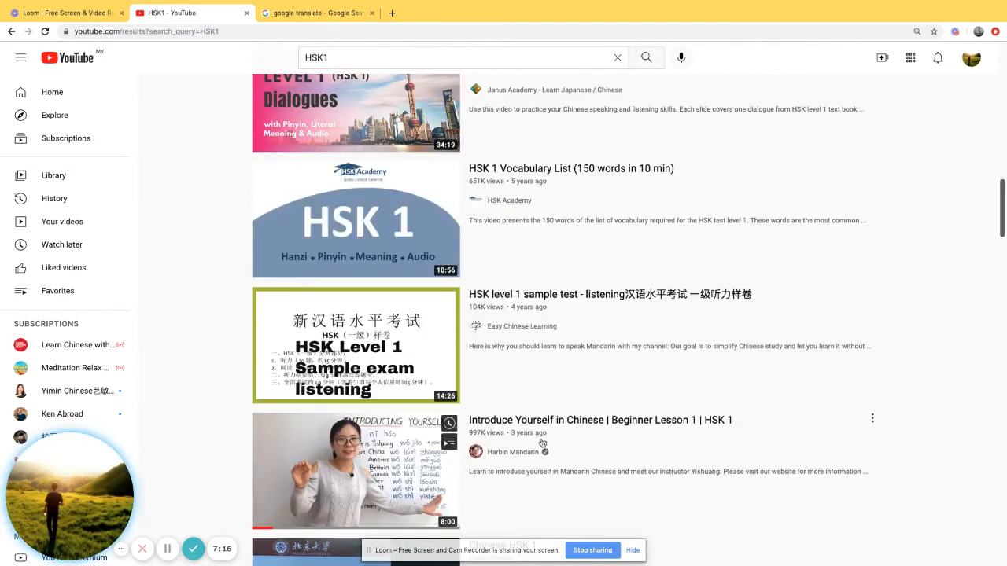
scroll("down", 3)
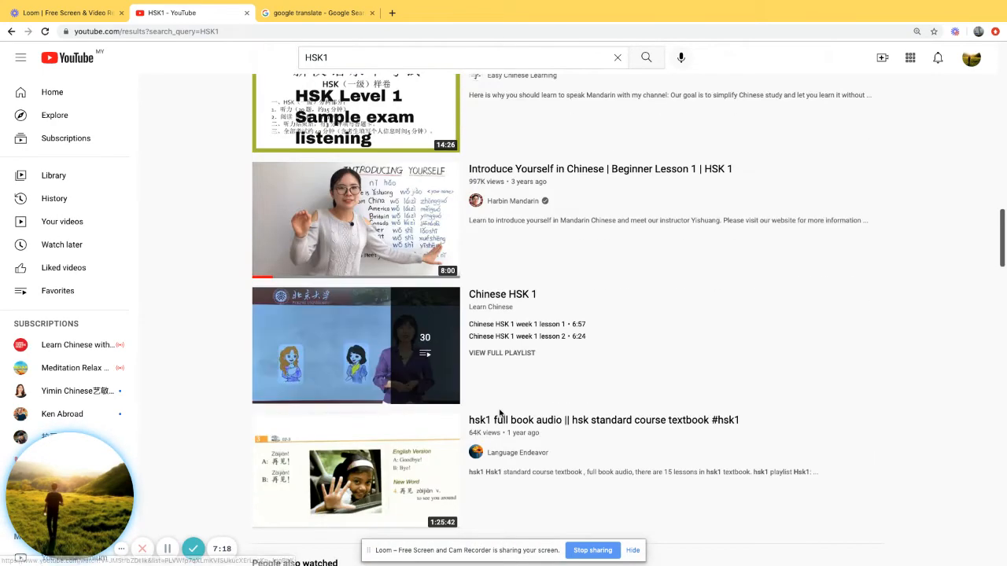
scroll("down", 3)
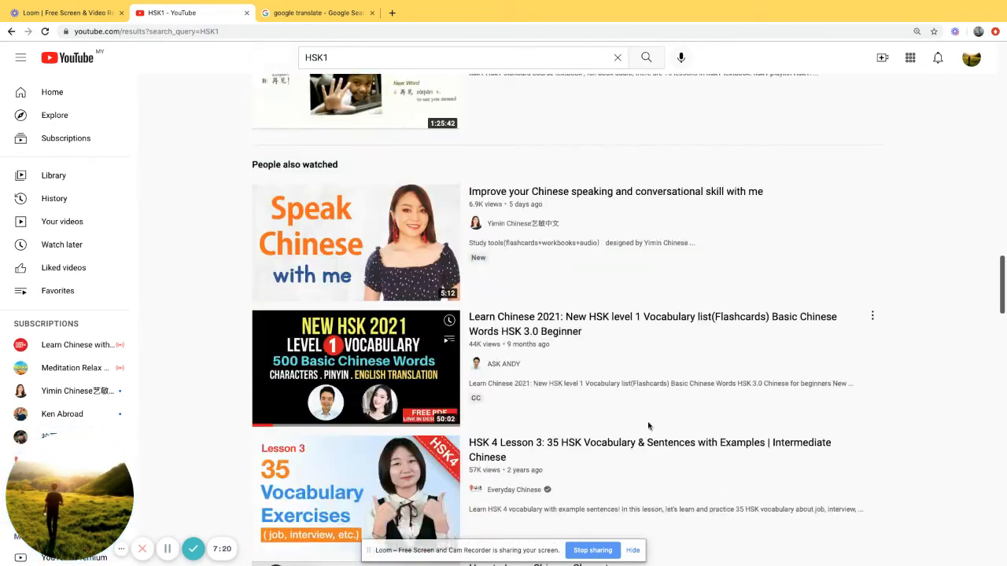
scroll("down", 3)
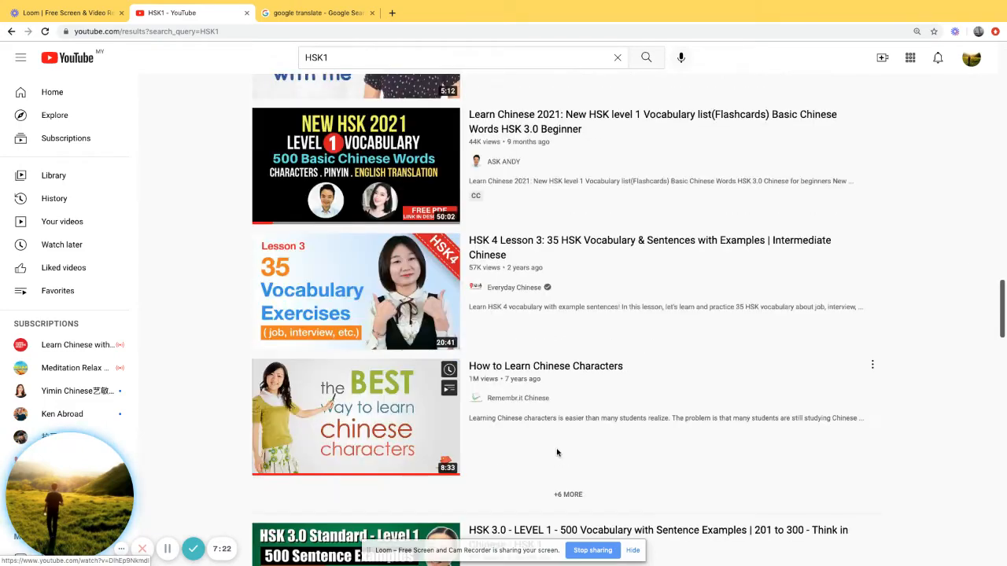
scroll("down", 3)
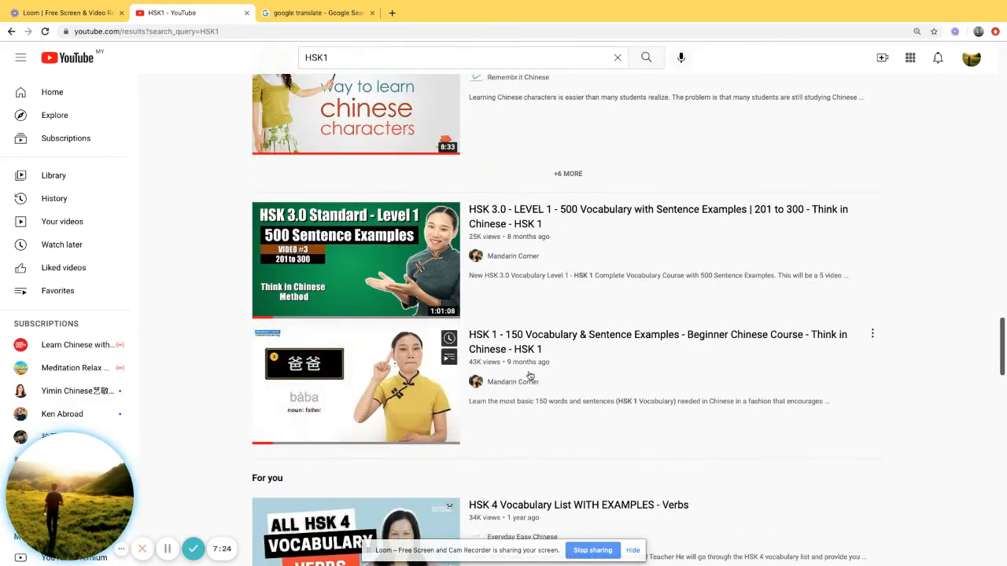
scroll("down", 3)
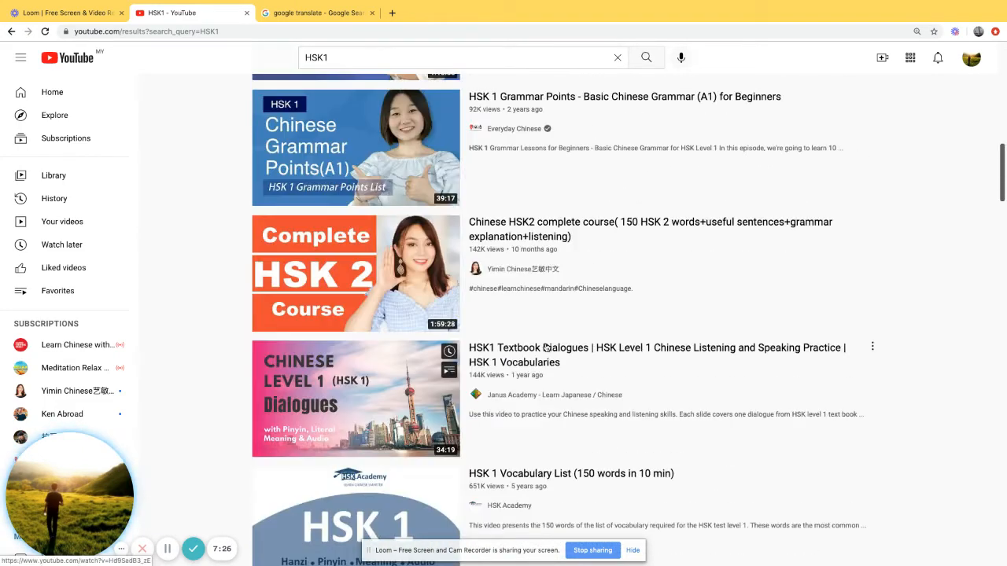
scroll("down", 3)
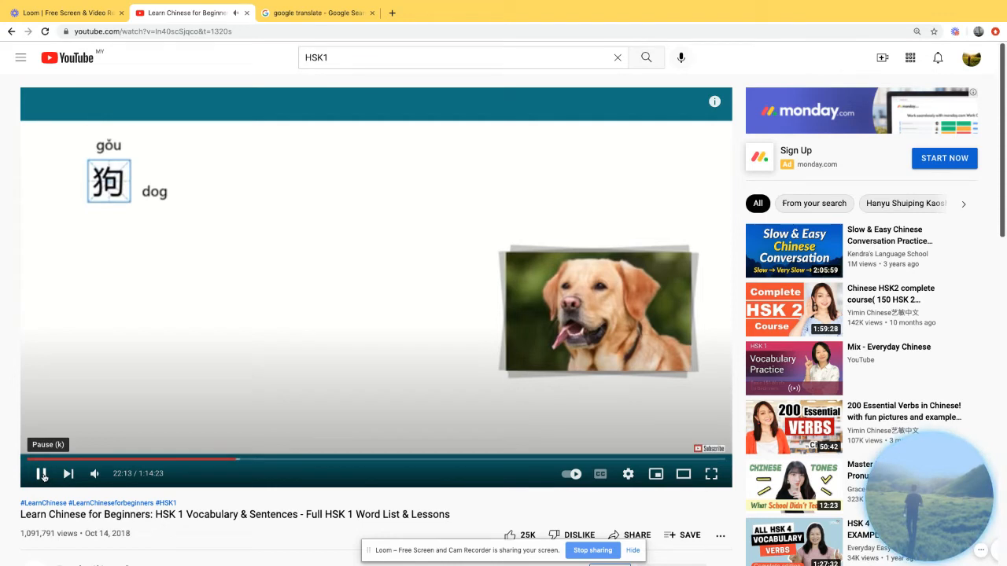
Pause and resume the HSK 1 lesson past the dog example, stopping on 人 'There are many people.'.
left_click(41, 473)
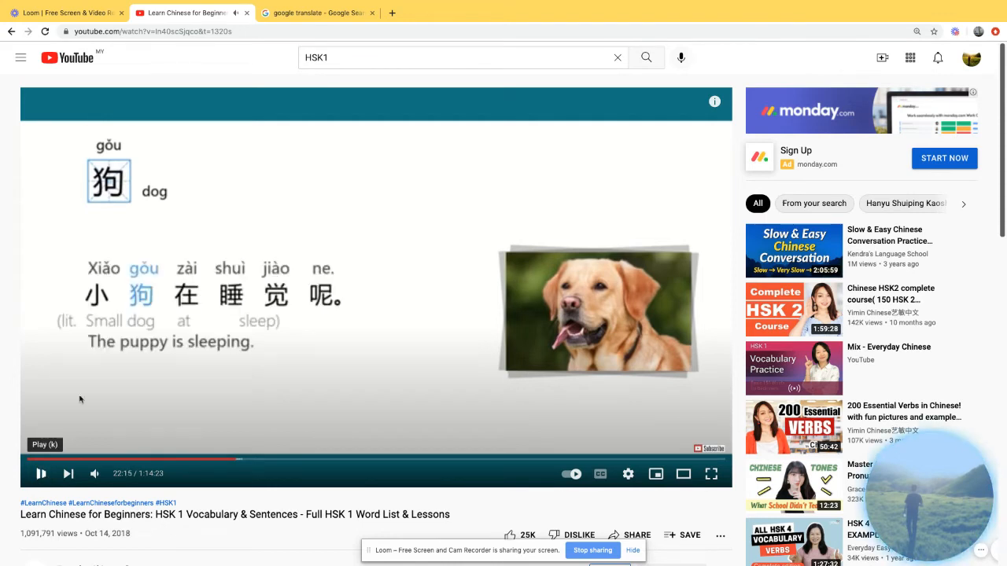
left_click(41, 474)
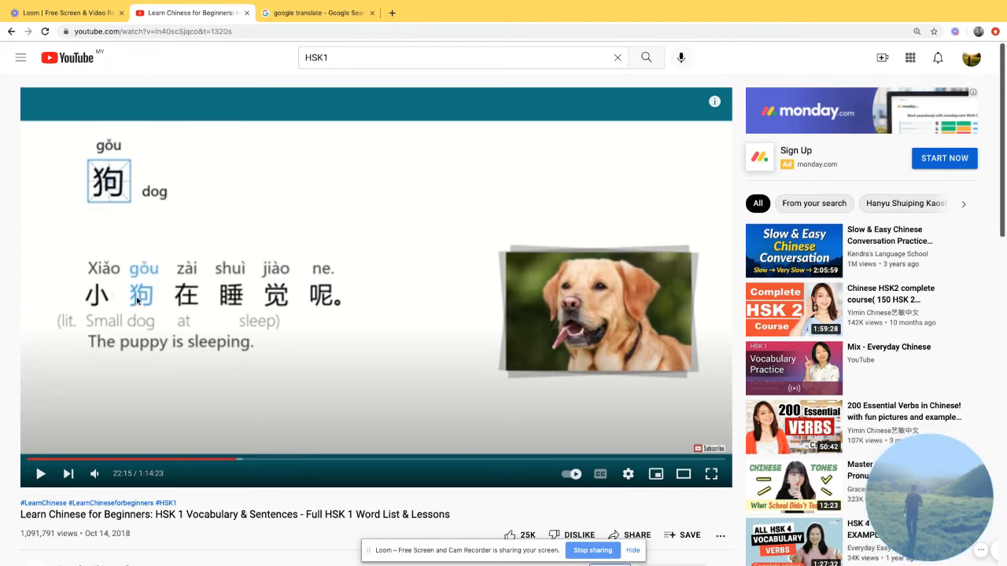
mouse_move(124, 290)
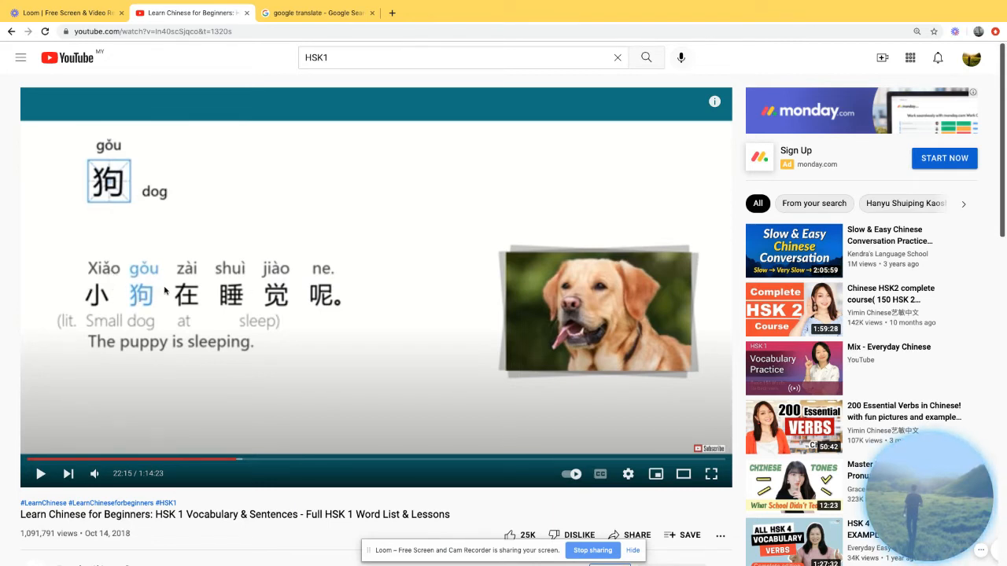
mouse_move(41, 474)
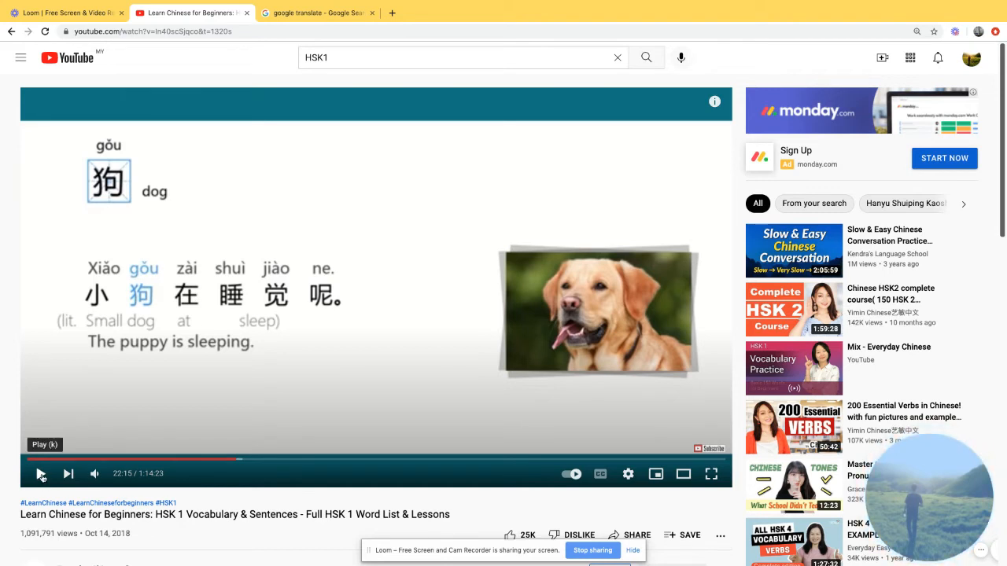
left_click(41, 474)
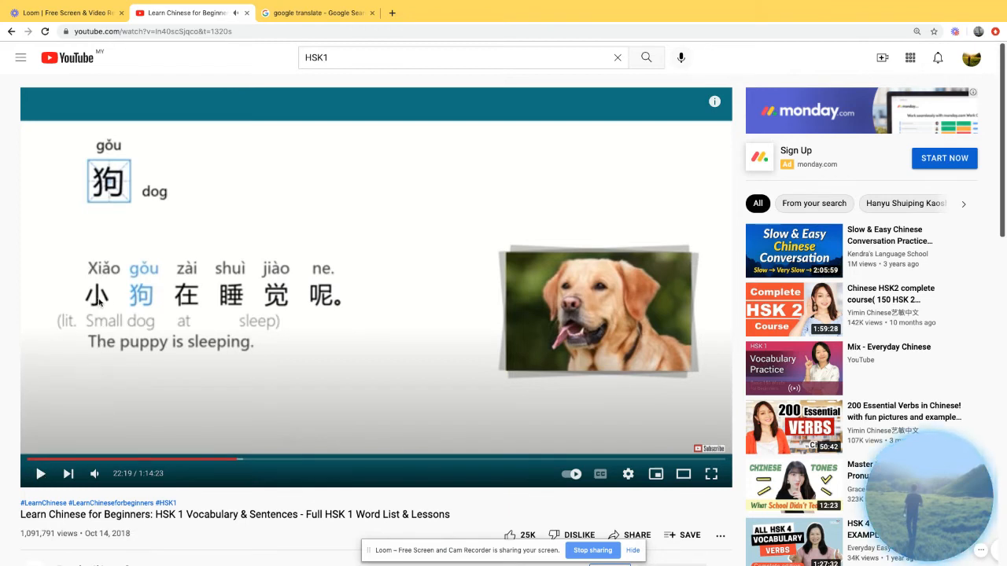
mouse_move(229, 321)
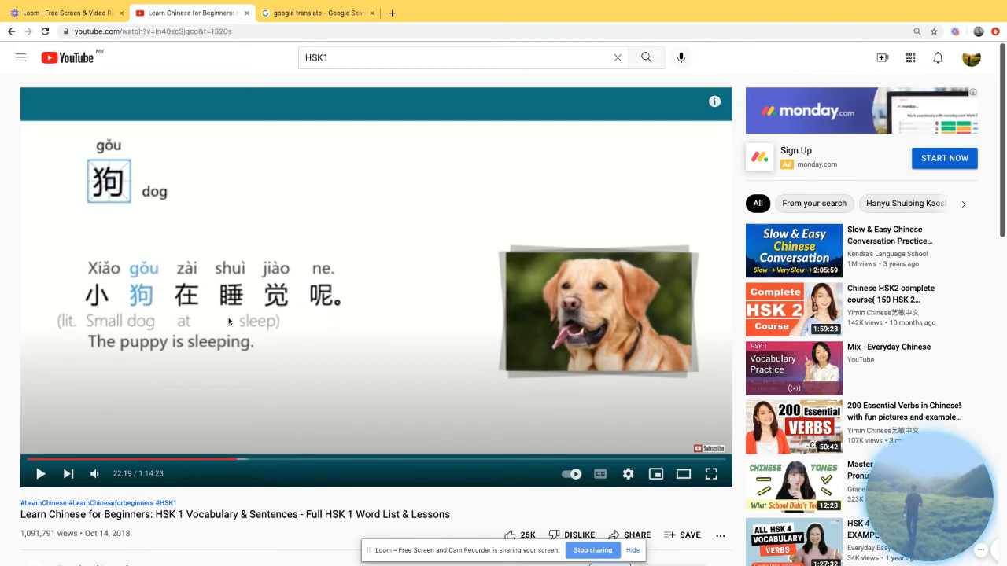
mouse_move(163, 261)
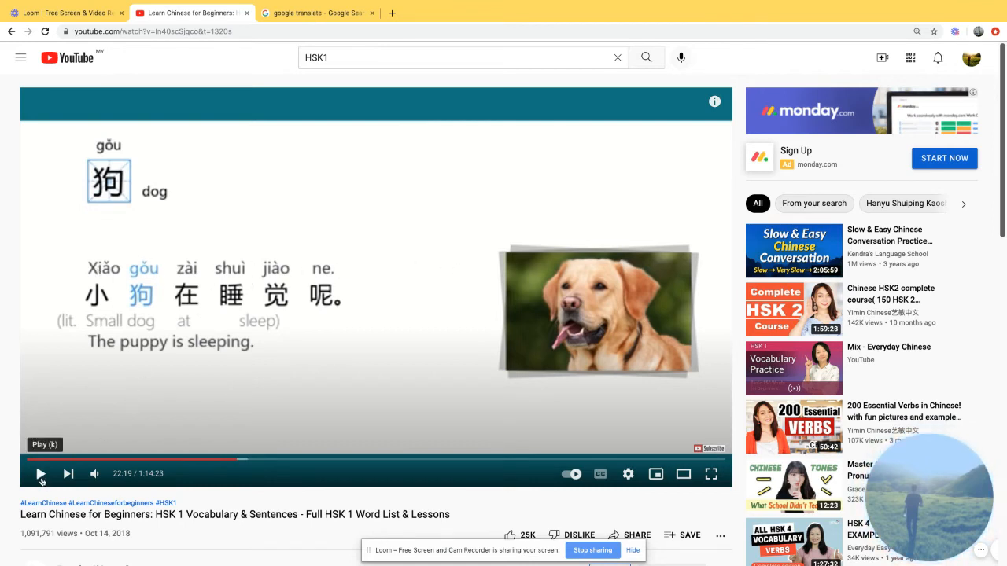
left_click(41, 474)
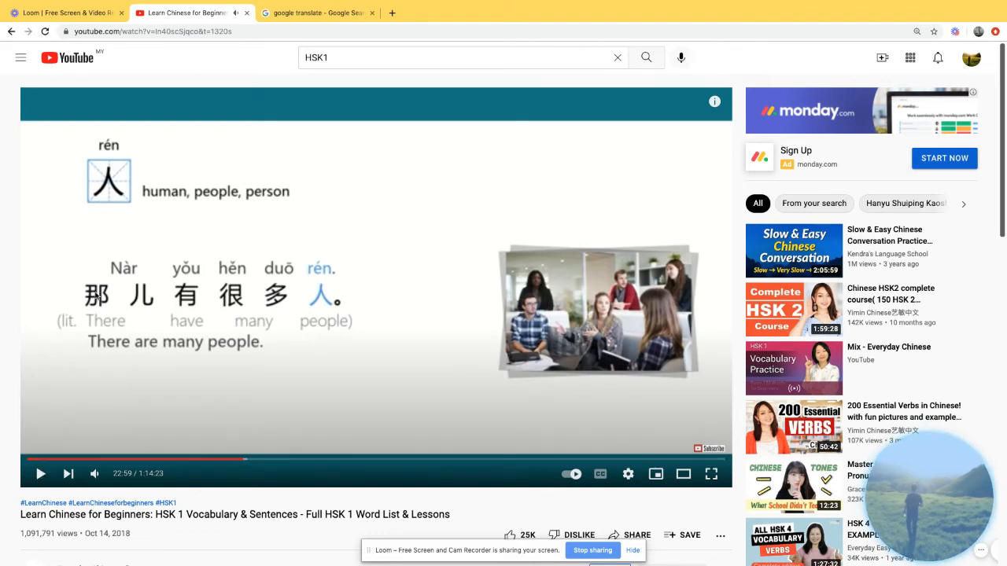
mouse_move(148, 281)
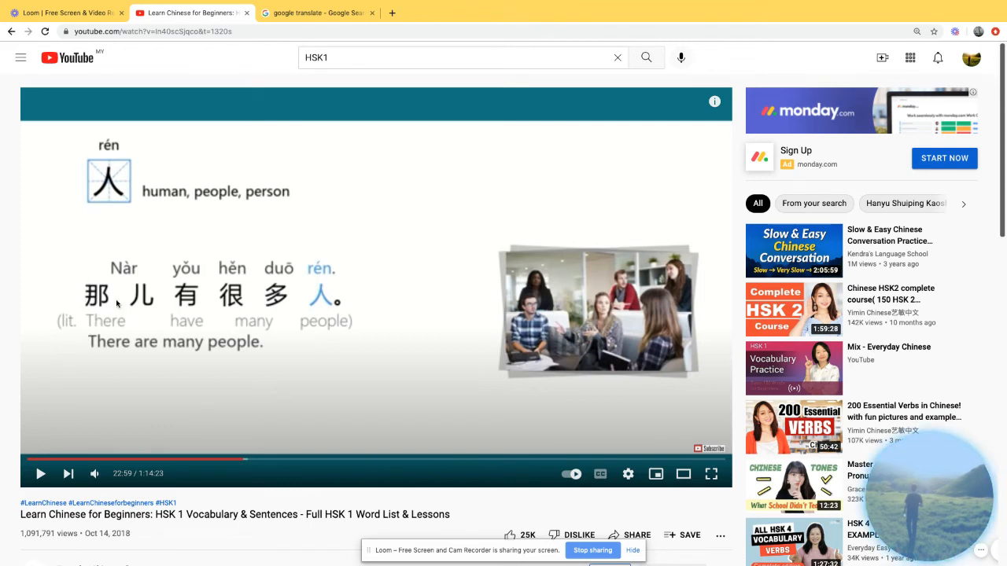
mouse_move(315, 308)
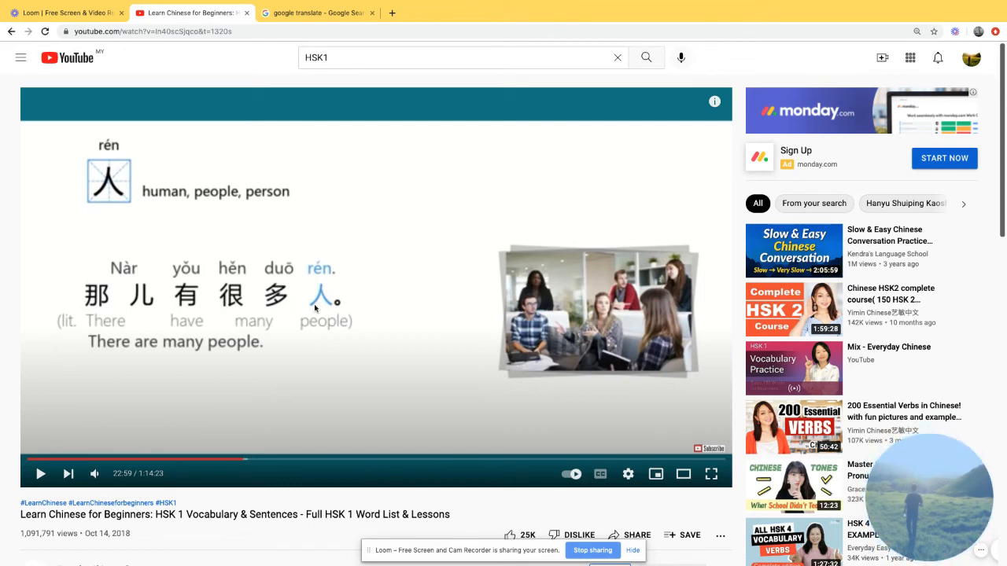
mouse_move(377, 355)
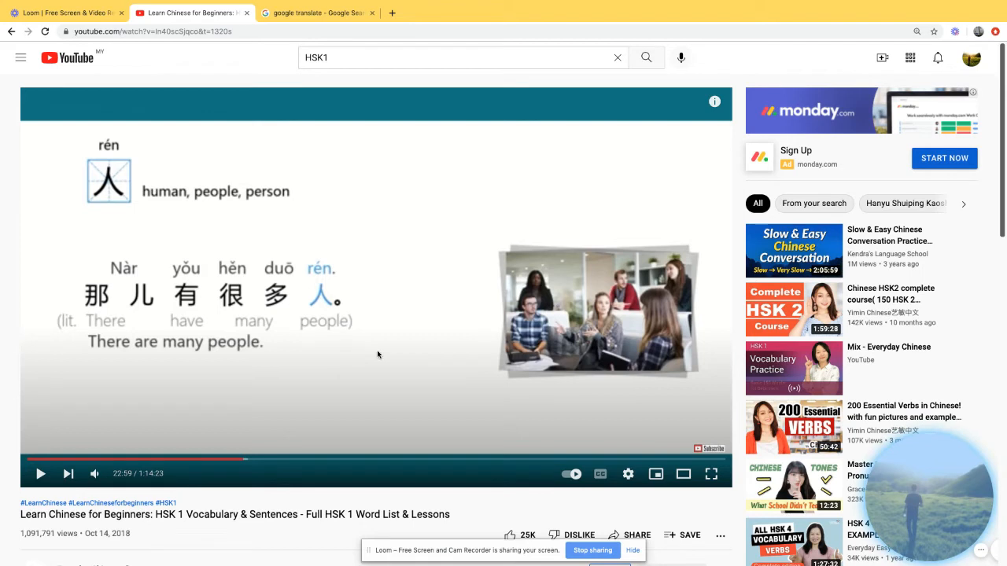
mouse_move(376, 354)
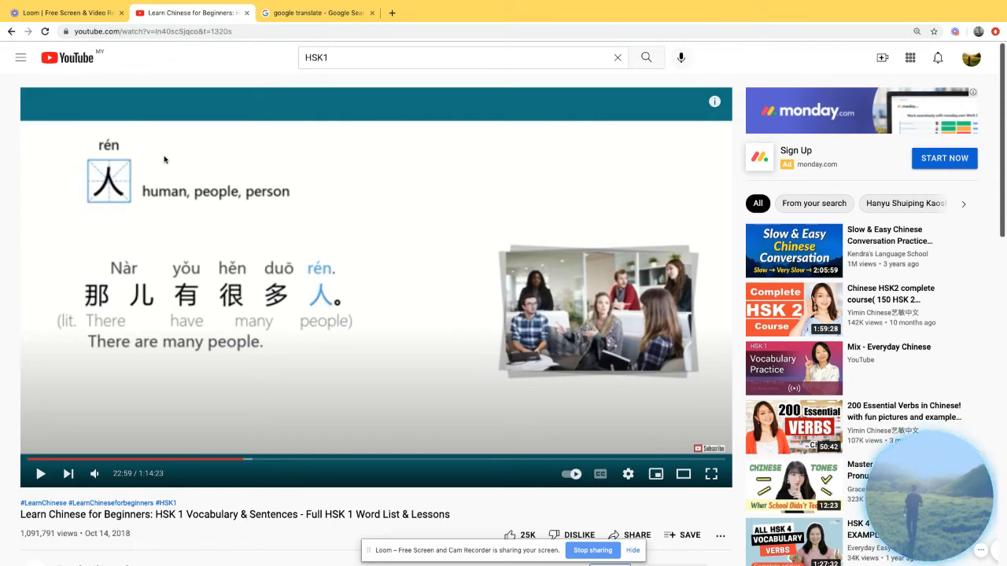
left_click(315, 13)
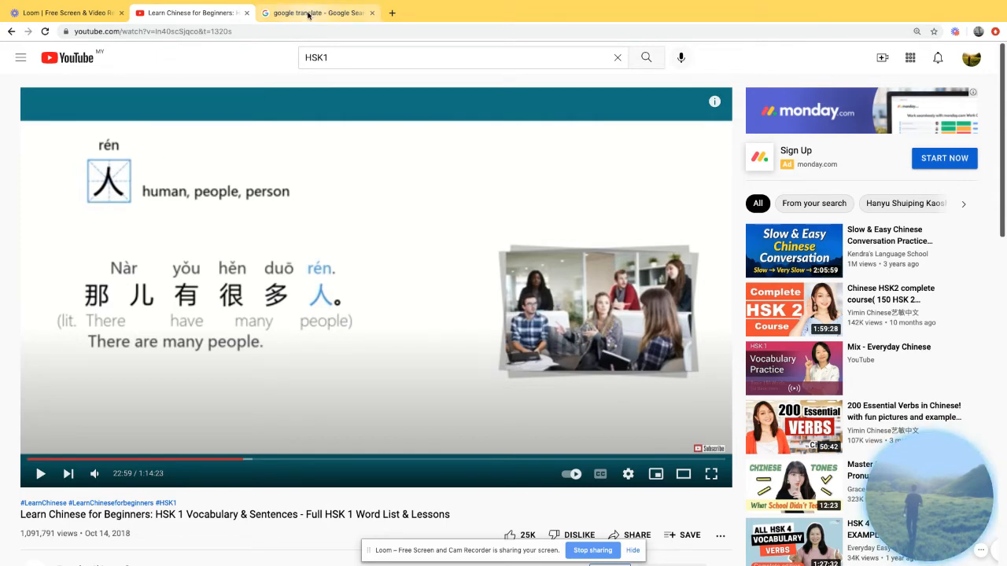
Select the pinyin 'Nǐ hǎo ma wǒ hěn kuài' of the Chinese translation in Google Translate.
left_click(315, 12)
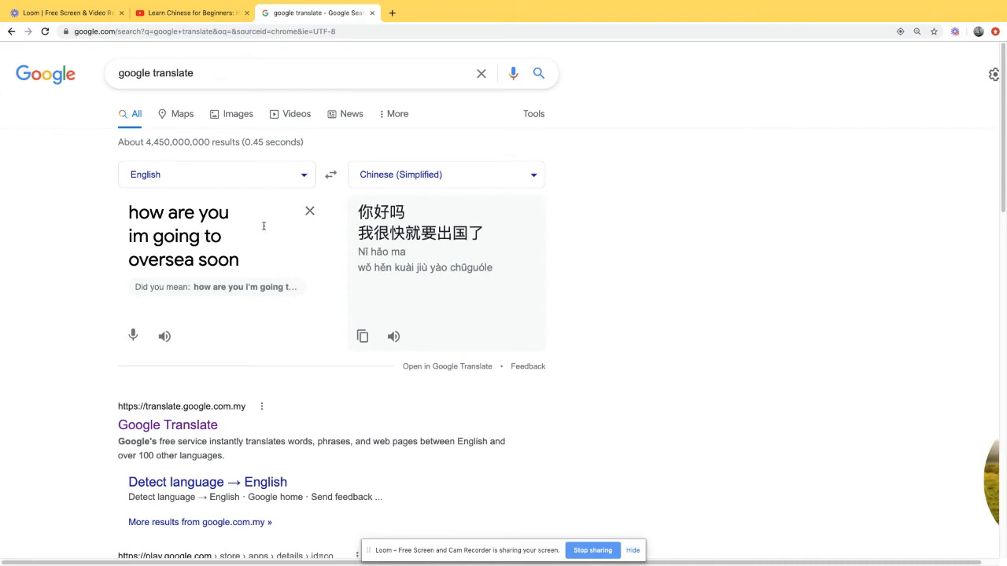
mouse_move(321, 267)
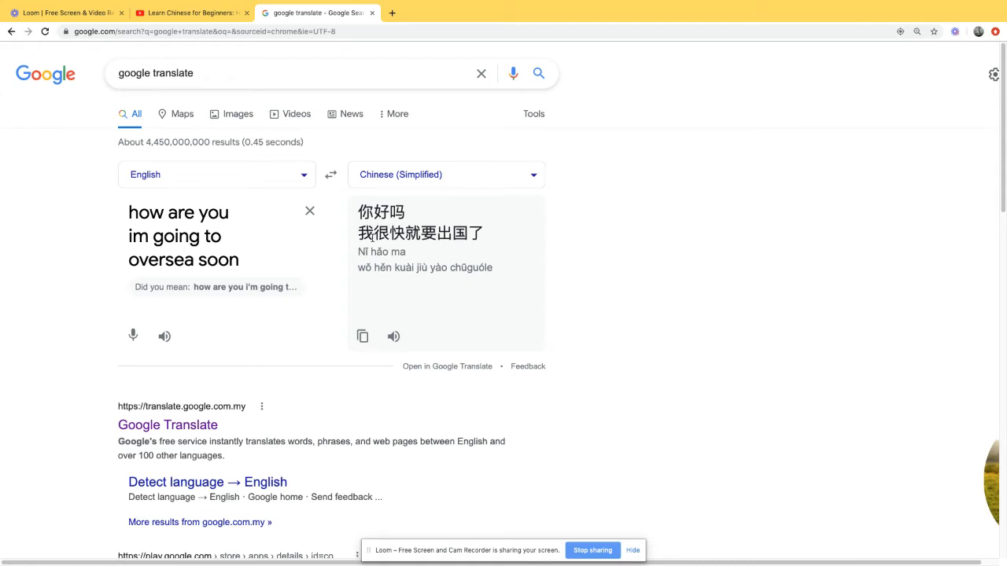
left_click_drag(359, 251, 421, 267)
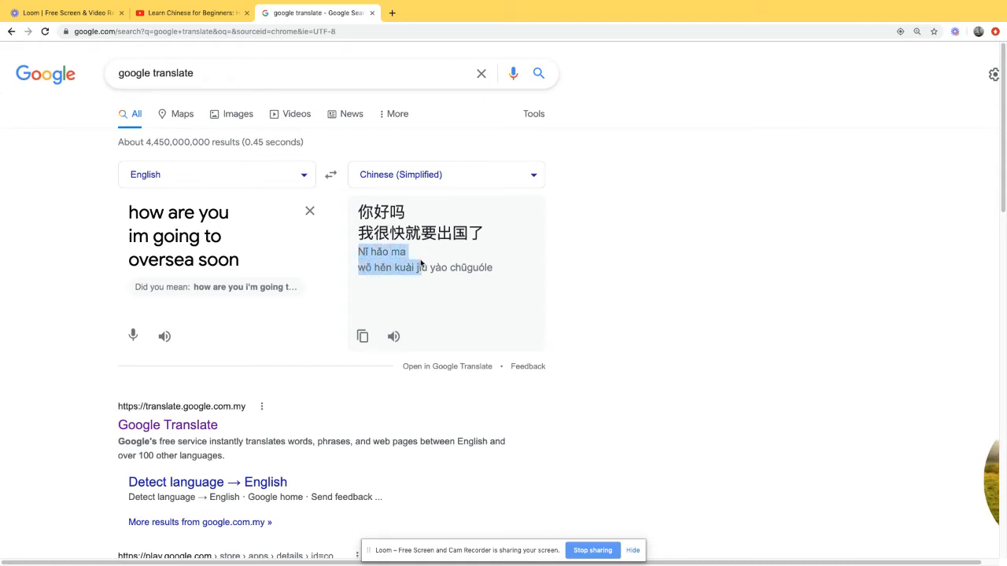
mouse_move(494, 269)
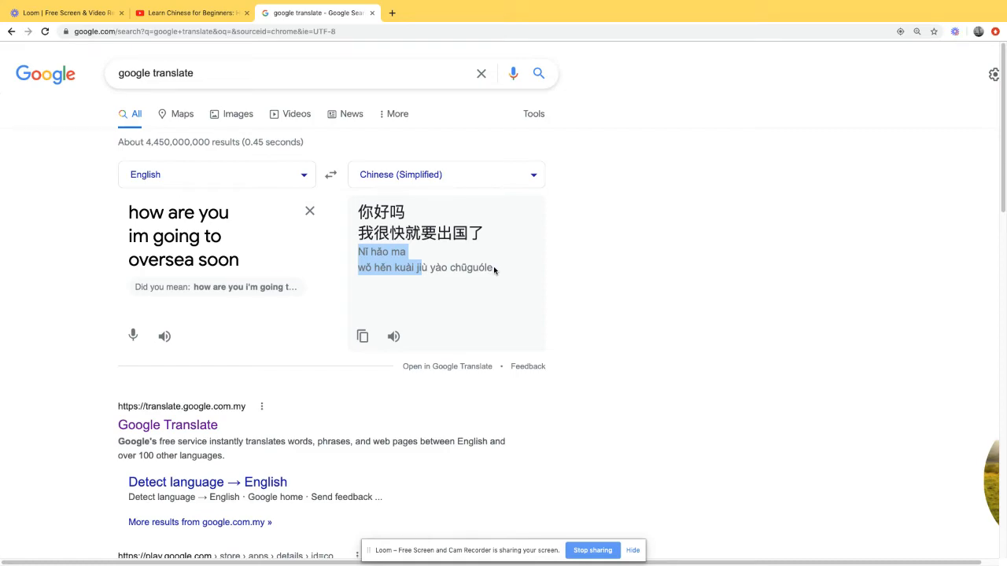
mouse_move(393, 13)
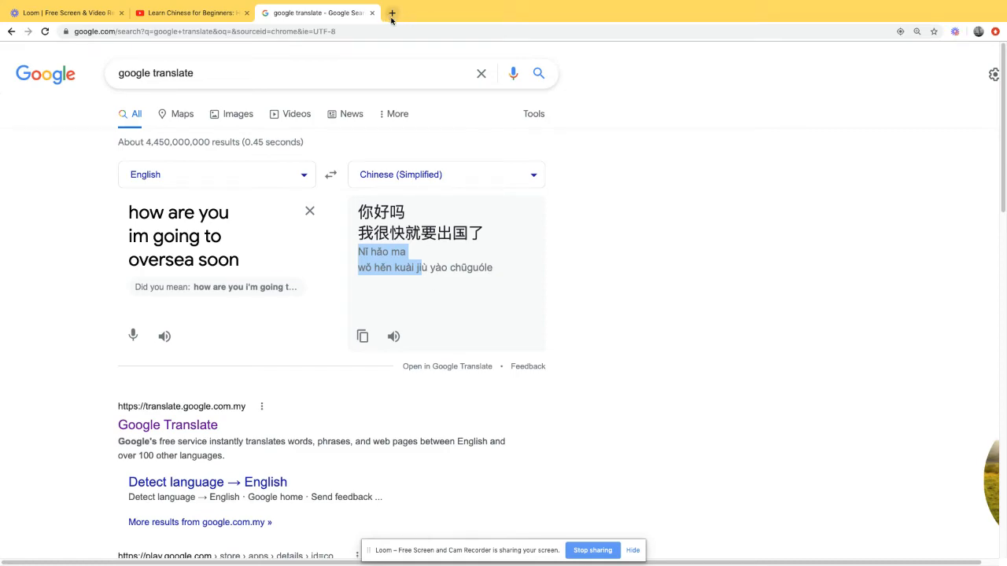
Search YouTube for 'how to write or recognize chinese character' and open the Grace Mandarin video.
left_click(392, 12)
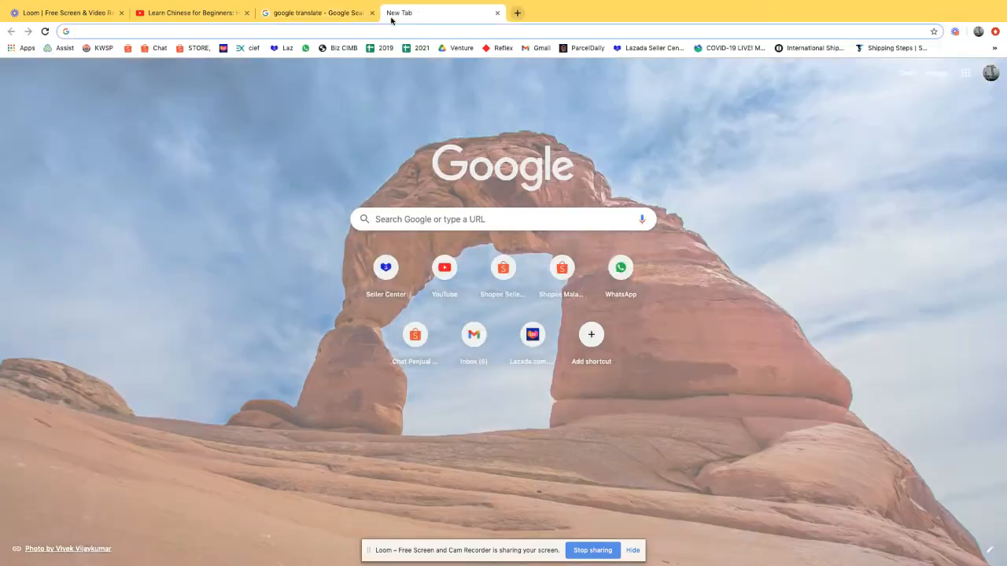
left_click(189, 13)
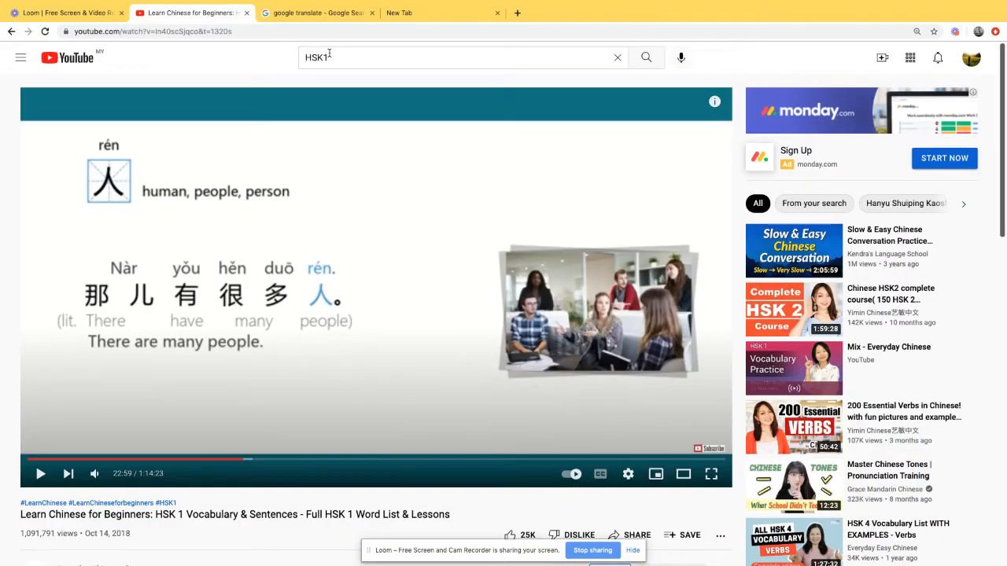
type("how to write o")
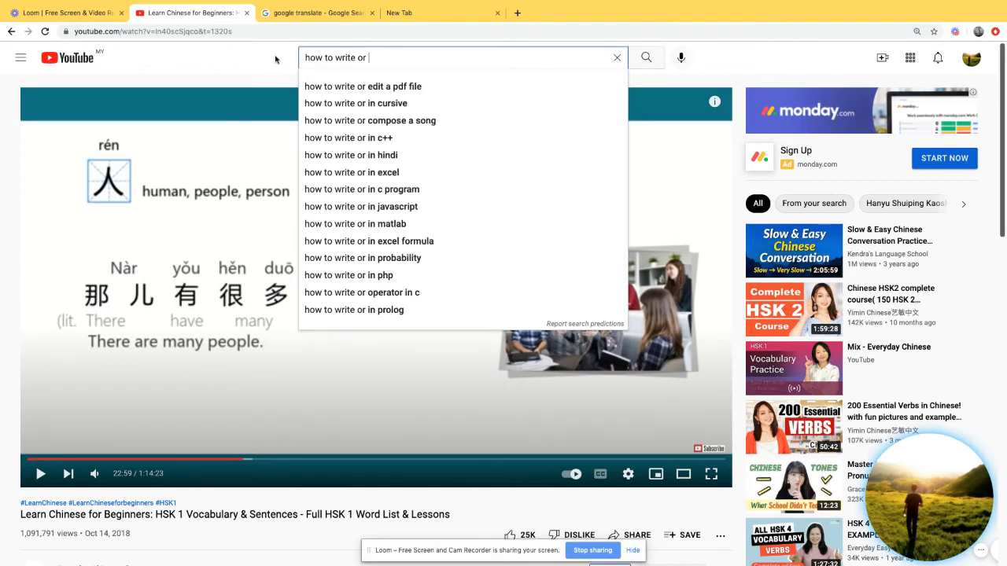
type("recognize chinese character")
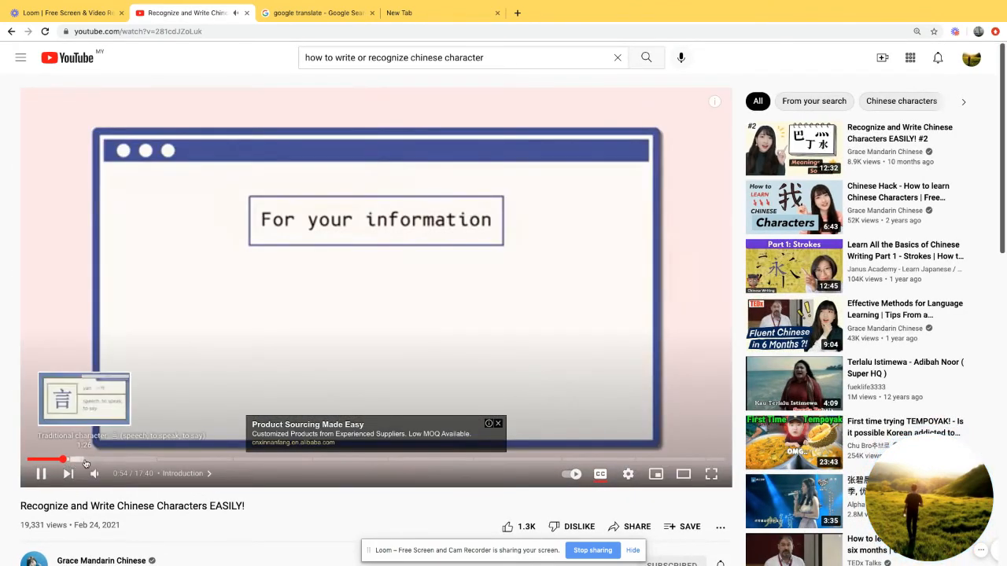
Watch 'How to Learn Chinese Characters' up to the 森 example, then return to Google Translate.
left_click(101, 460)
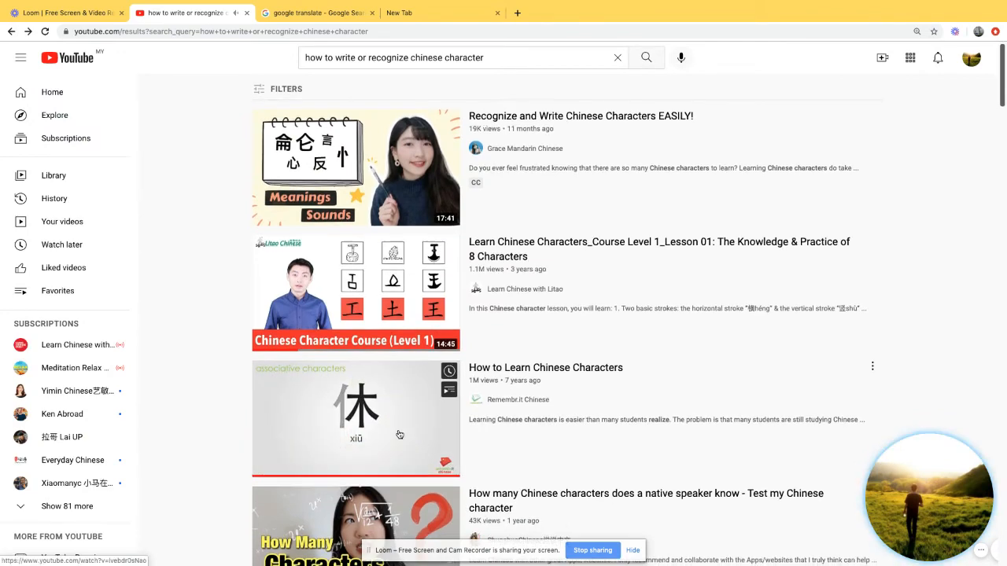
left_click(356, 419)
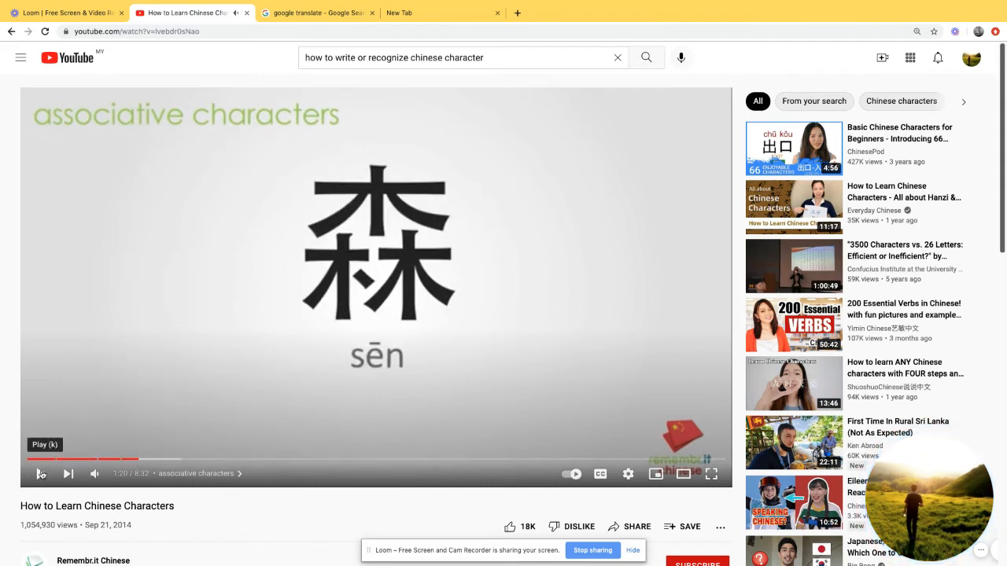
left_click(41, 472)
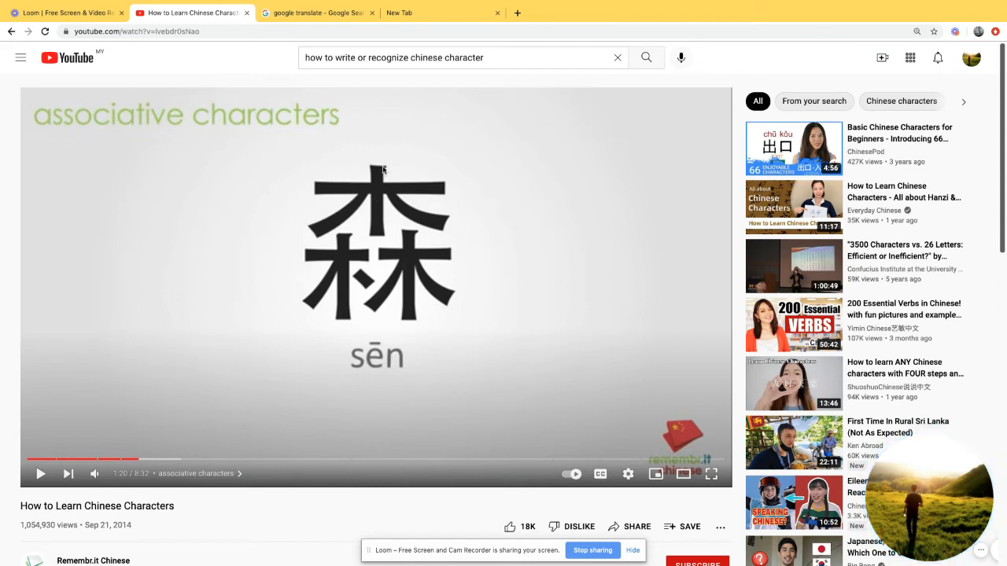
mouse_move(316, 204)
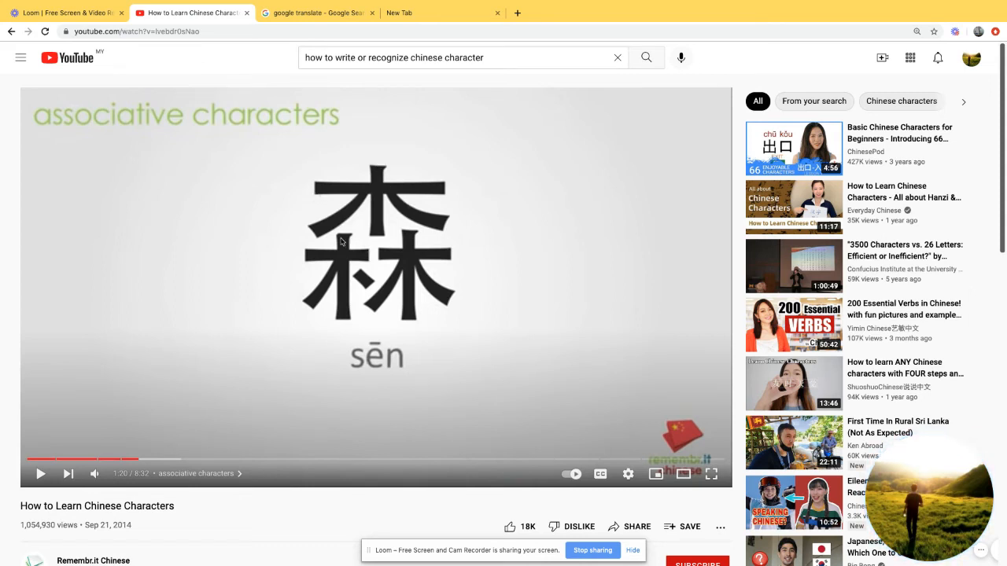
mouse_move(167, 142)
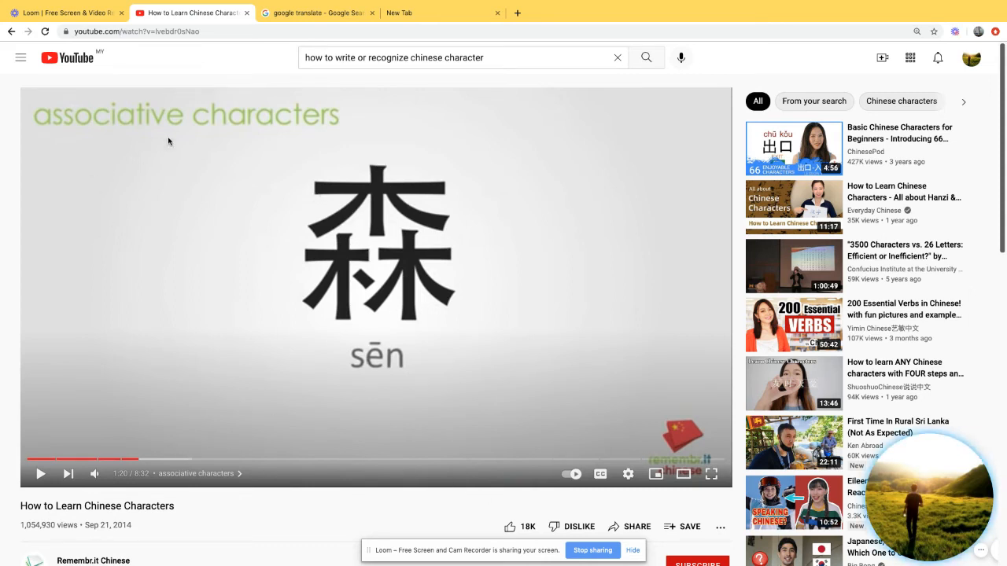
mouse_move(321, 308)
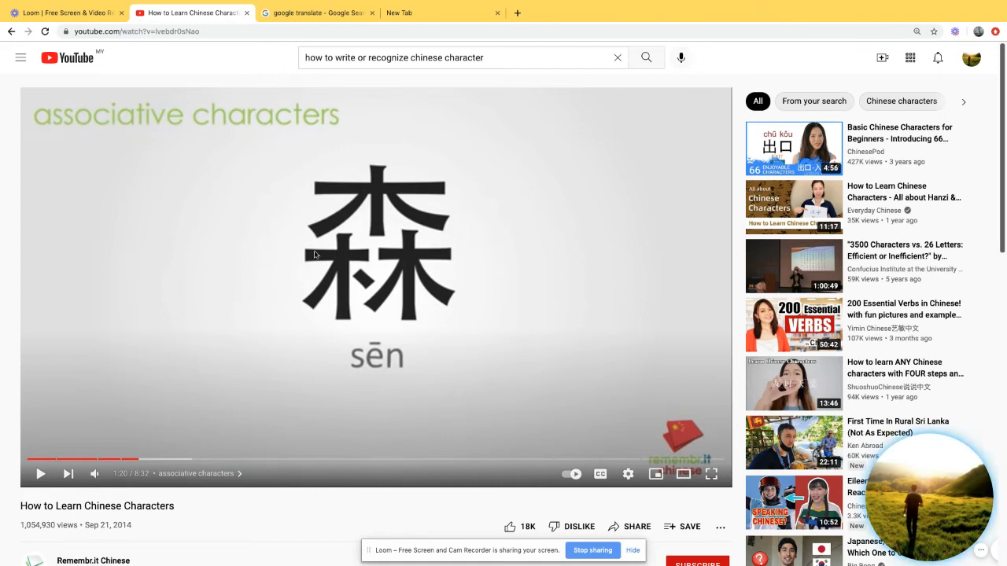
mouse_move(287, 258)
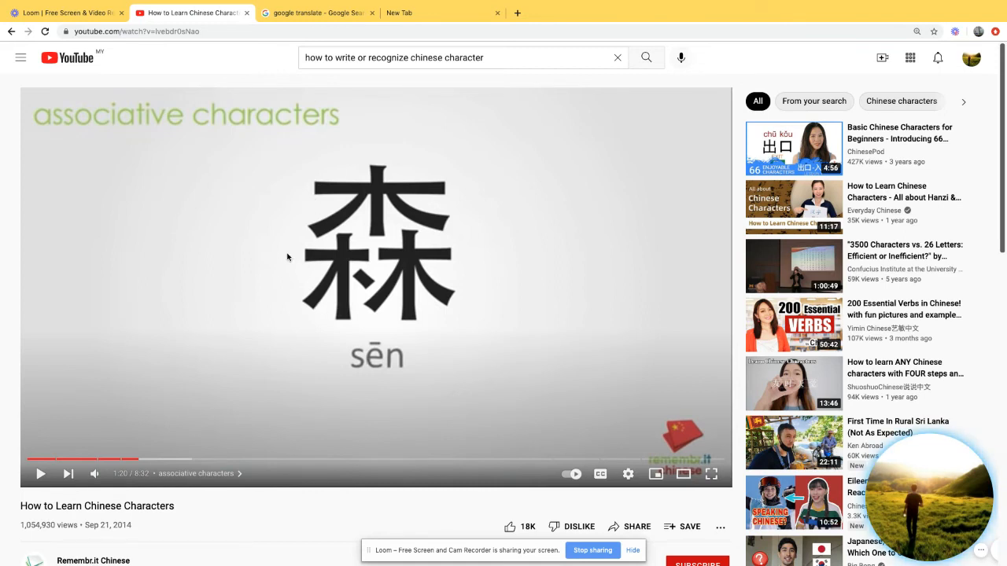
mouse_move(291, 268)
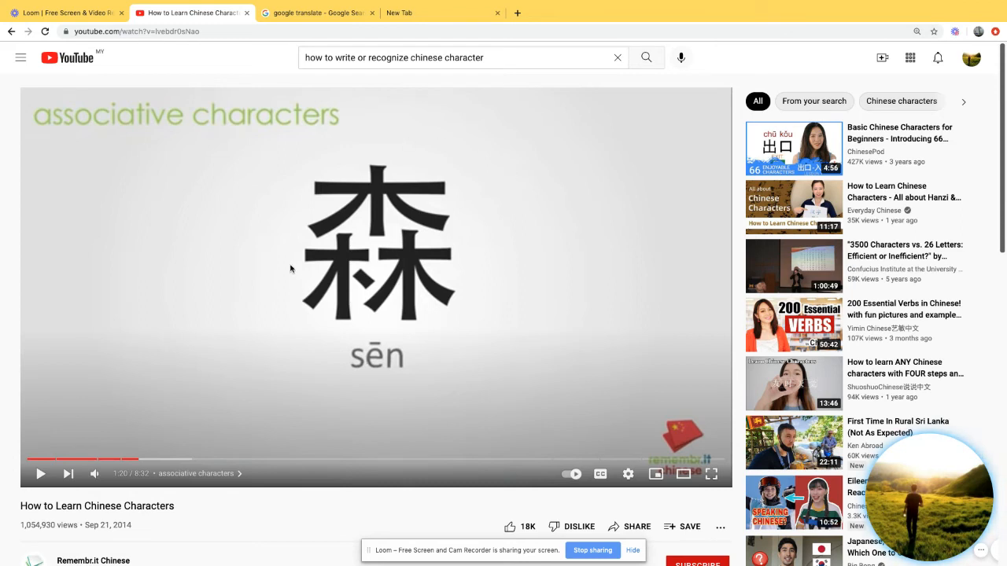
mouse_move(371, 165)
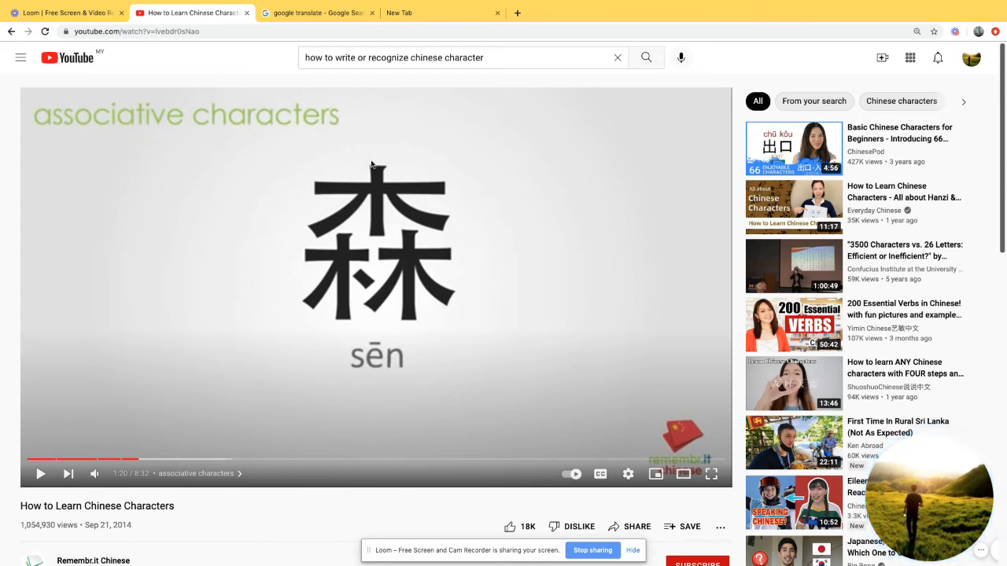
mouse_move(331, 261)
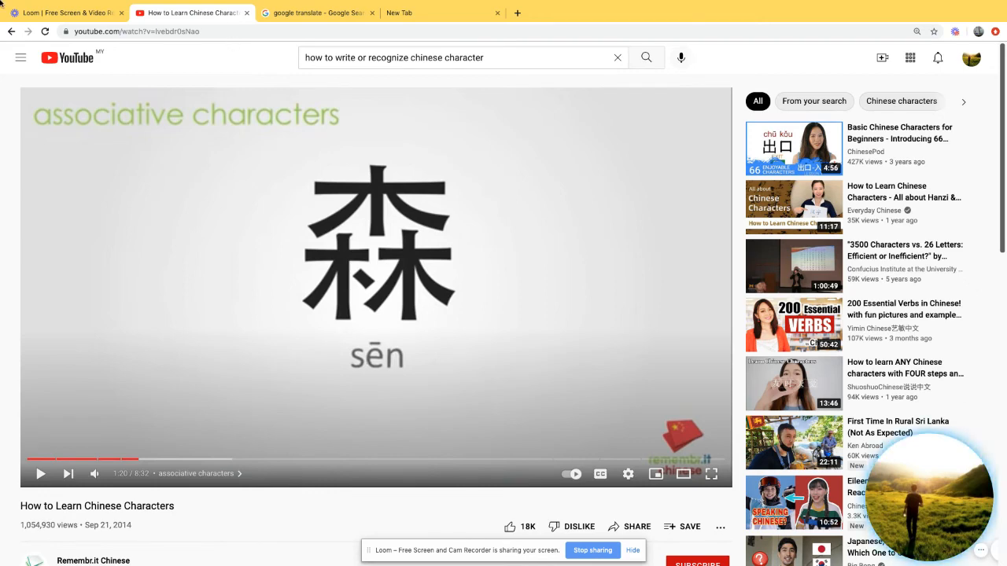
mouse_move(29, 31)
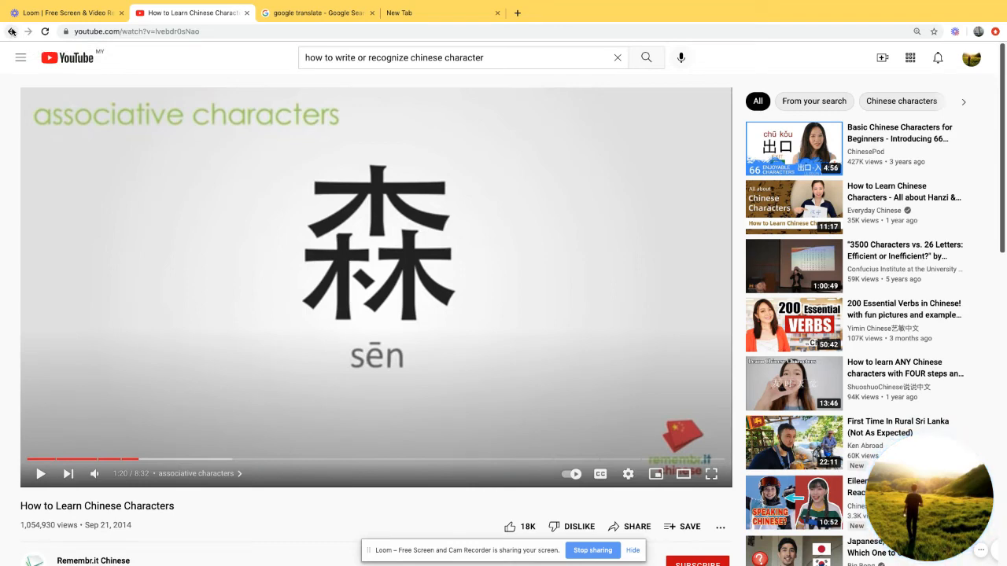
mouse_move(13, 31)
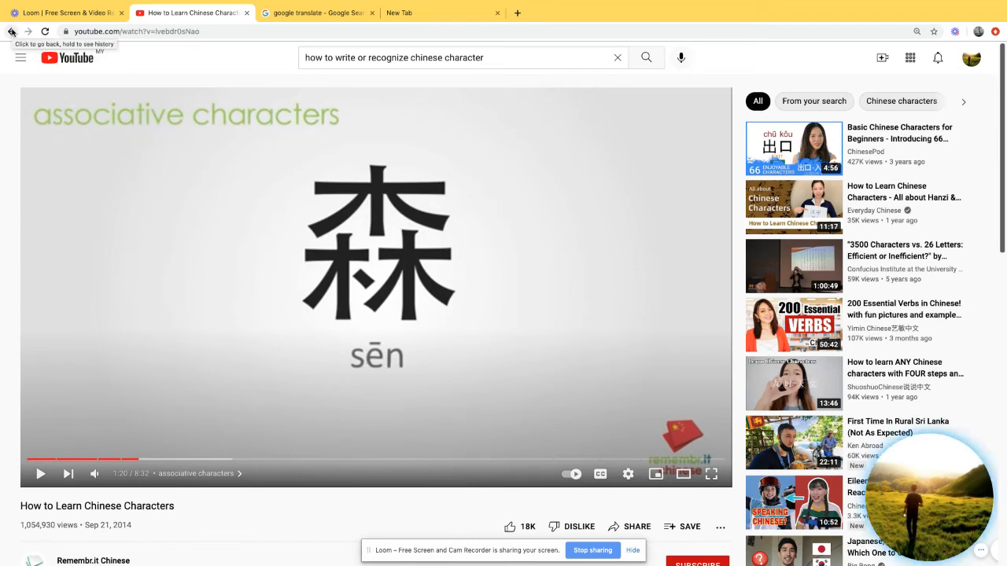
left_click(314, 12)
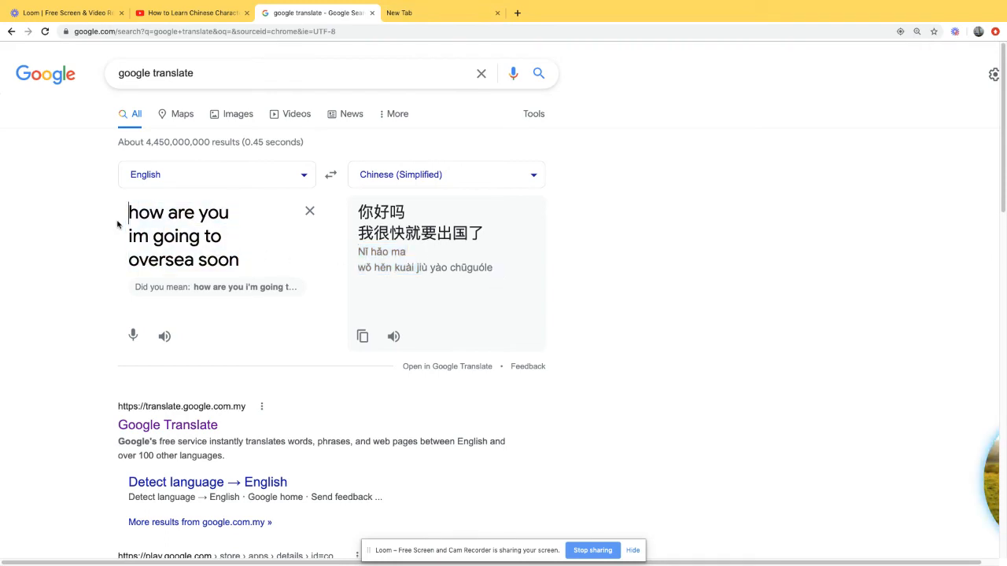
Replace the English input with 'linnet', translated as 红雀 (Hóng què), then return to YouTube.
left_click_drag(129, 212, 239, 260)
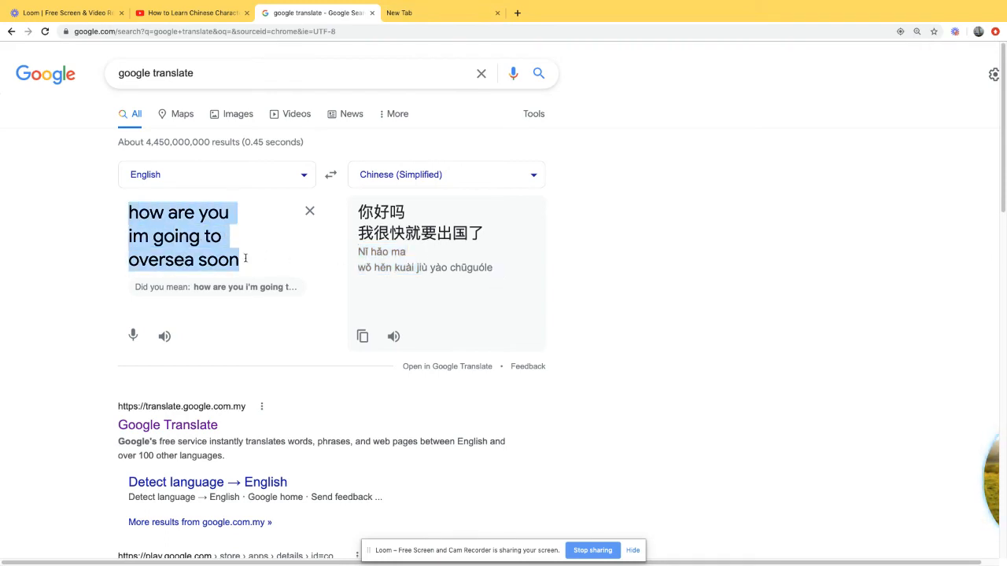
type("duolion")
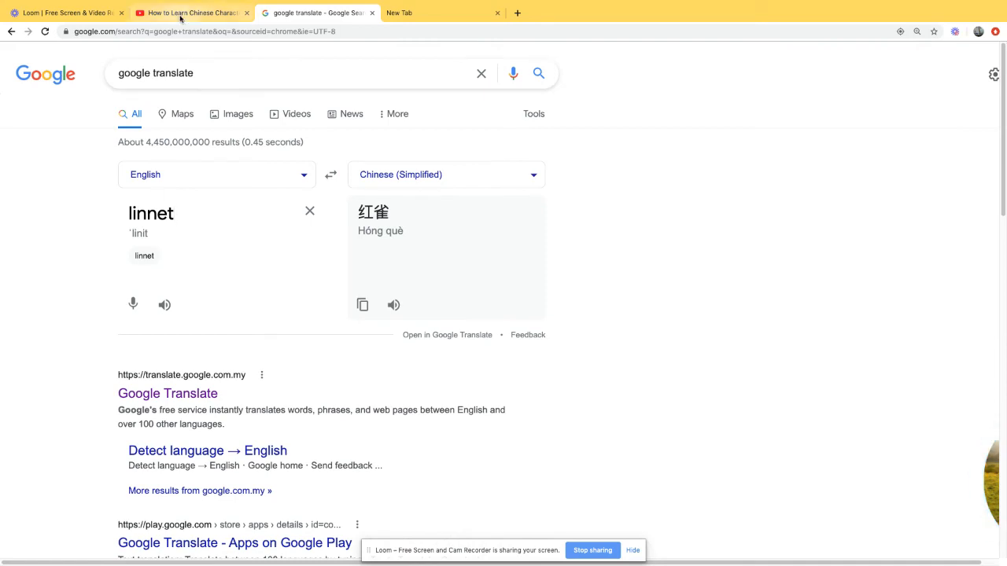
left_click(192, 13)
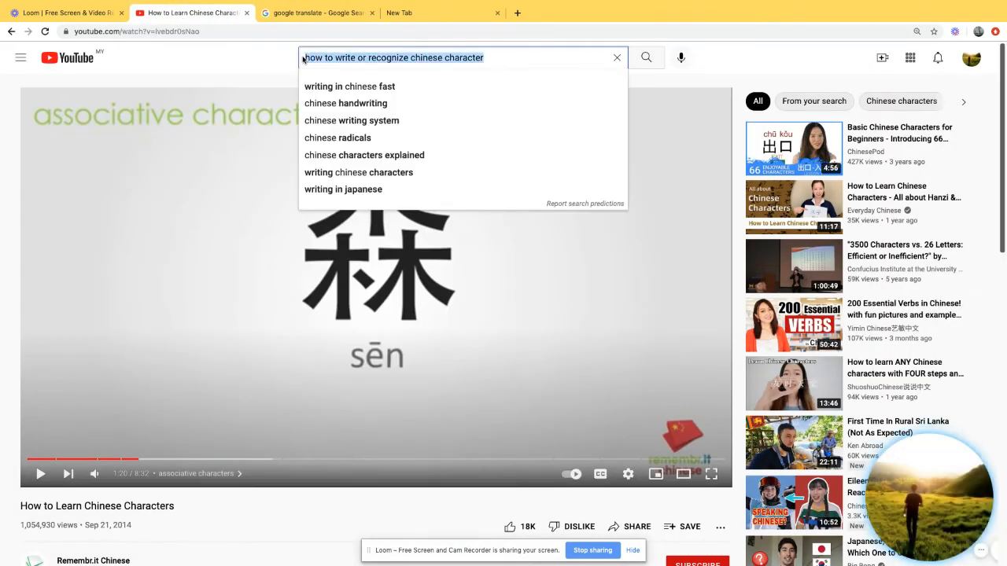
Search YouTube for 'basic conversation in mandarin' and open '100 Daily Chinese Conversations (Part 1)'.
type("basic conversation in japanese")
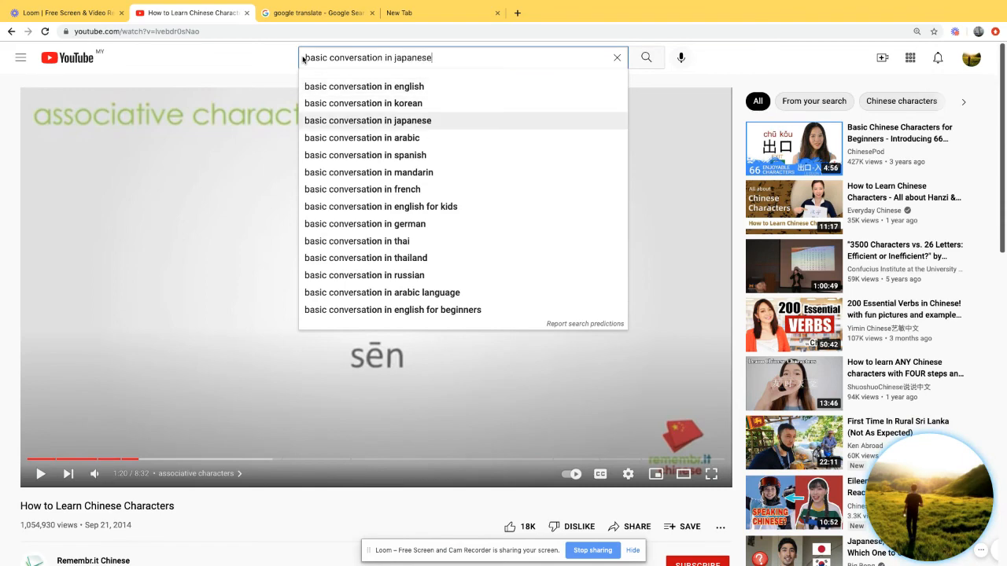
left_click(368, 171)
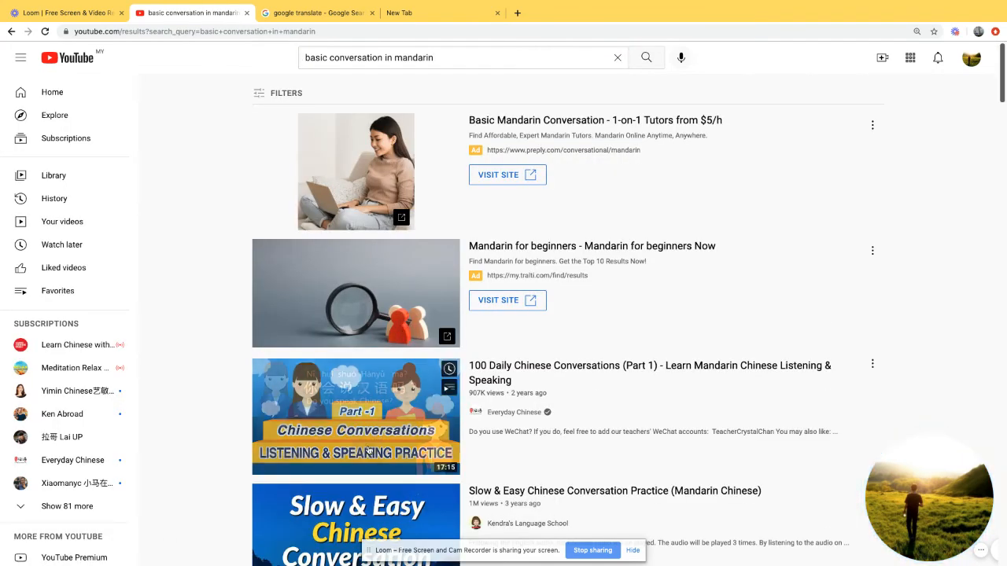
left_click(356, 416)
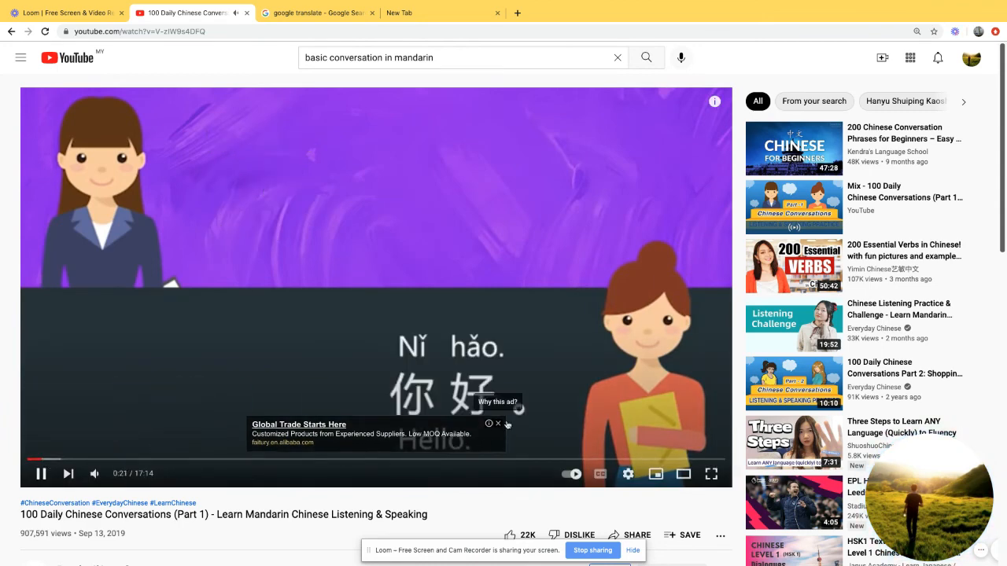
mouse_move(97, 459)
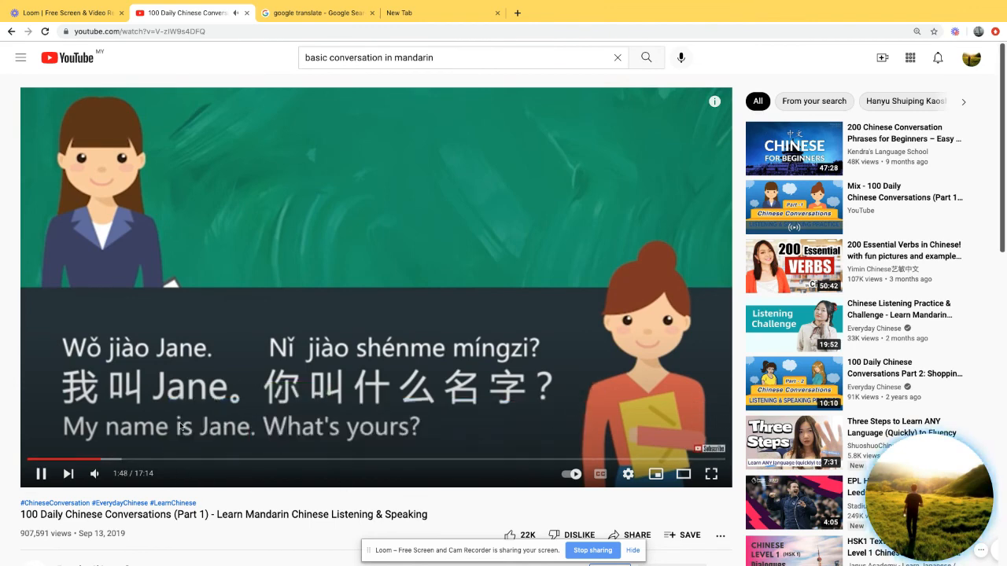
Pause and resume the conversation video, then skip ahead to the 3:30 dialogue.
left_click(41, 474)
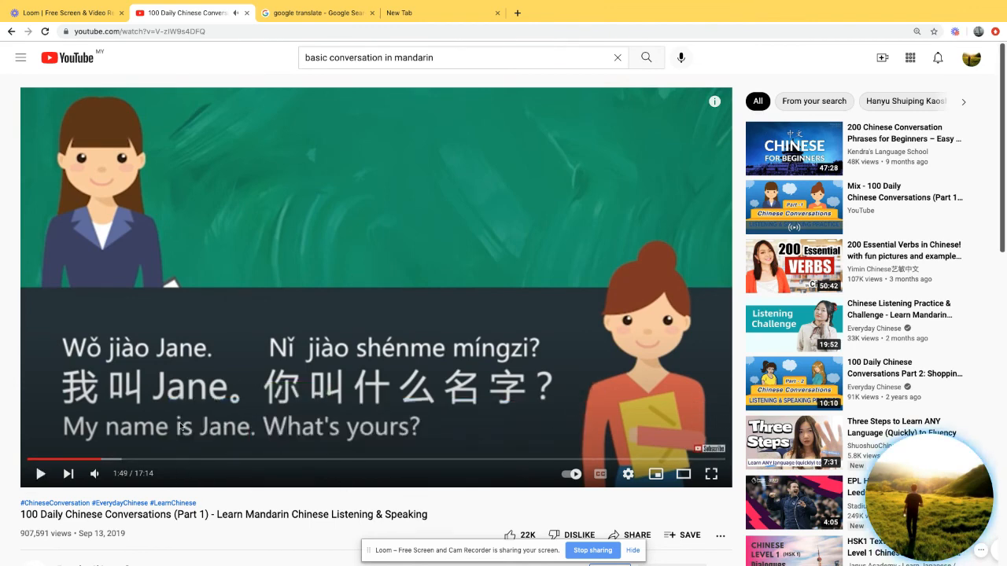
mouse_move(67, 472)
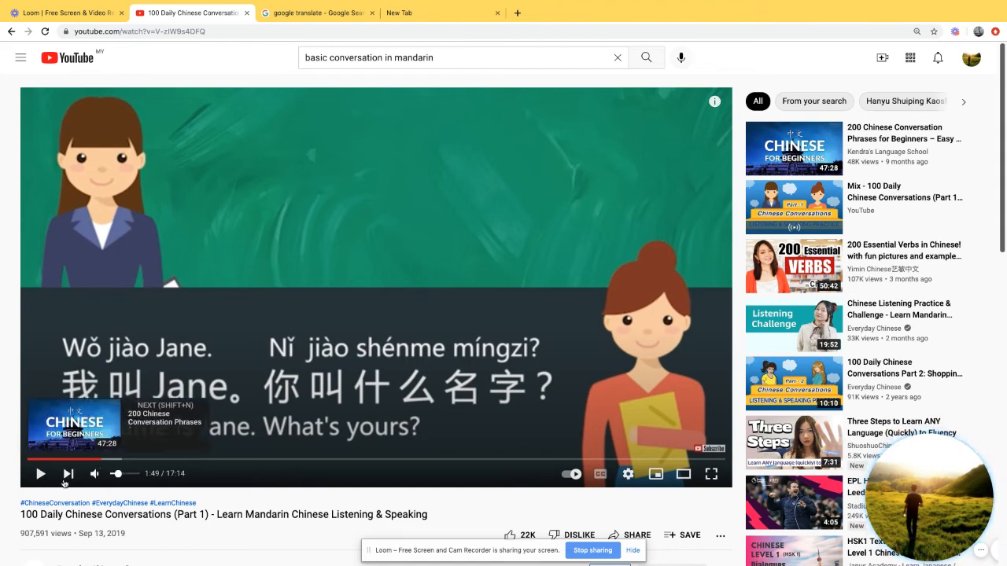
left_click(41, 474)
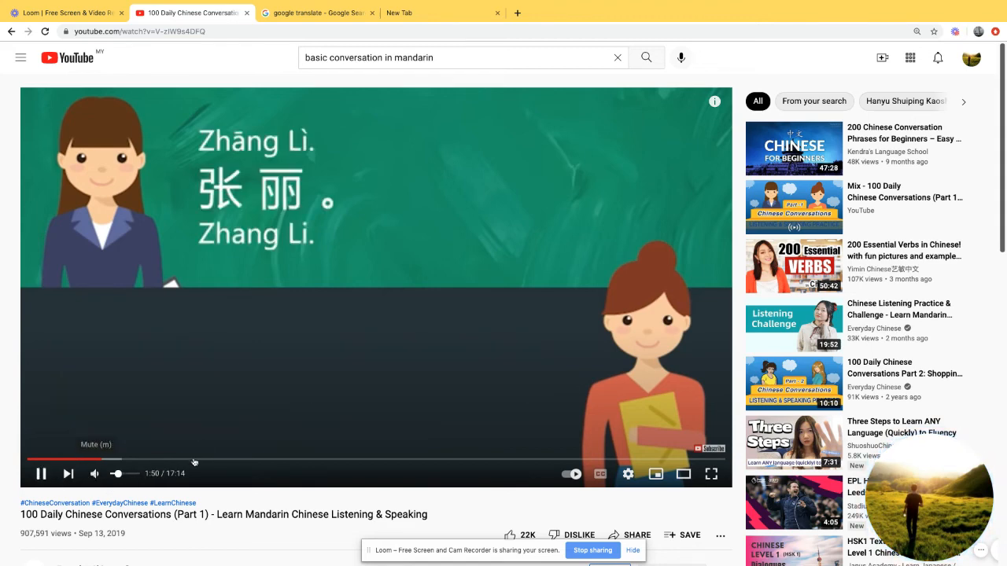
left_click(166, 459)
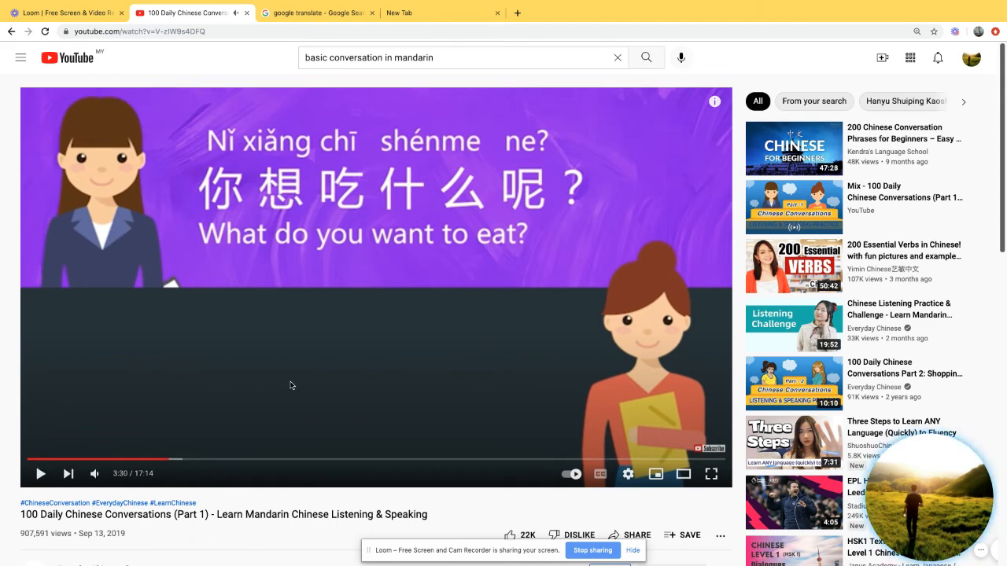
mouse_move(208, 107)
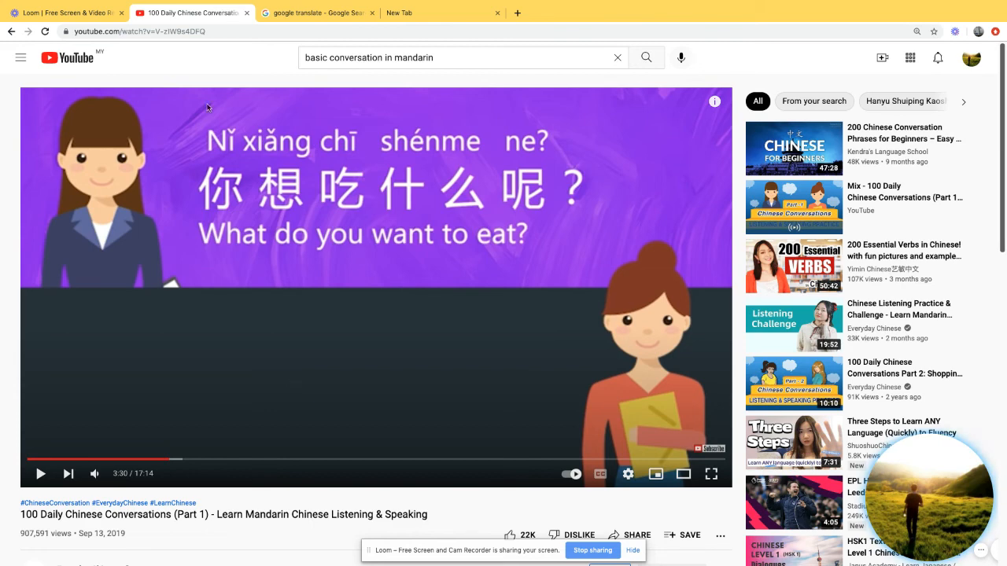
mouse_move(289, 146)
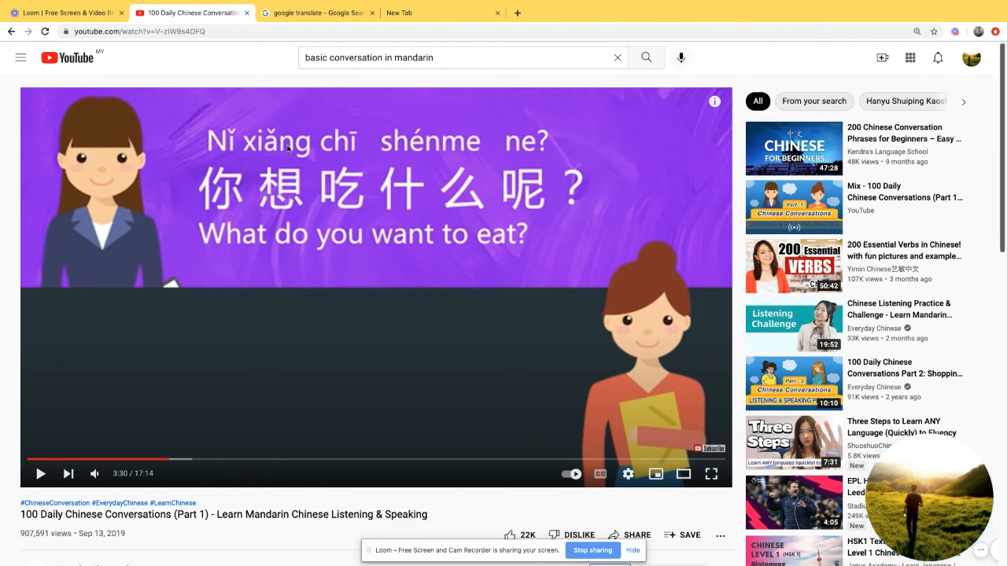
mouse_move(288, 165)
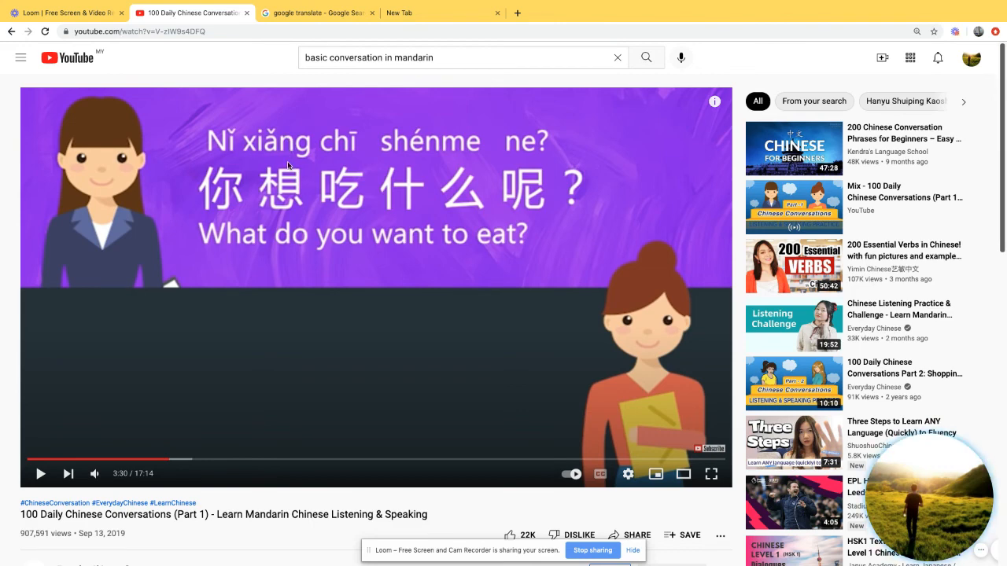
mouse_move(155, 154)
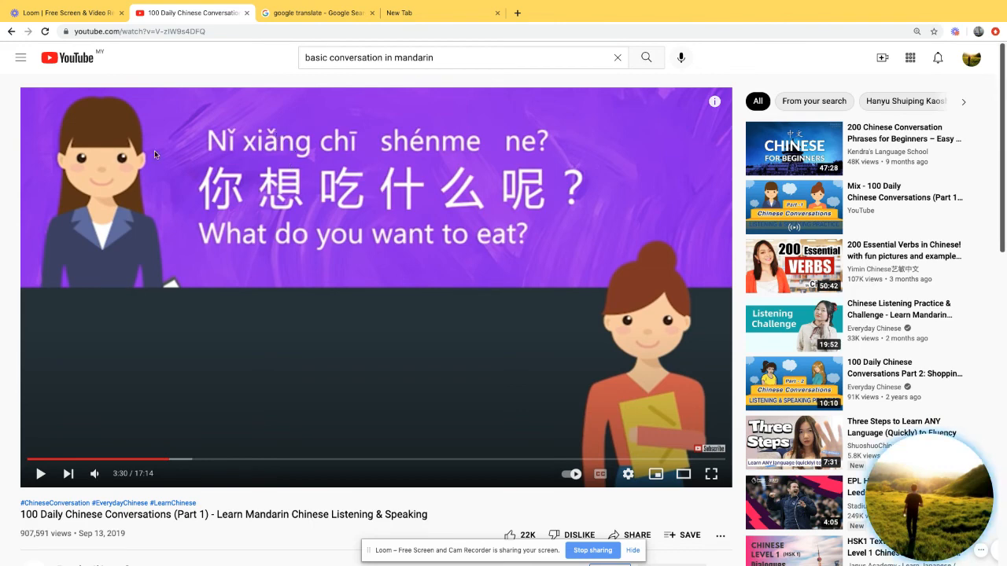
mouse_move(239, 170)
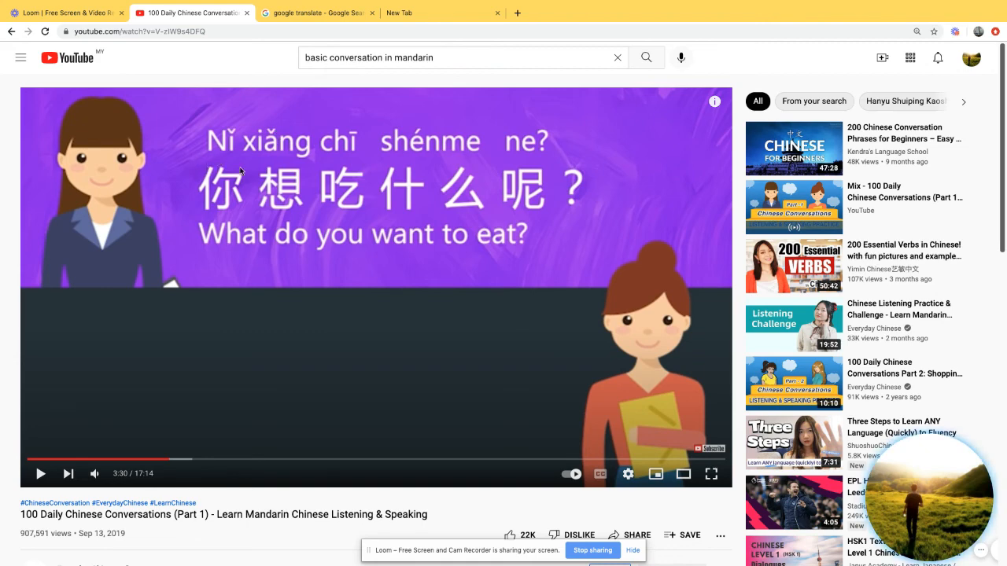
mouse_move(462, 170)
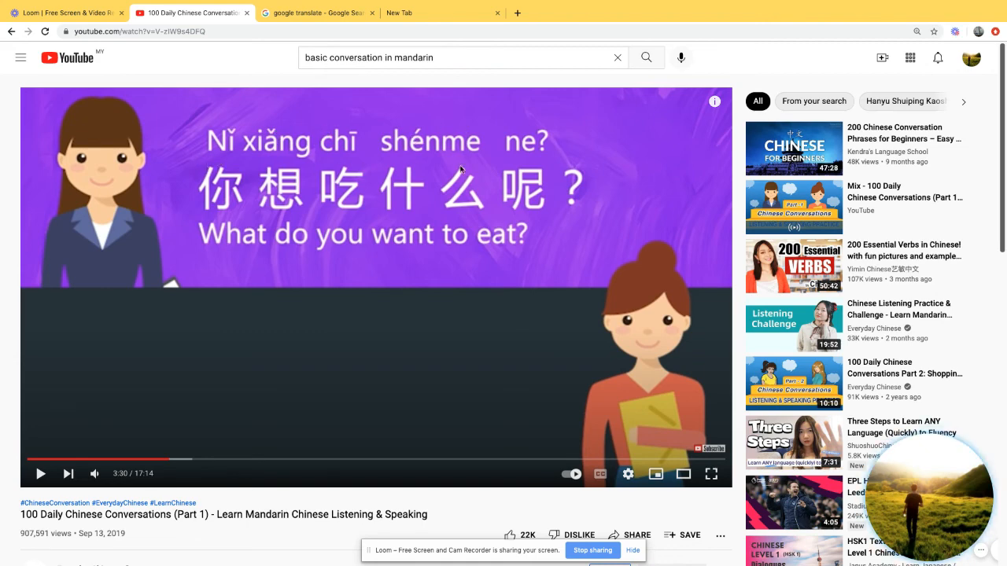
mouse_move(541, 189)
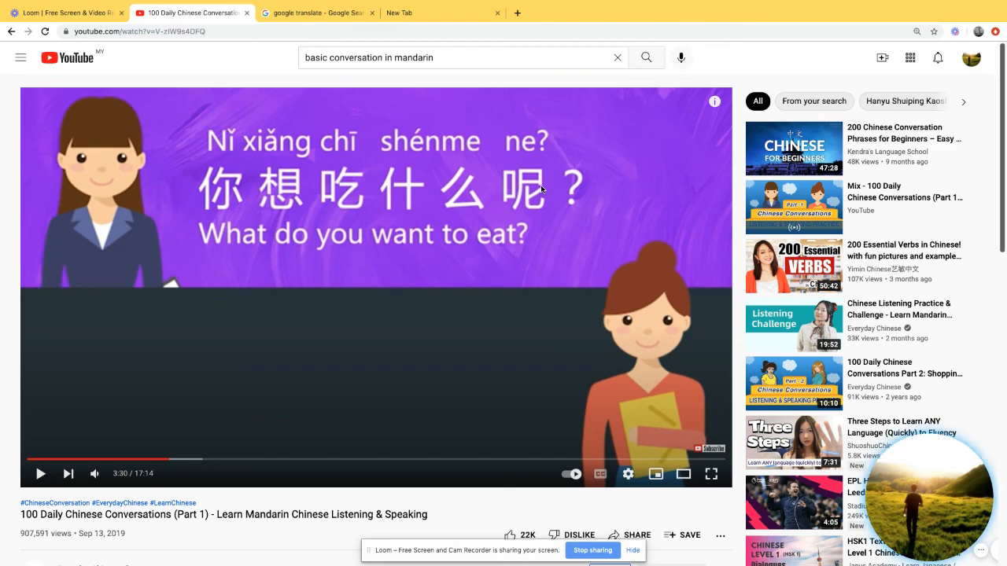
mouse_move(604, 233)
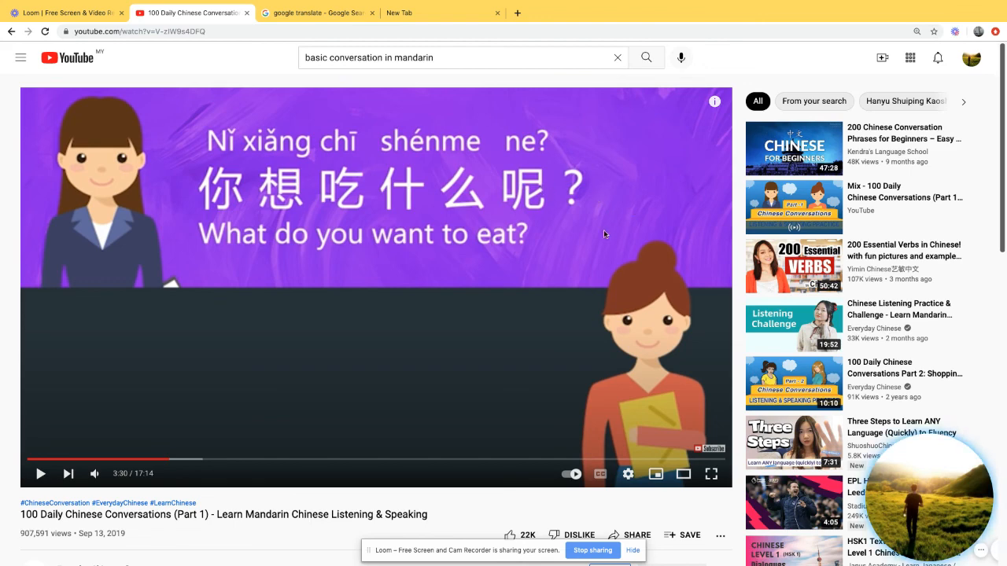
mouse_move(591, 255)
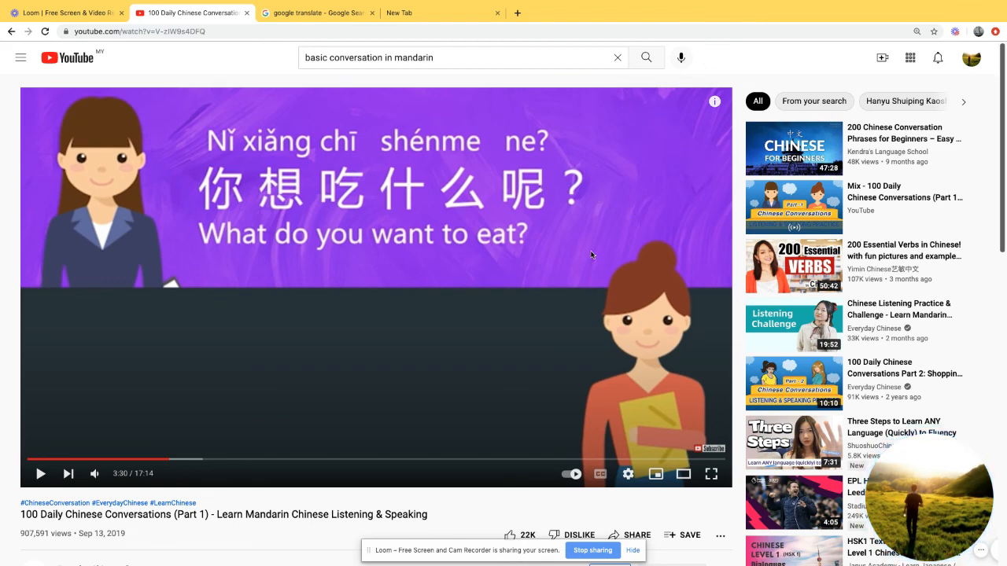
mouse_move(585, 160)
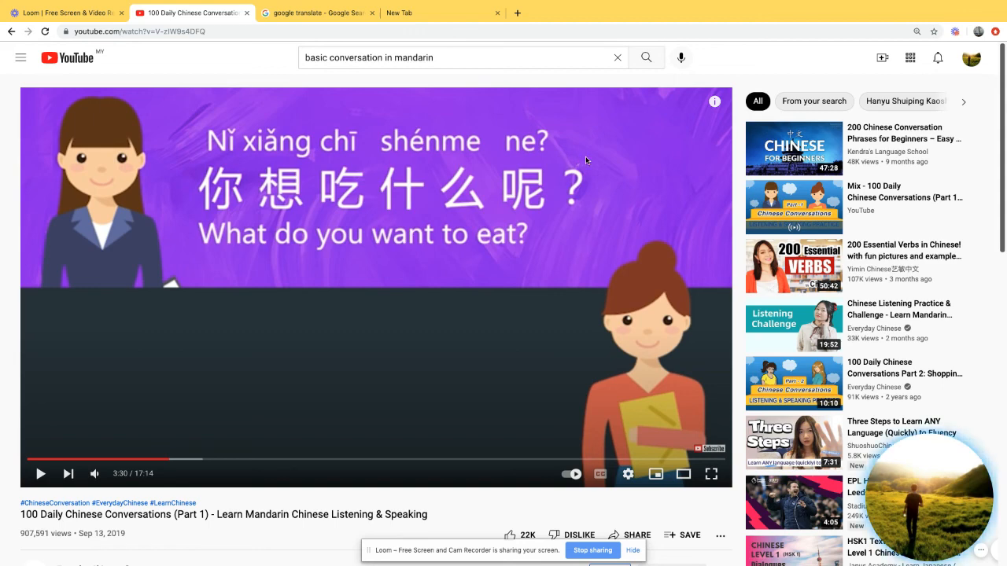
mouse_move(563, 164)
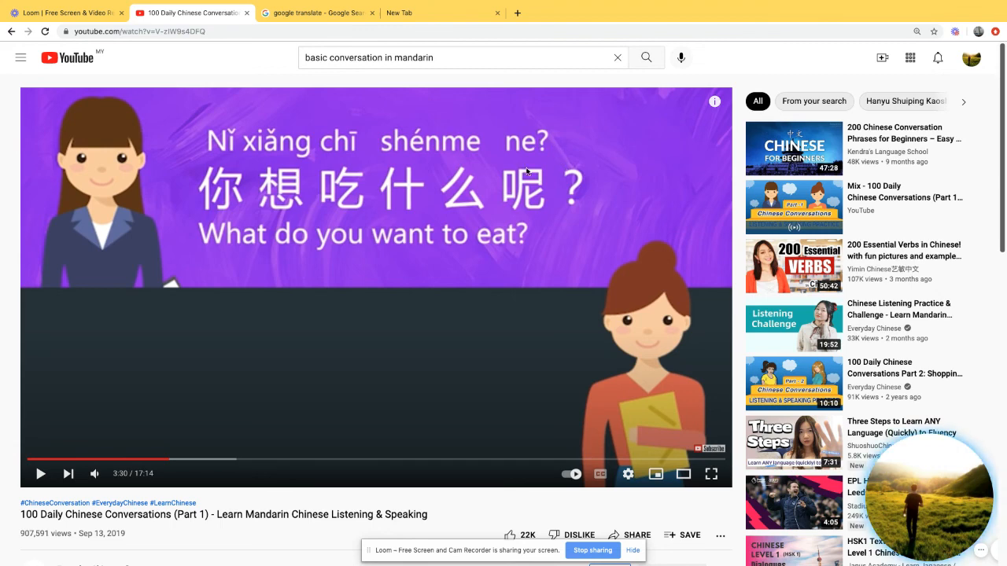
mouse_move(537, 162)
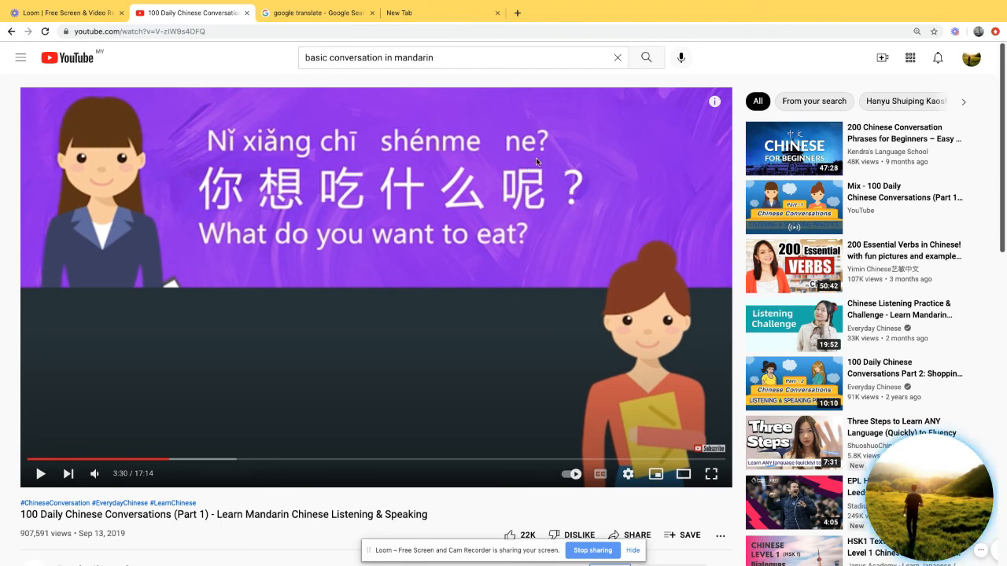
mouse_move(539, 245)
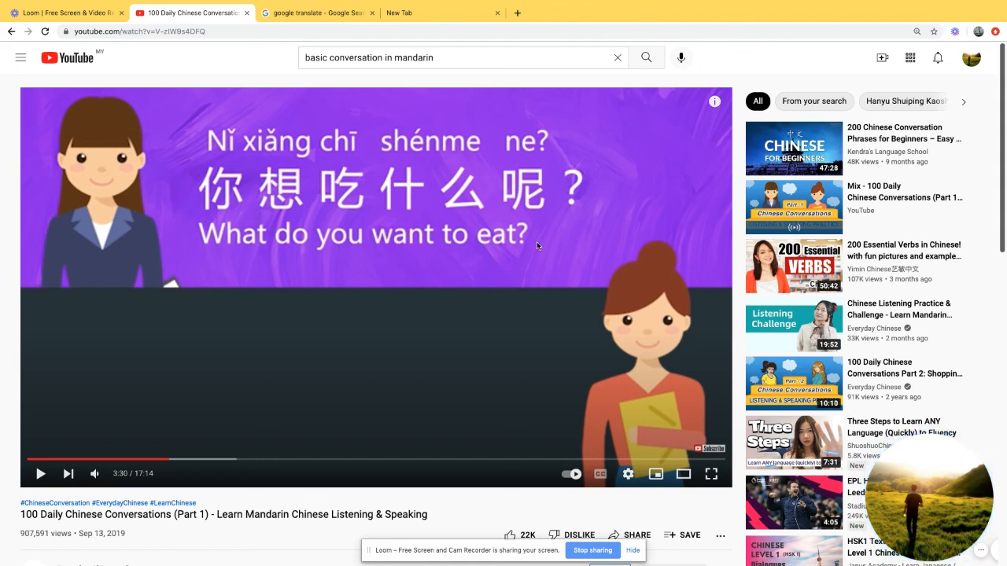
mouse_move(491, 265)
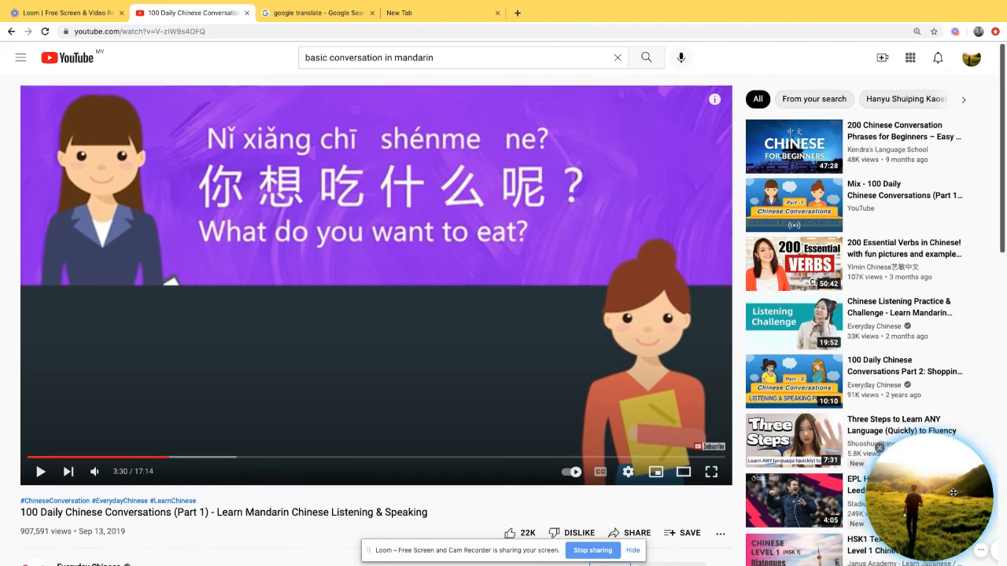
Scroll the watch page down to the description and its 484 comments.
scroll("down", 3)
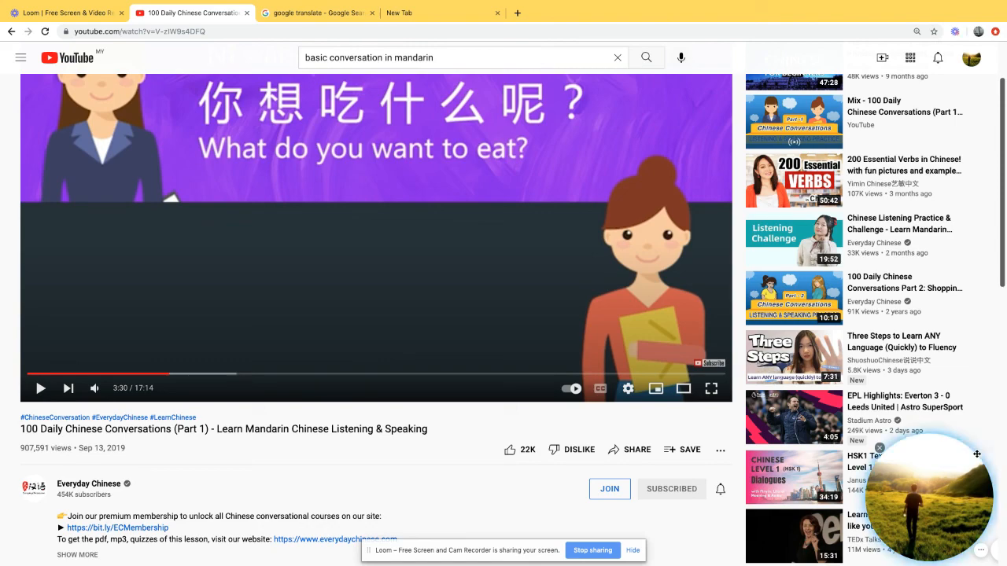
mouse_move(922, 489)
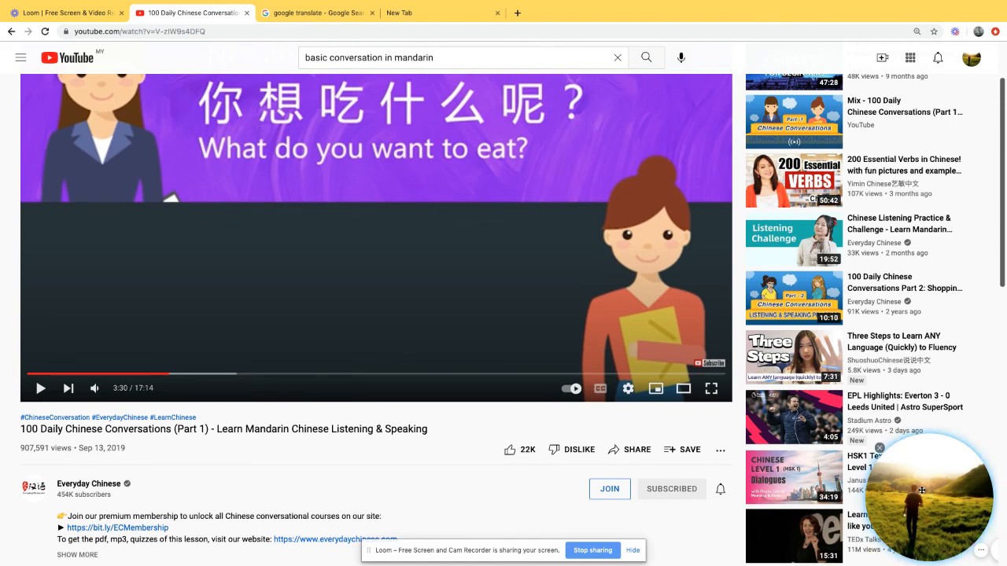
scroll("down", 3)
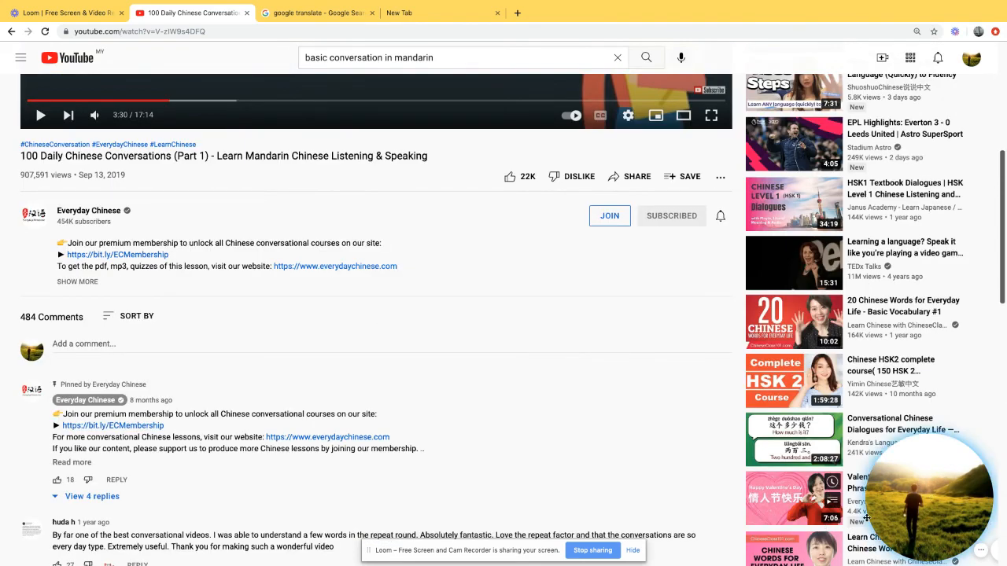